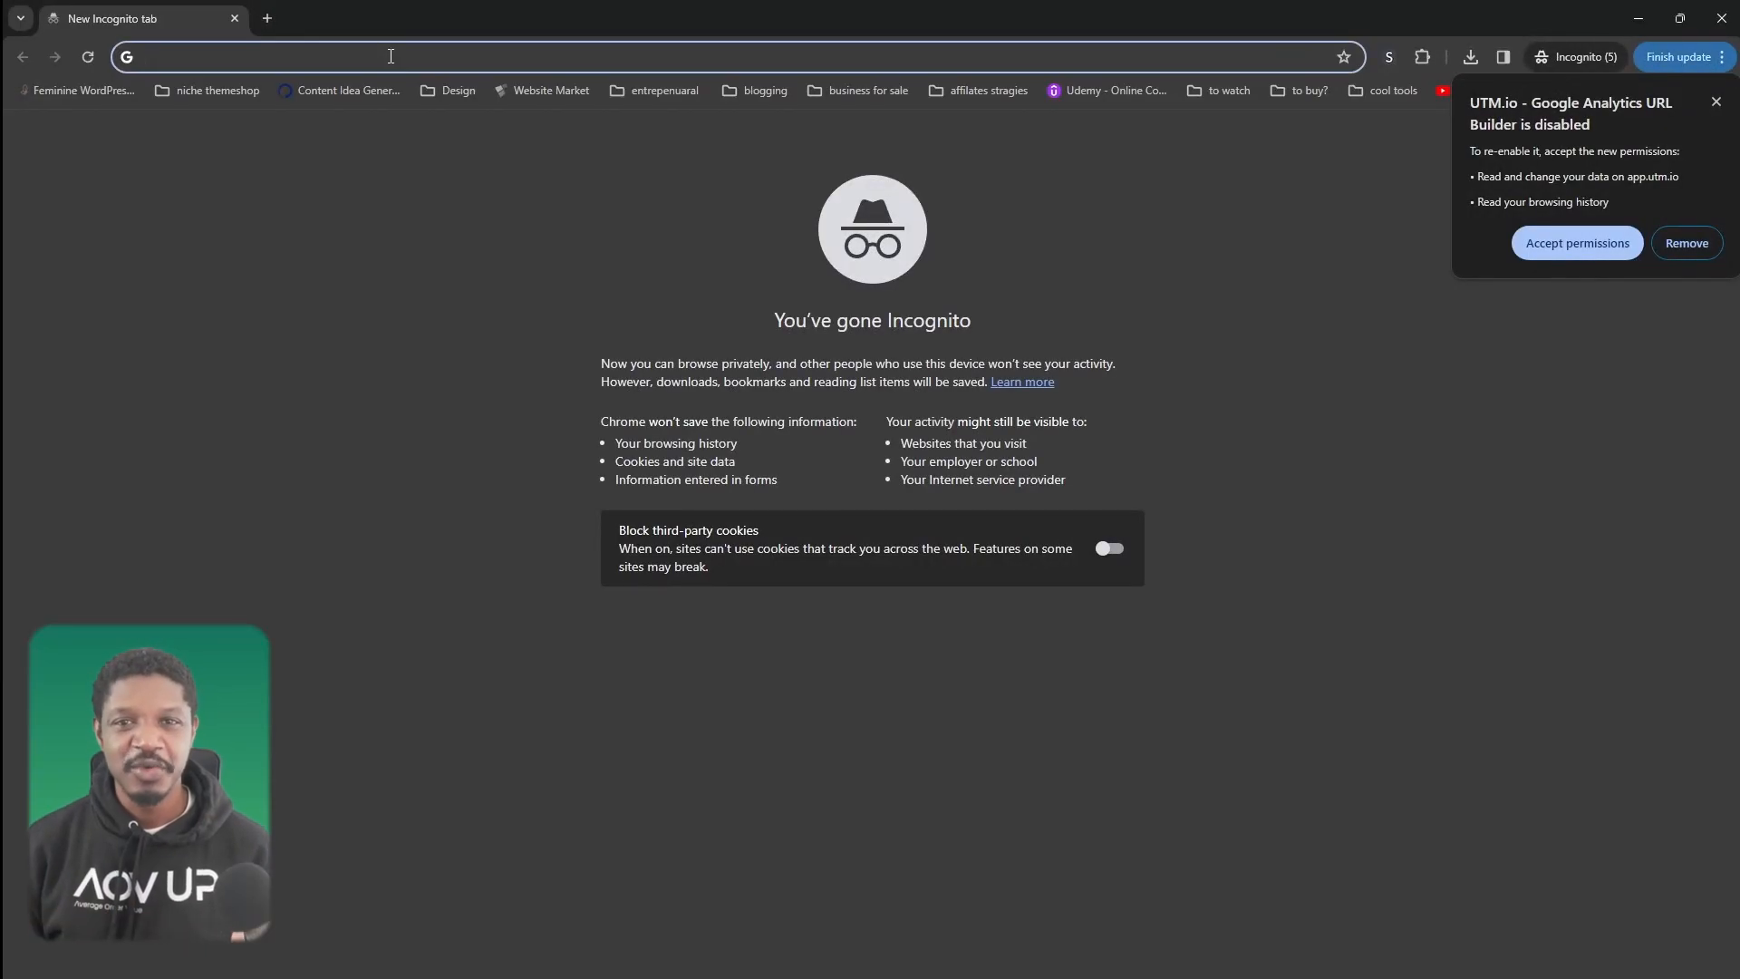
Step: Load godemoshop.com/product/single/ in an Incognito window and highlight the $2.00 sale price
text(godemoshop.com/product/single/)
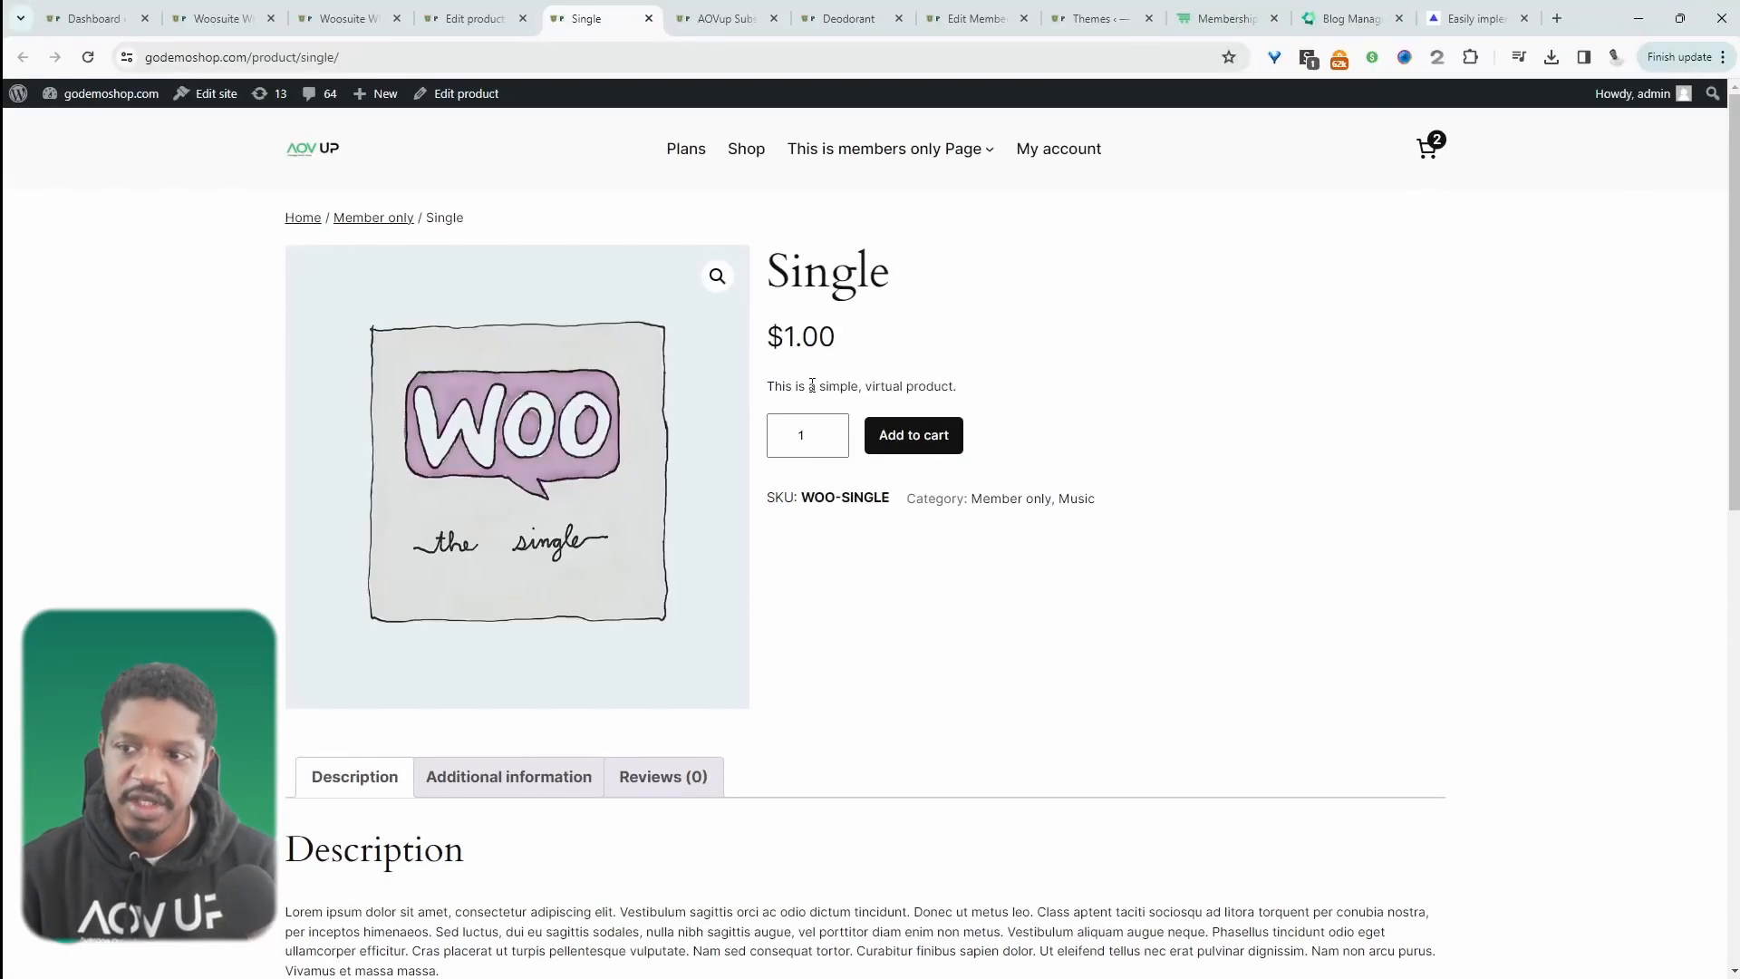
key(ctrl+shift+n)
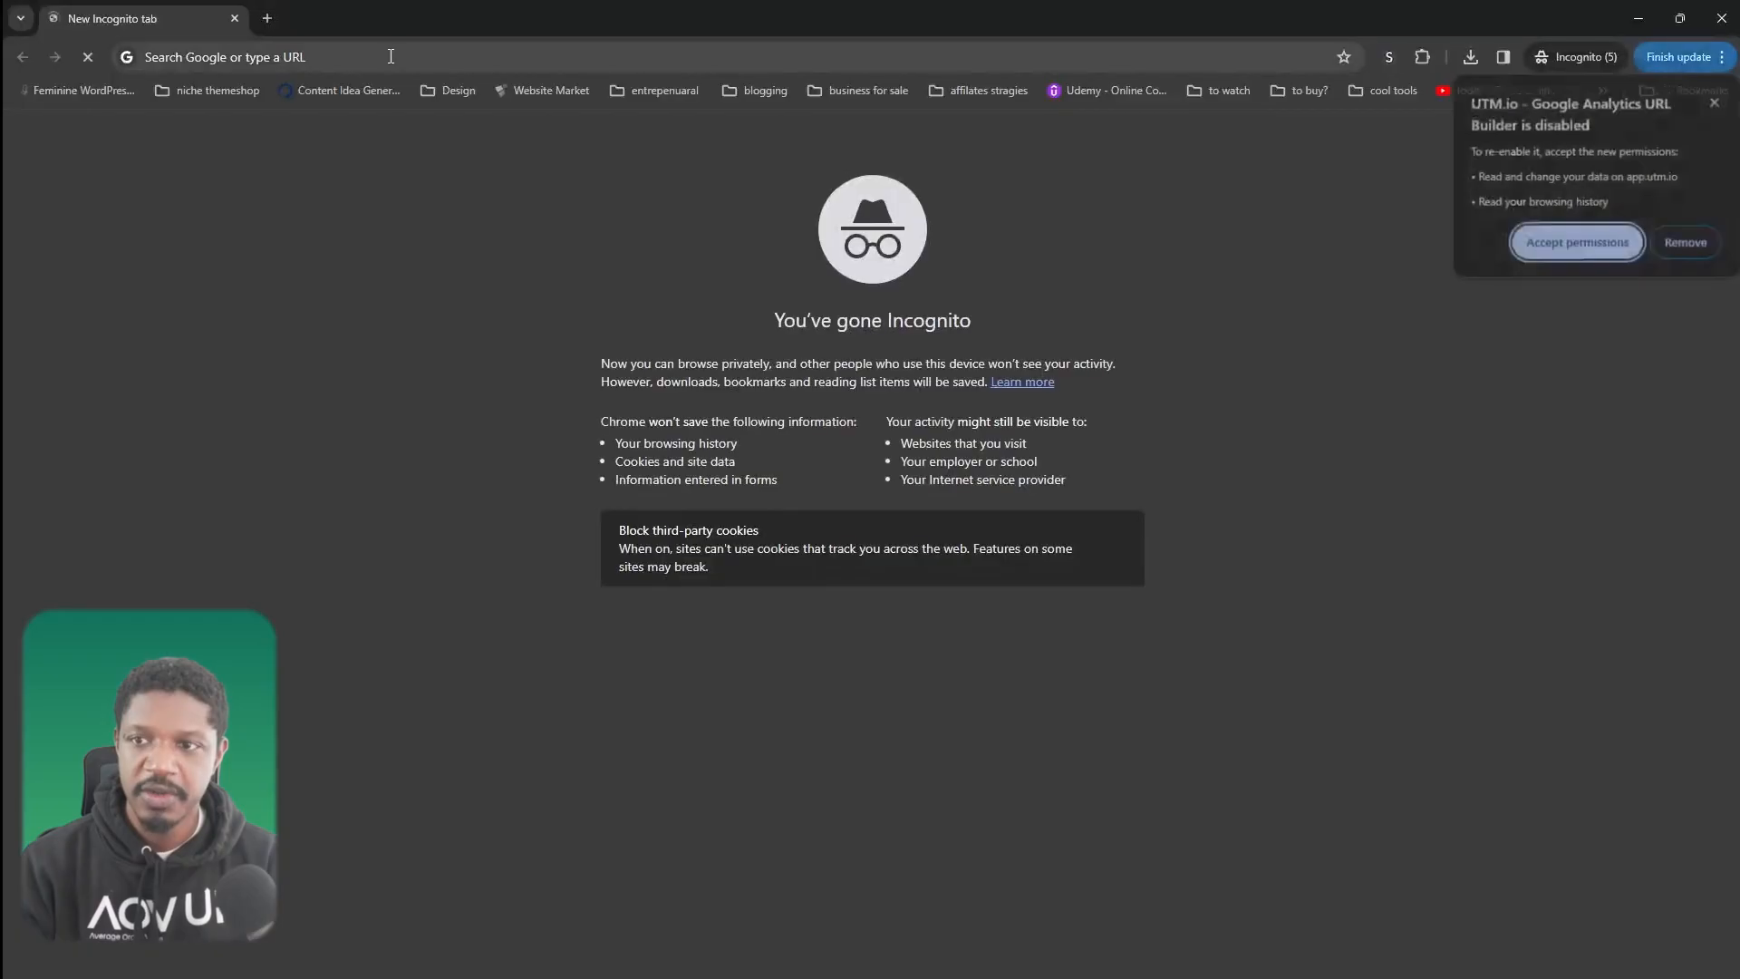
text(godemoshop.com/product/single/)
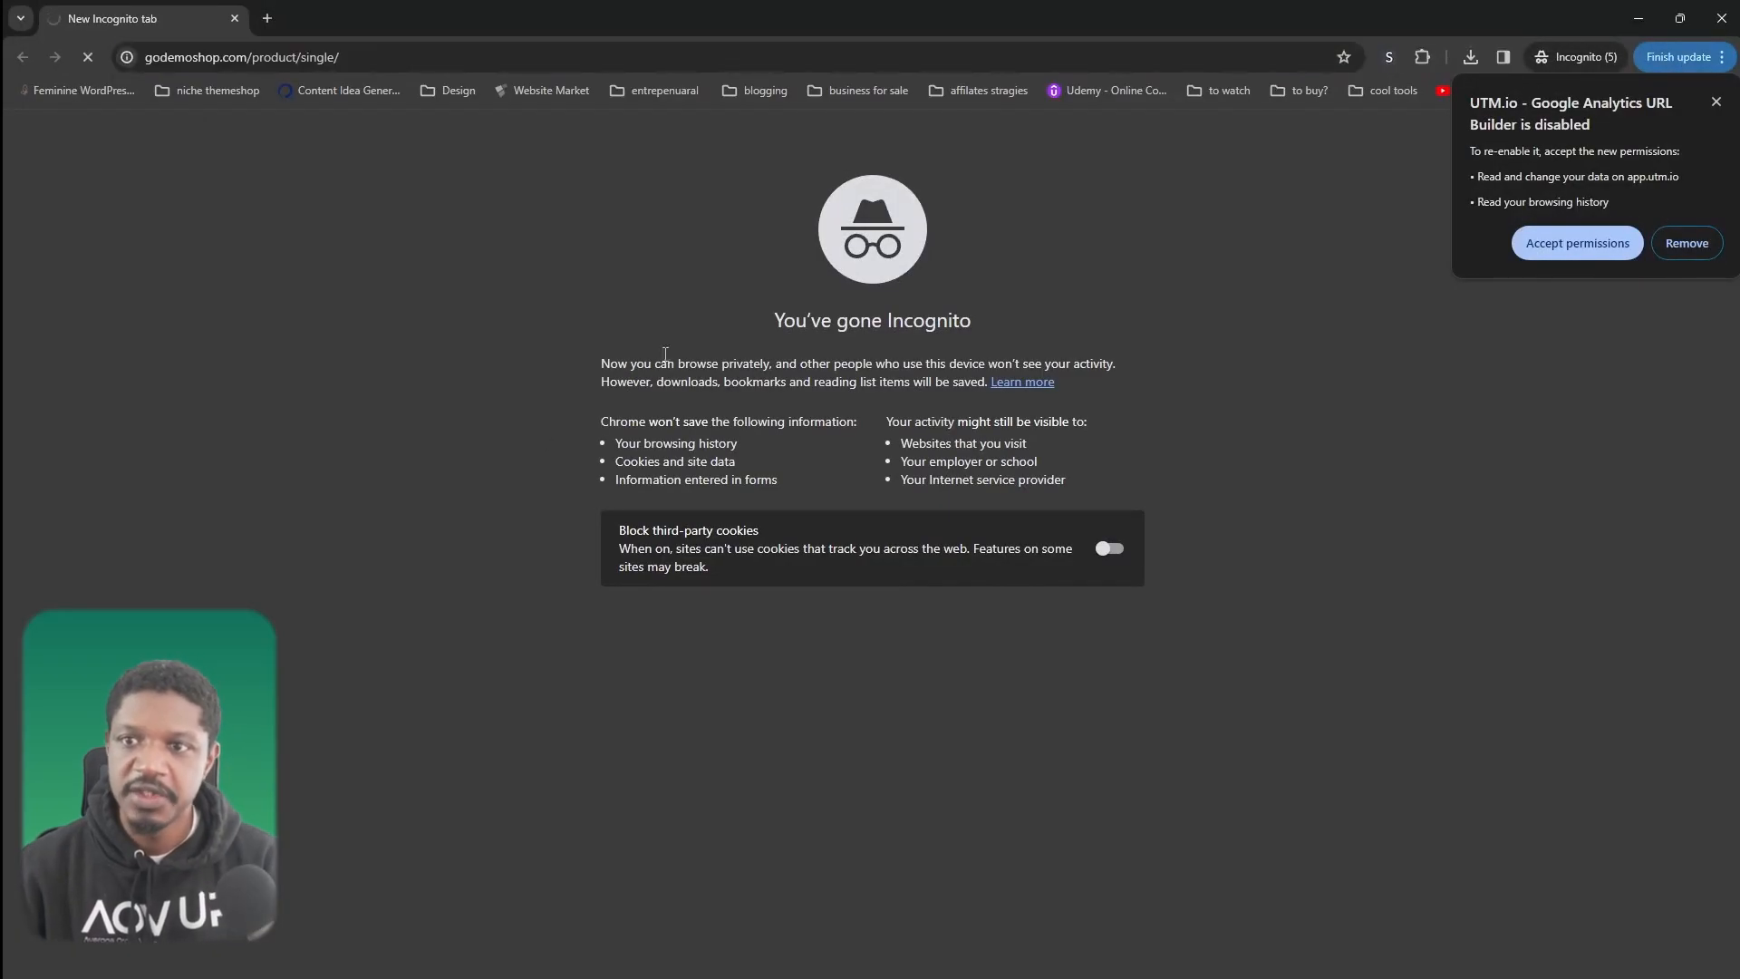
mouse_move(501, 262)
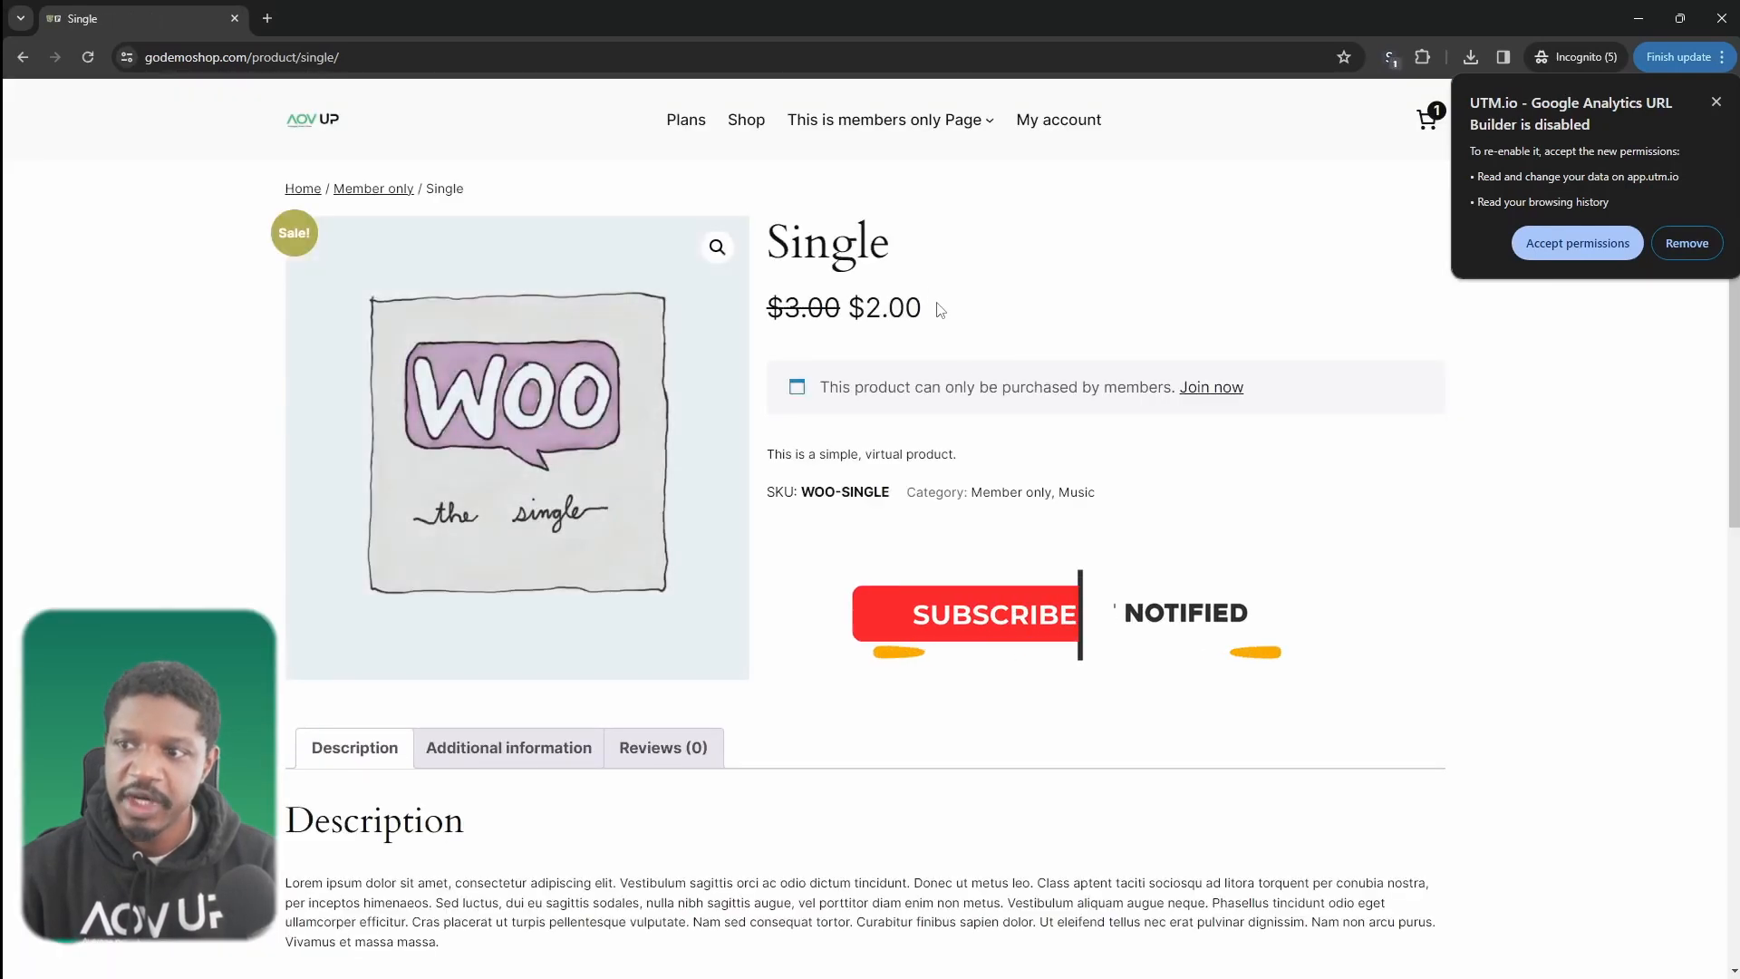
double_click(885, 307)
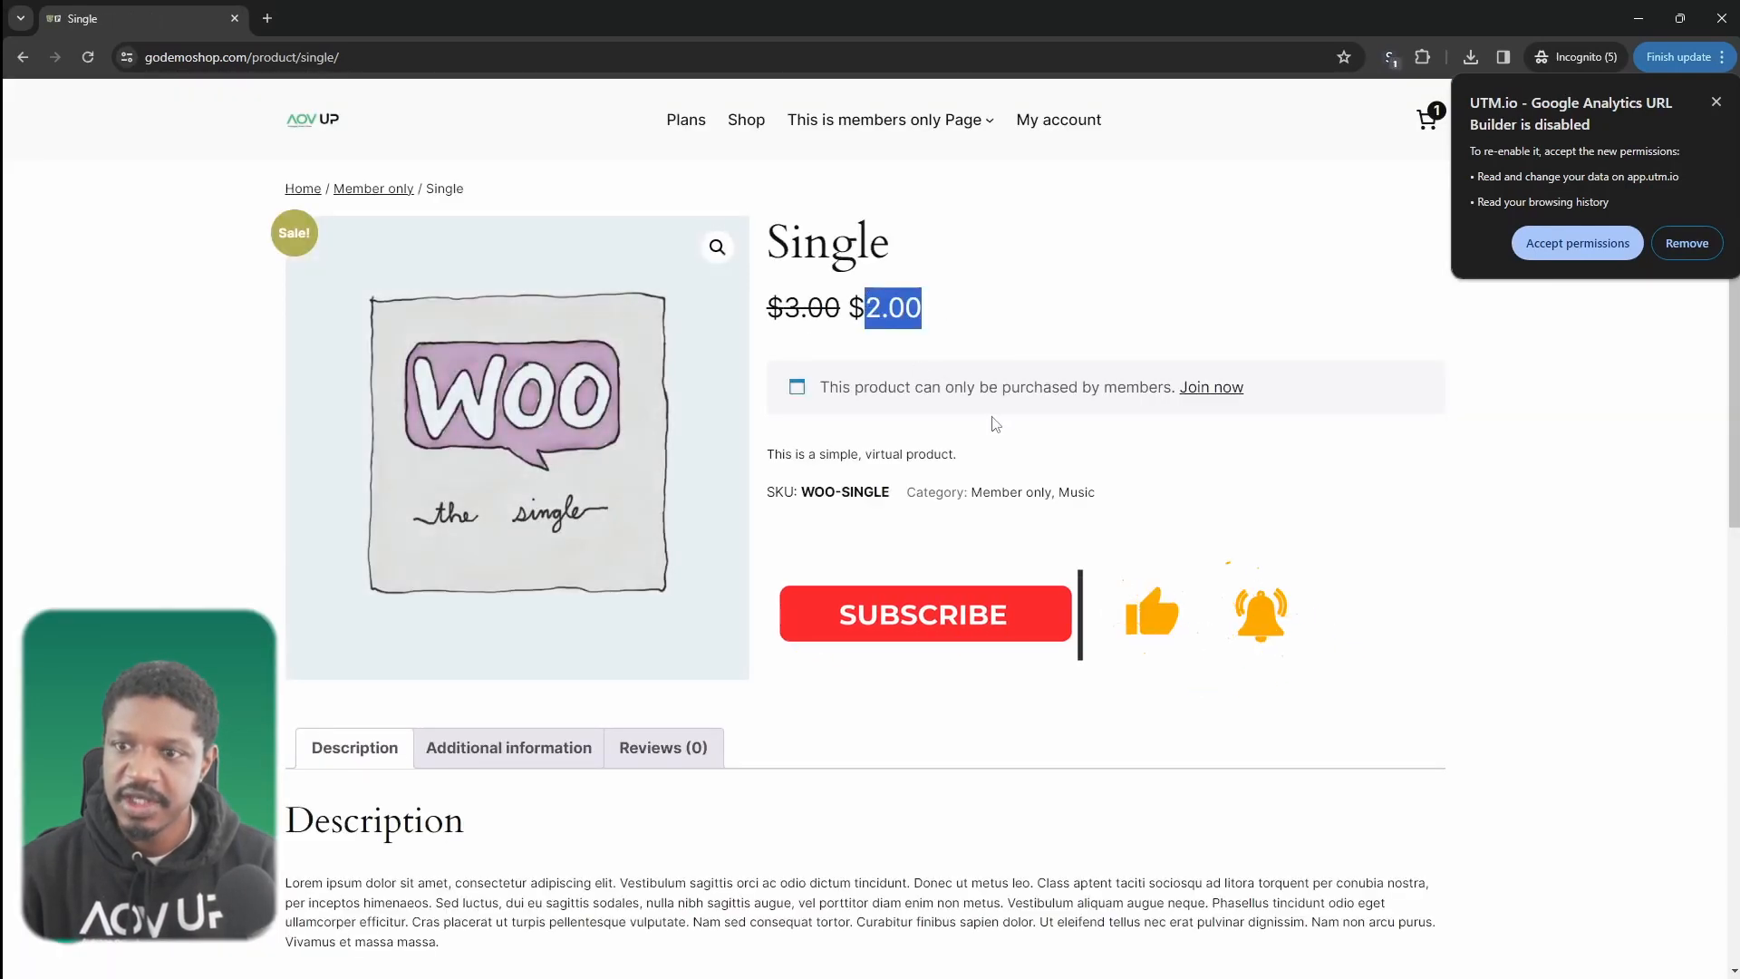
click(925, 613)
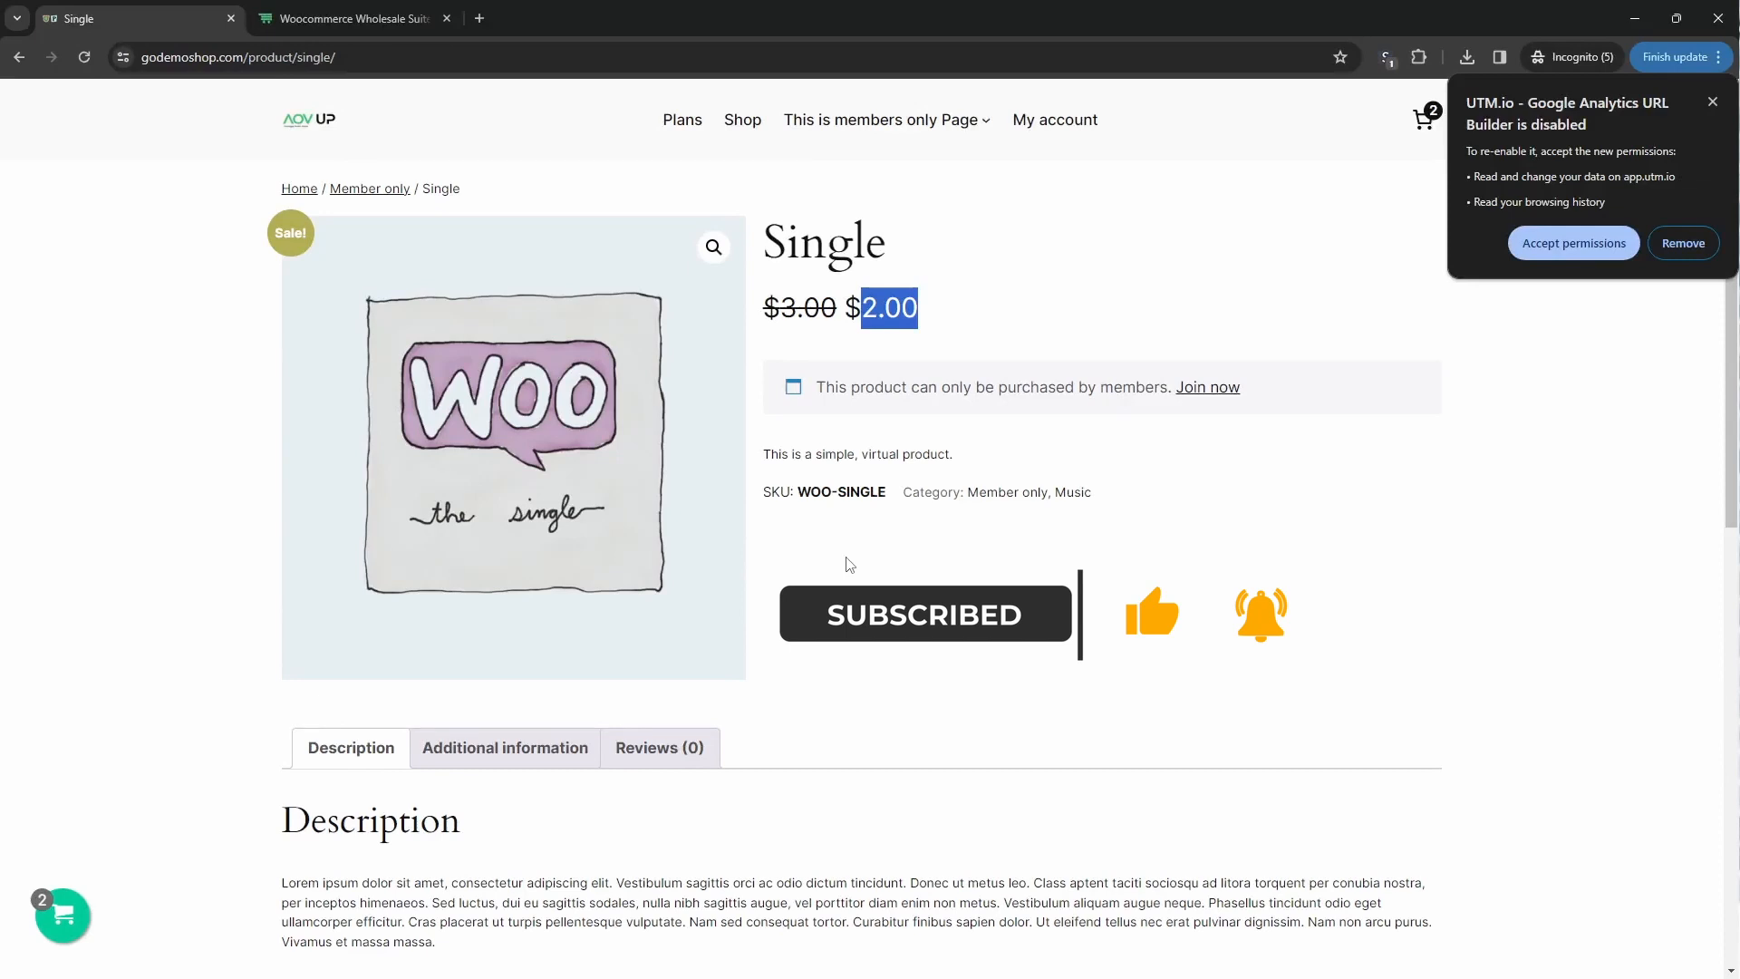
Step: View the Woocommerce Wholesale Suite page, then bring the store admin window forward
click(352, 18)
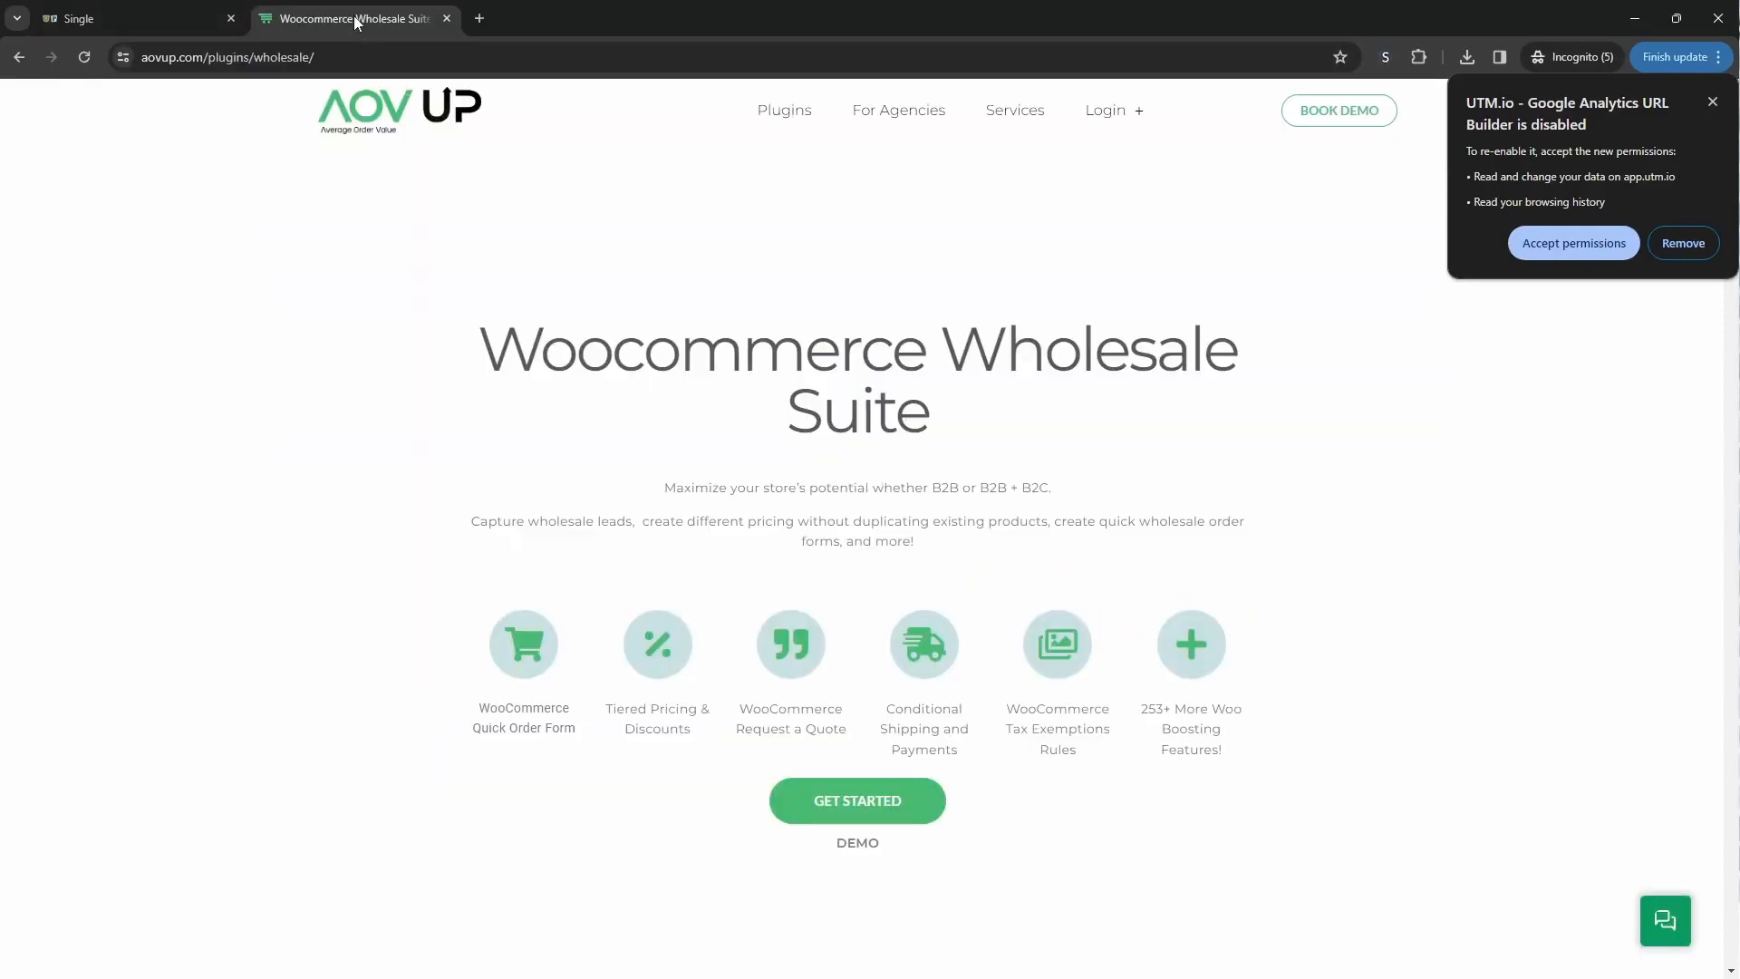
mouse_move(243, 543)
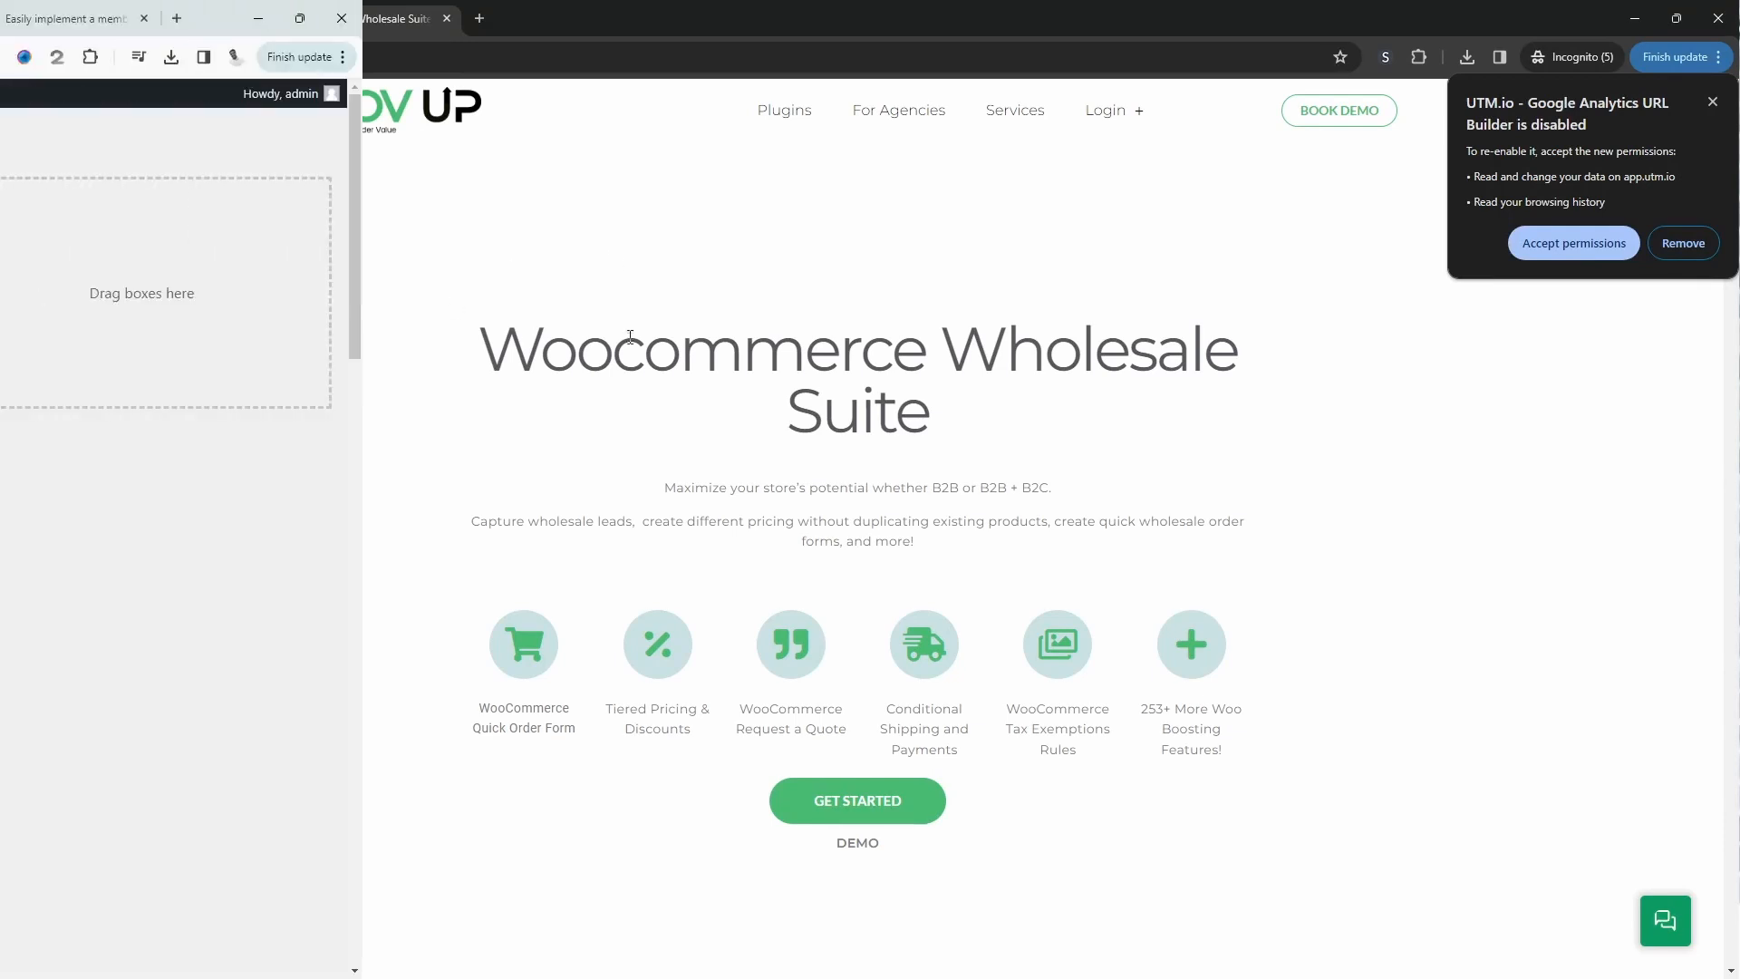
click(128, 18)
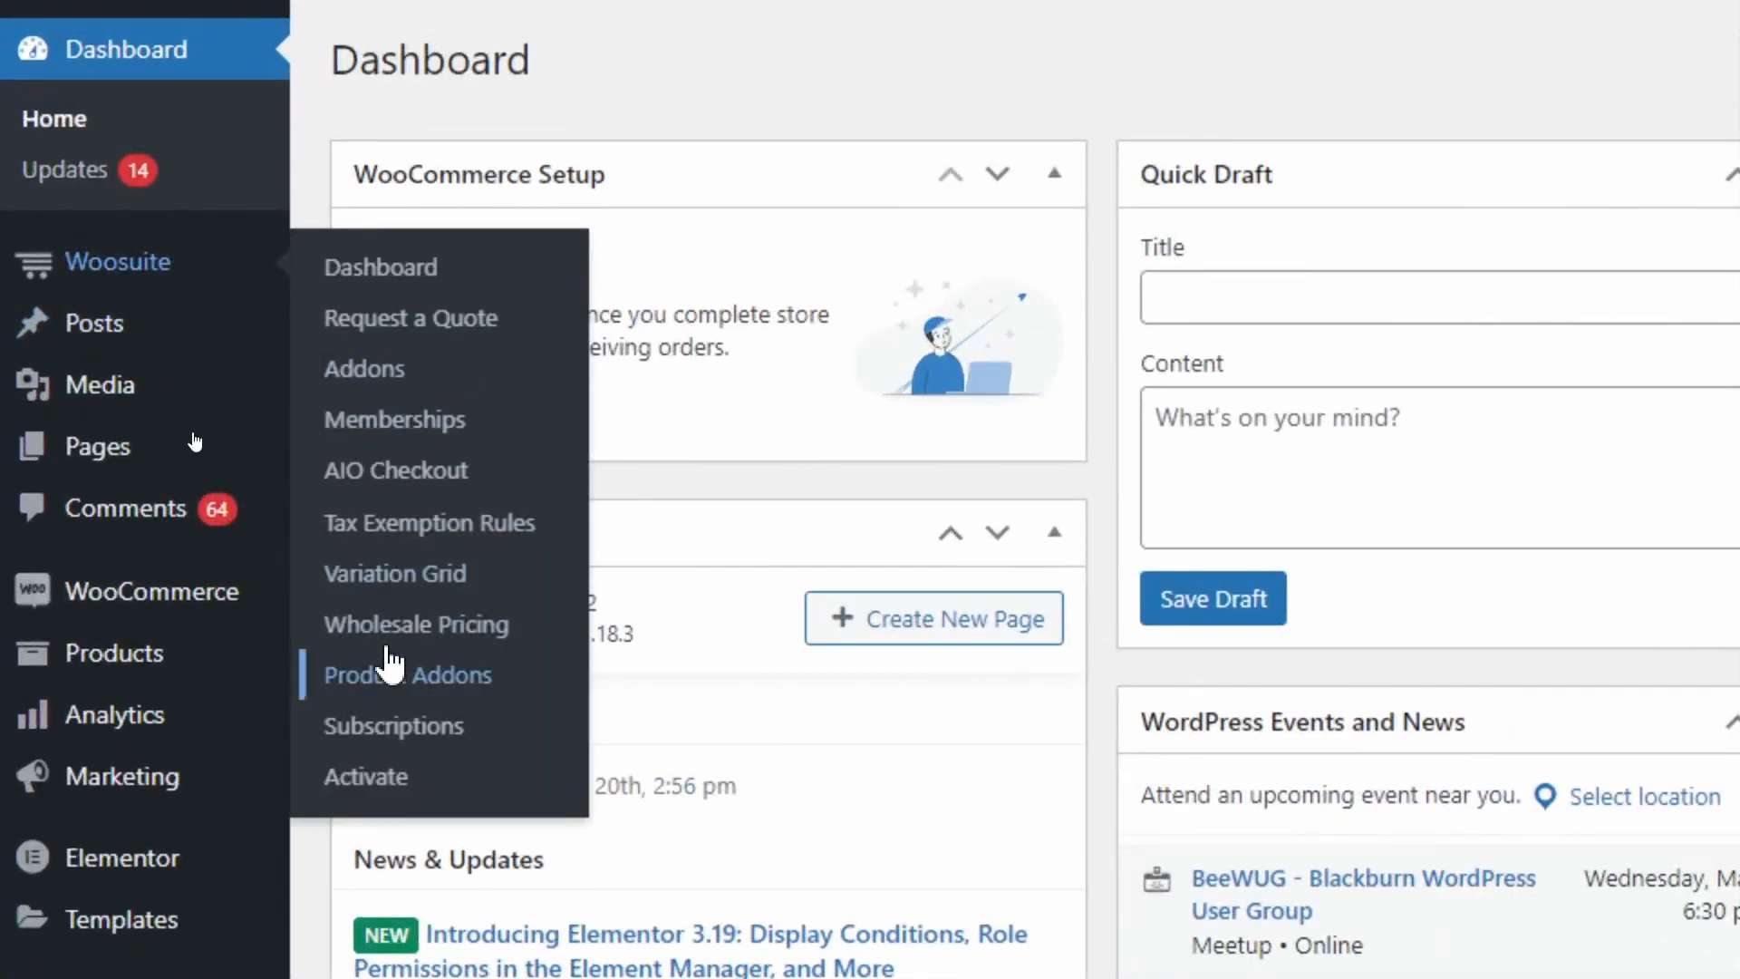
Step: Enable User Role Management in Woosuite Wholesale Pricing and start a new role
click(417, 623)
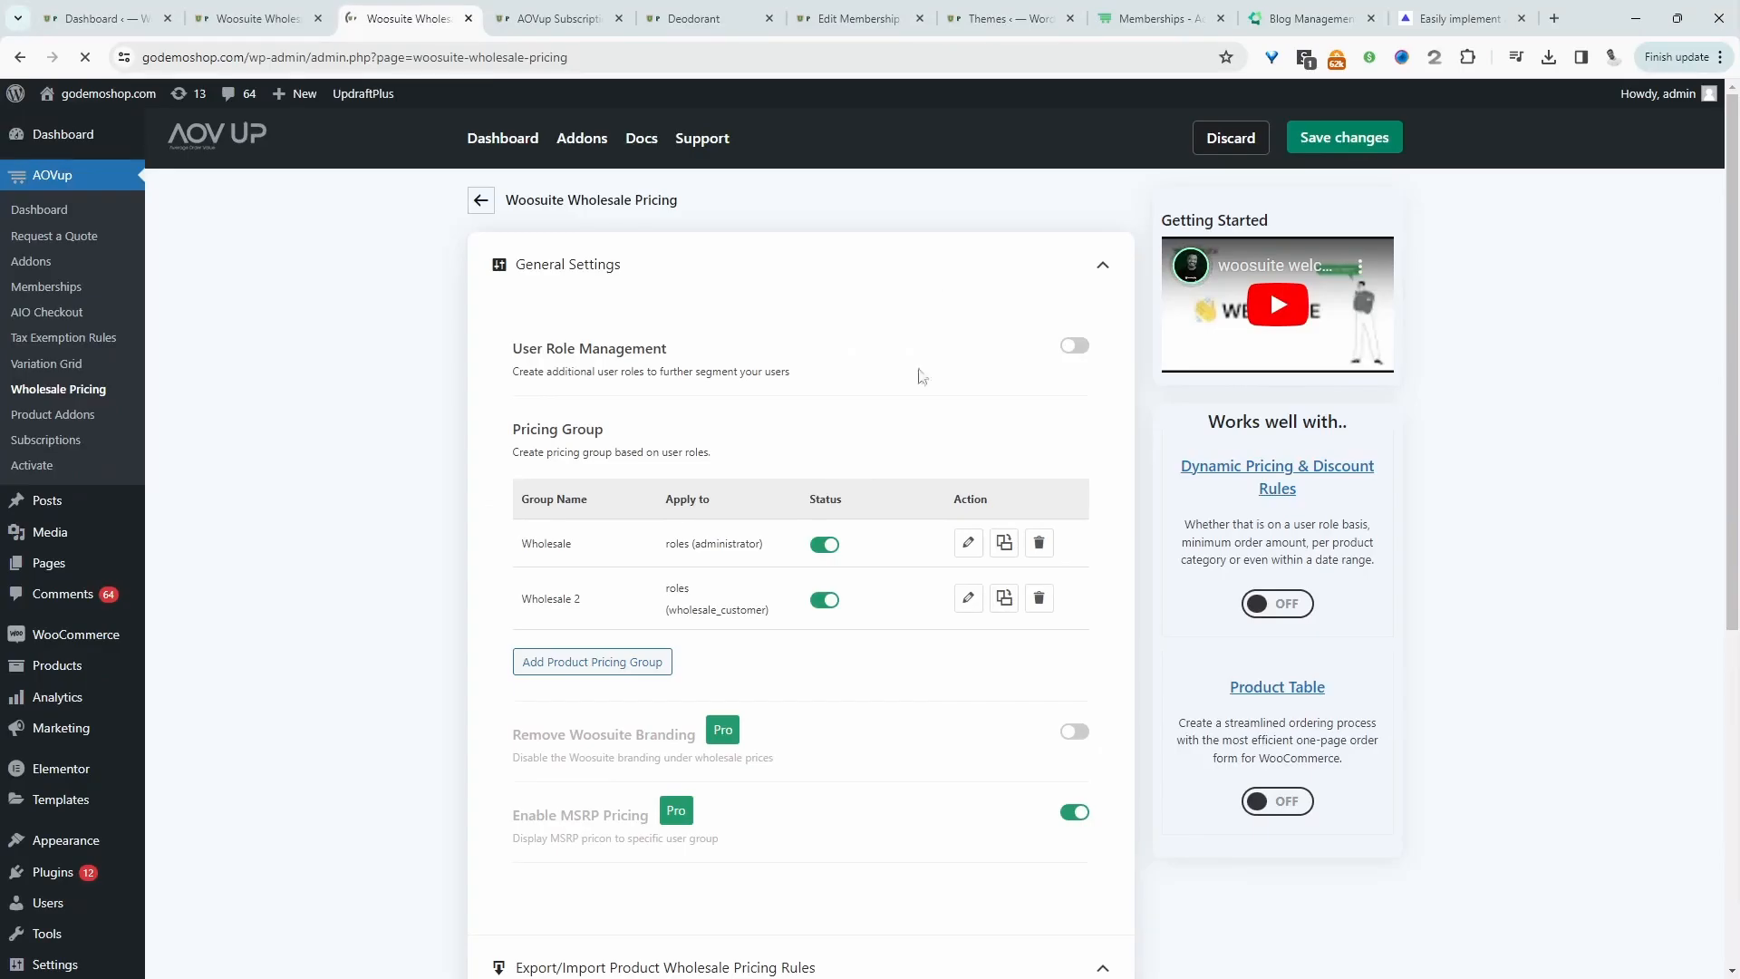
click(1072, 346)
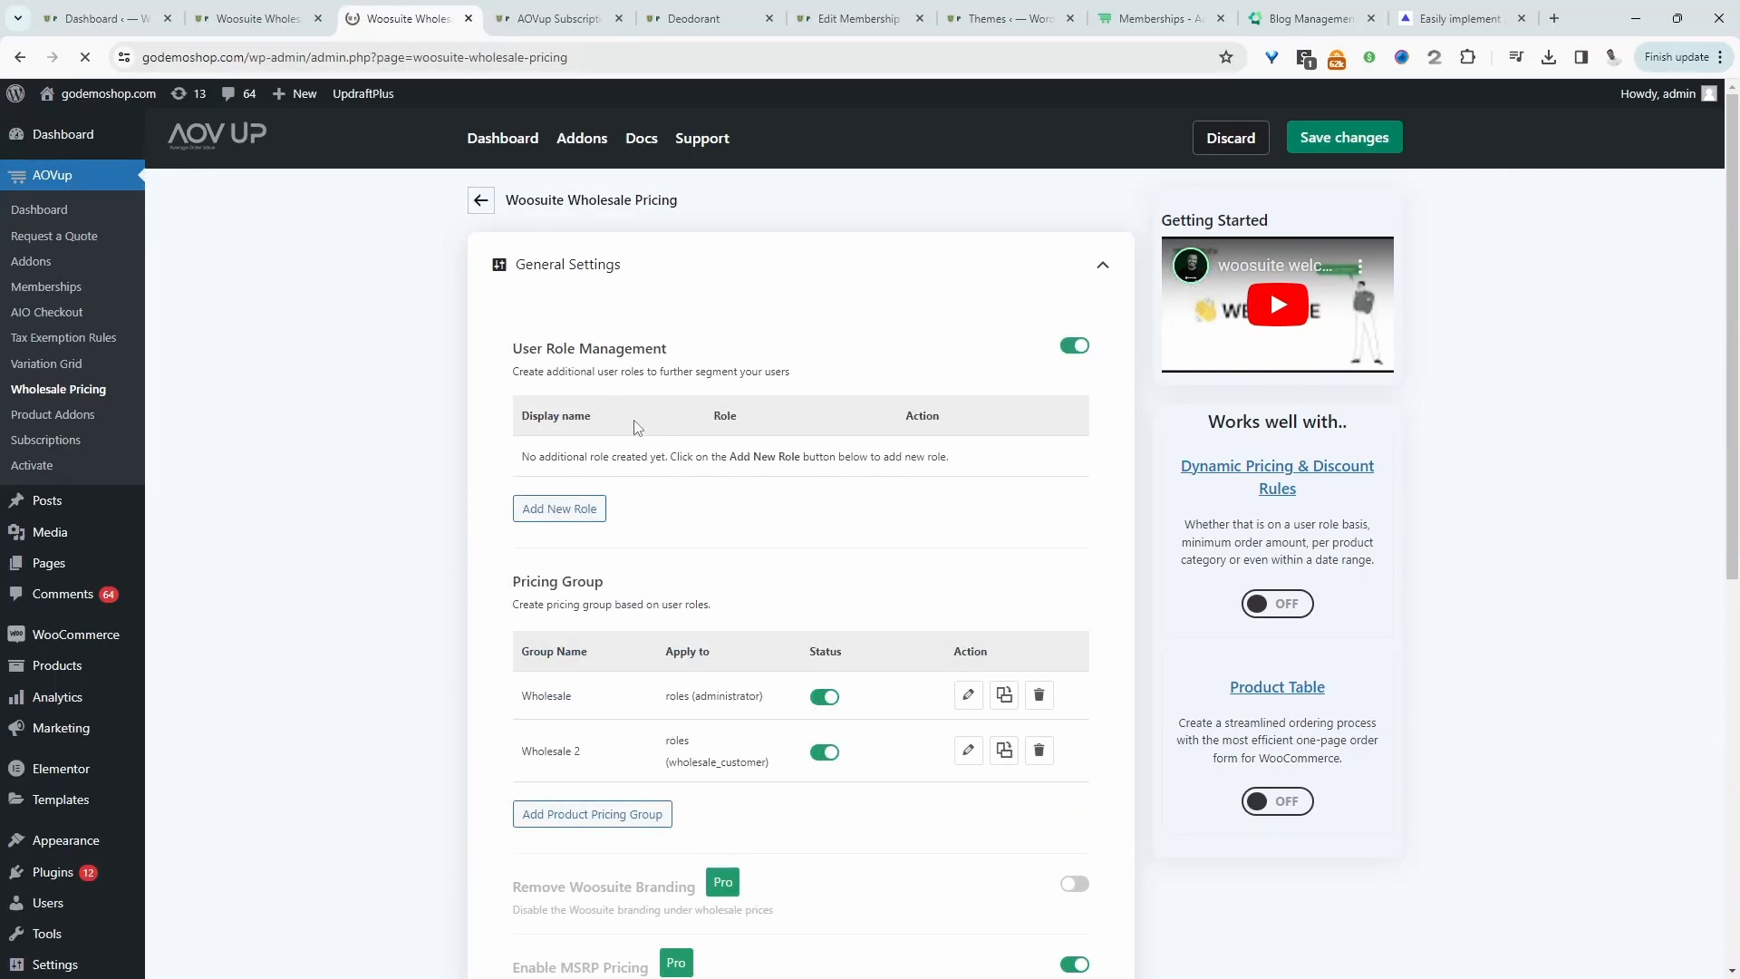
click(559, 509)
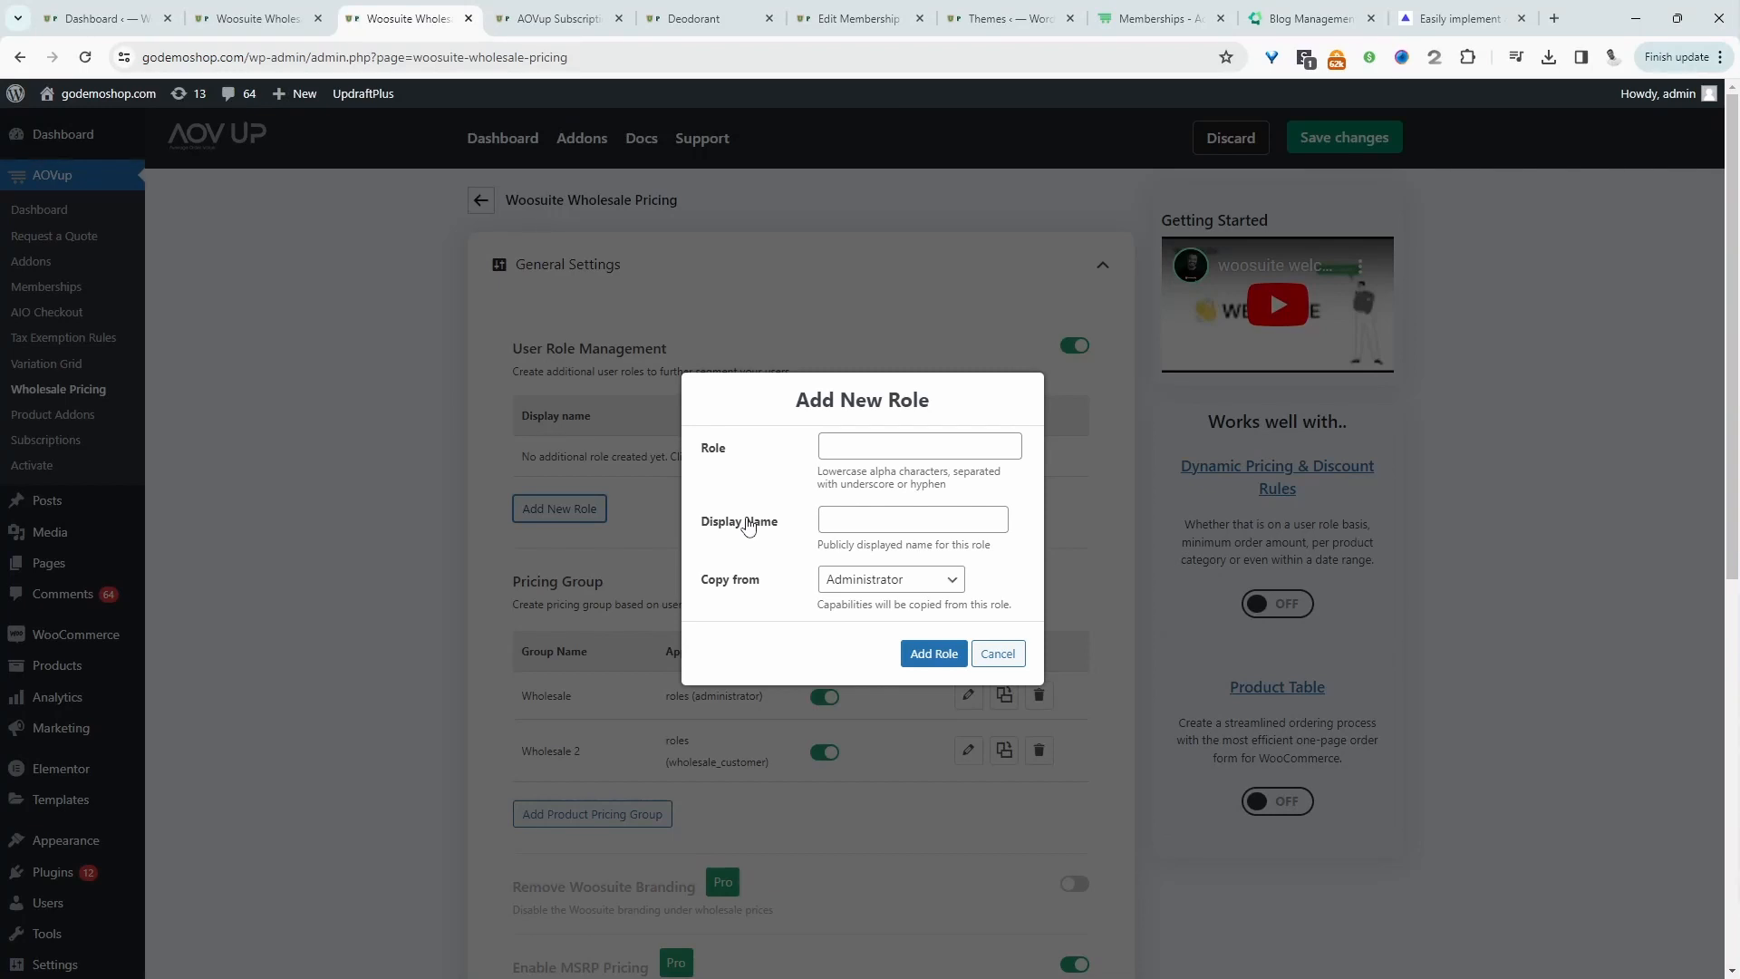
Step: Create a Vendor role with a vendor identifier, copying capabilities from Customer
click(919, 445)
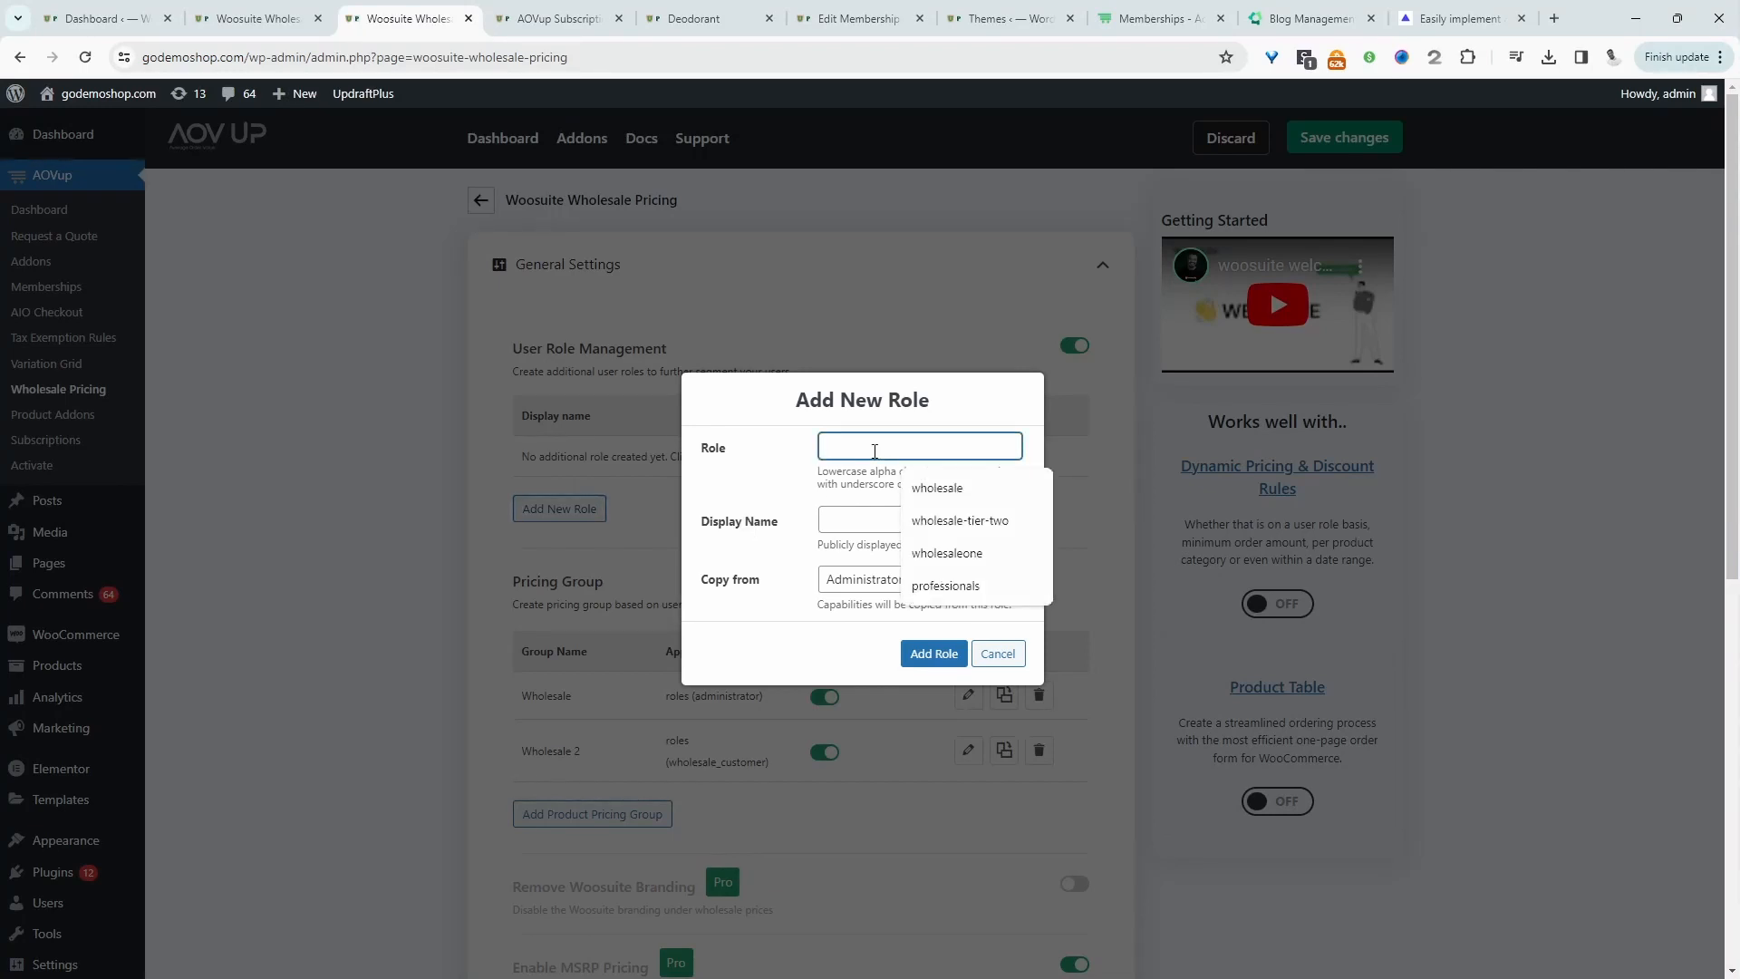
text(vend)
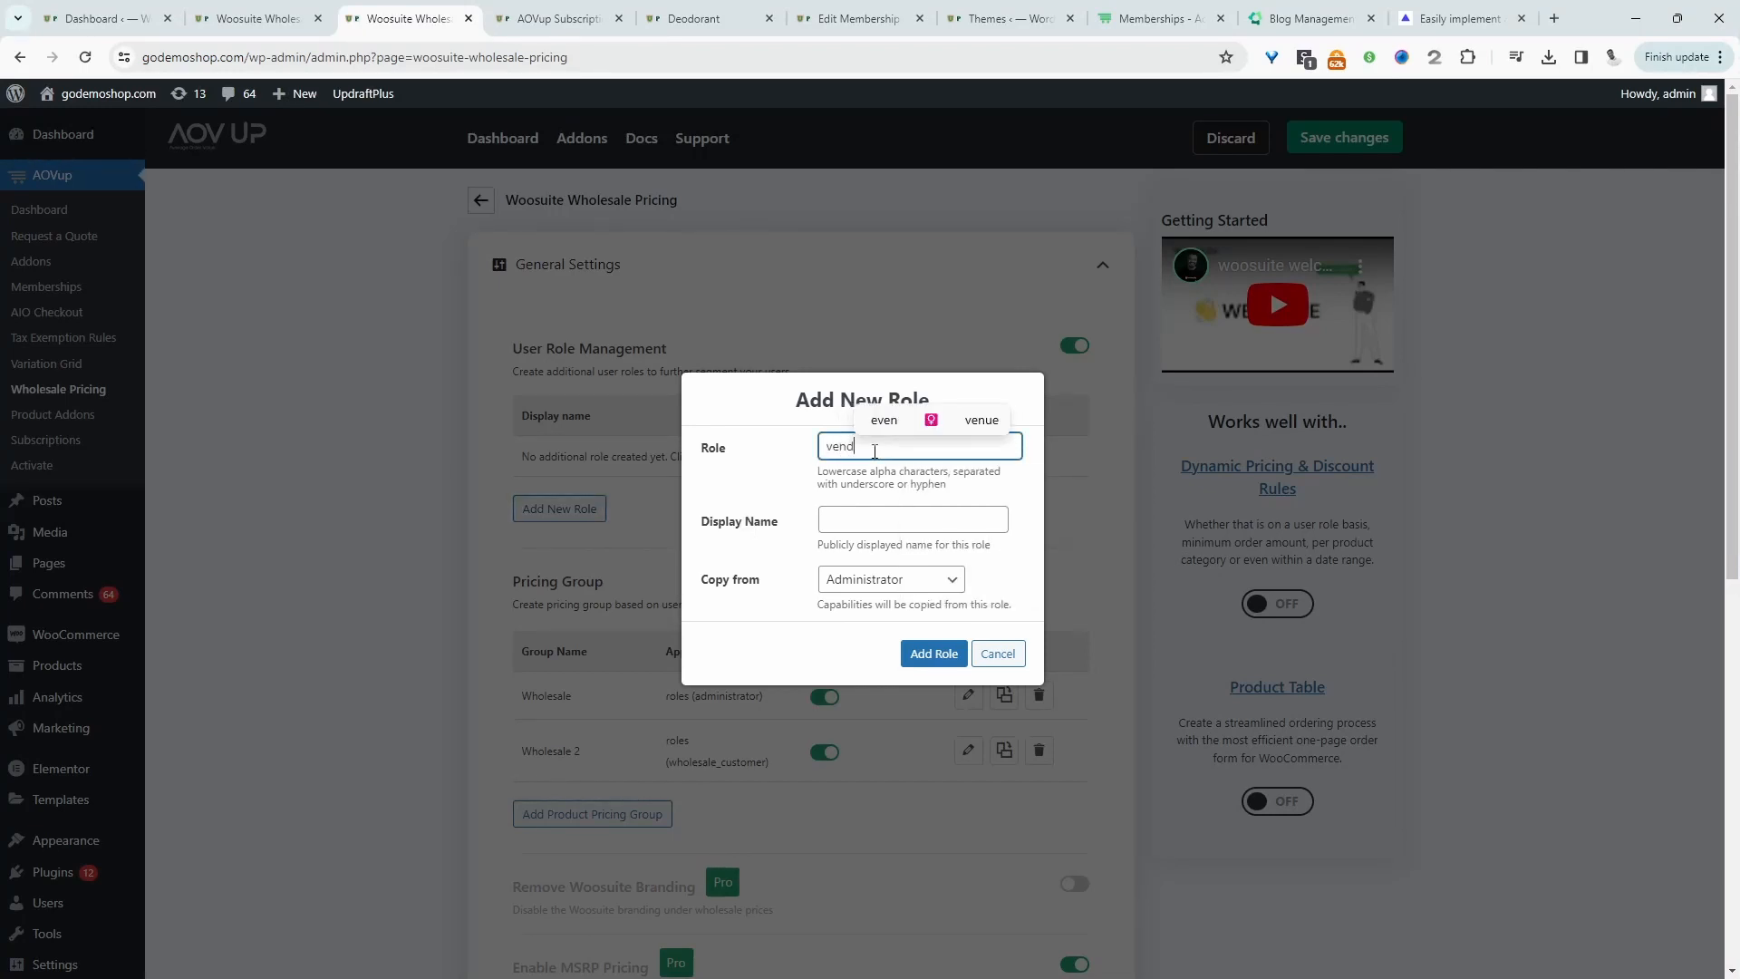
click(913, 519)
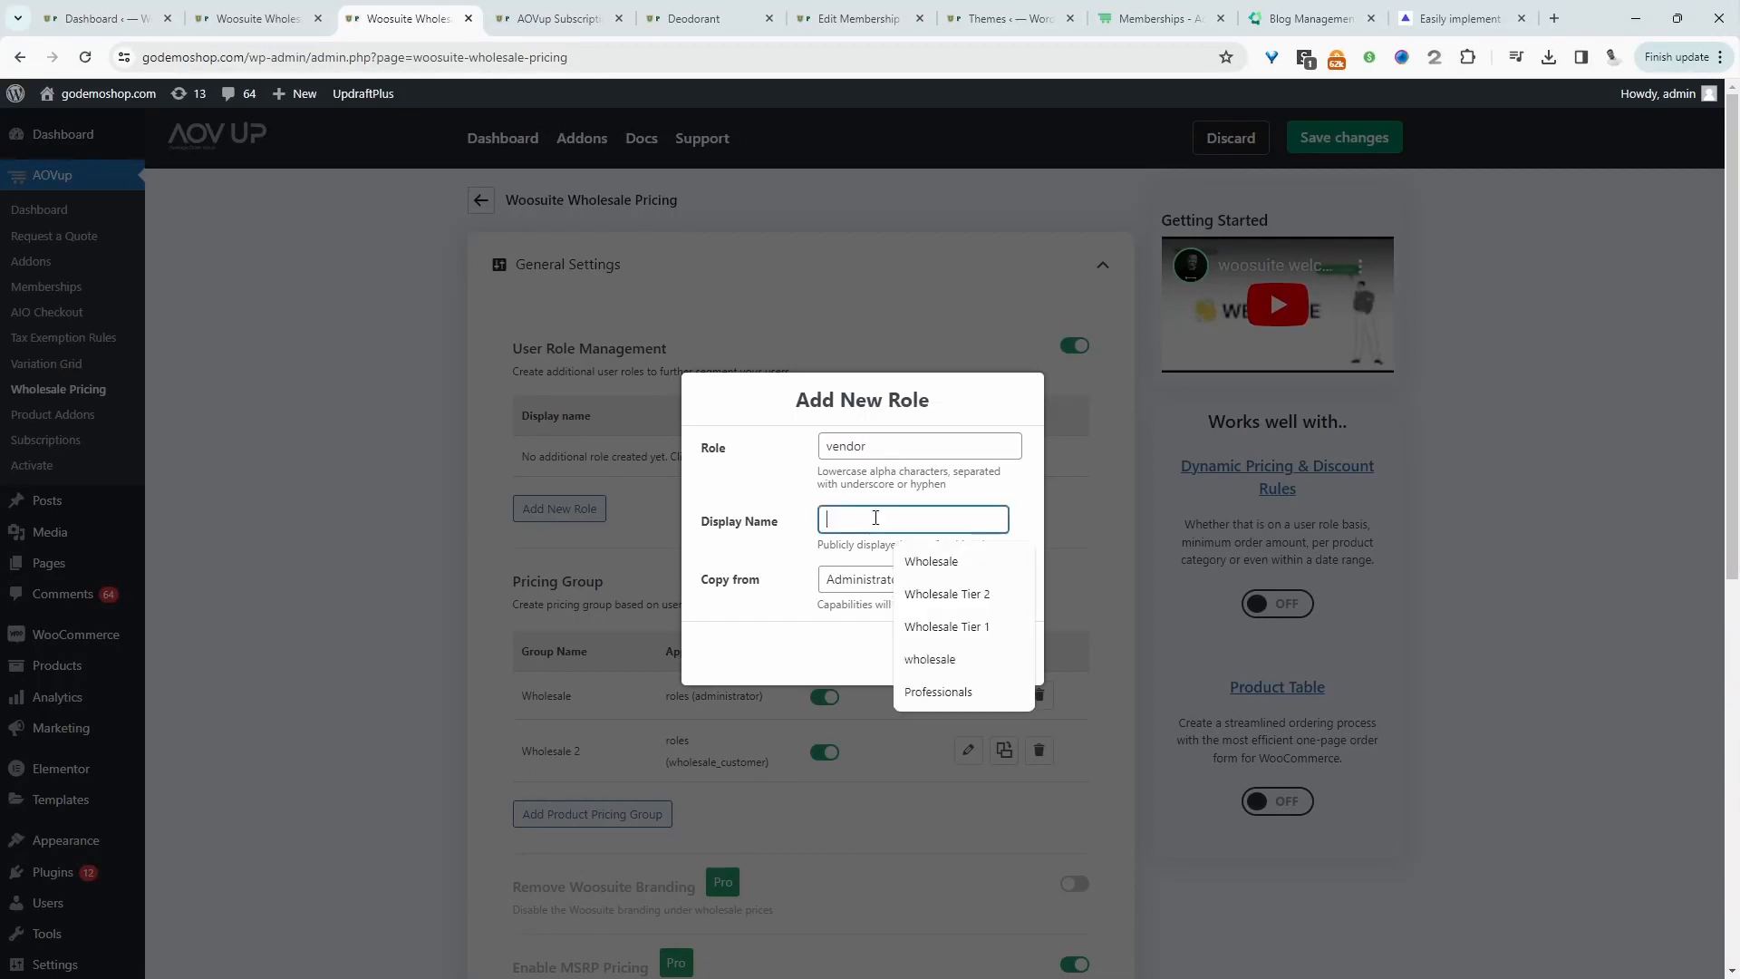
text(Ven)
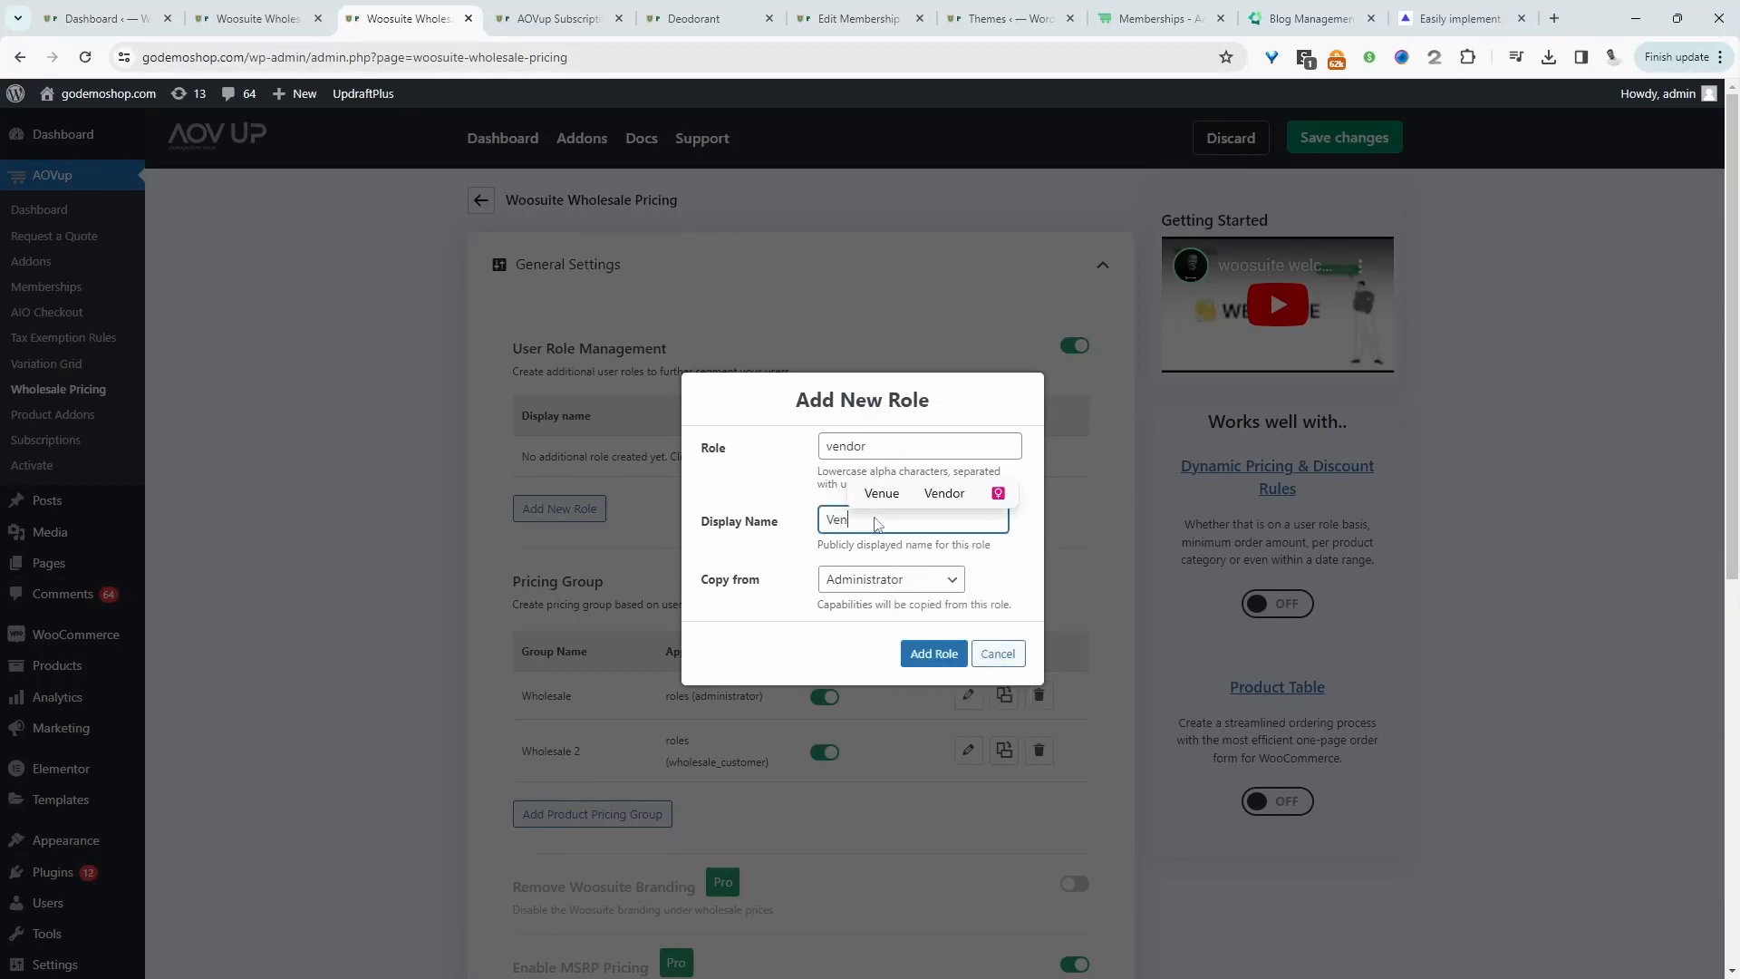
text(dor)
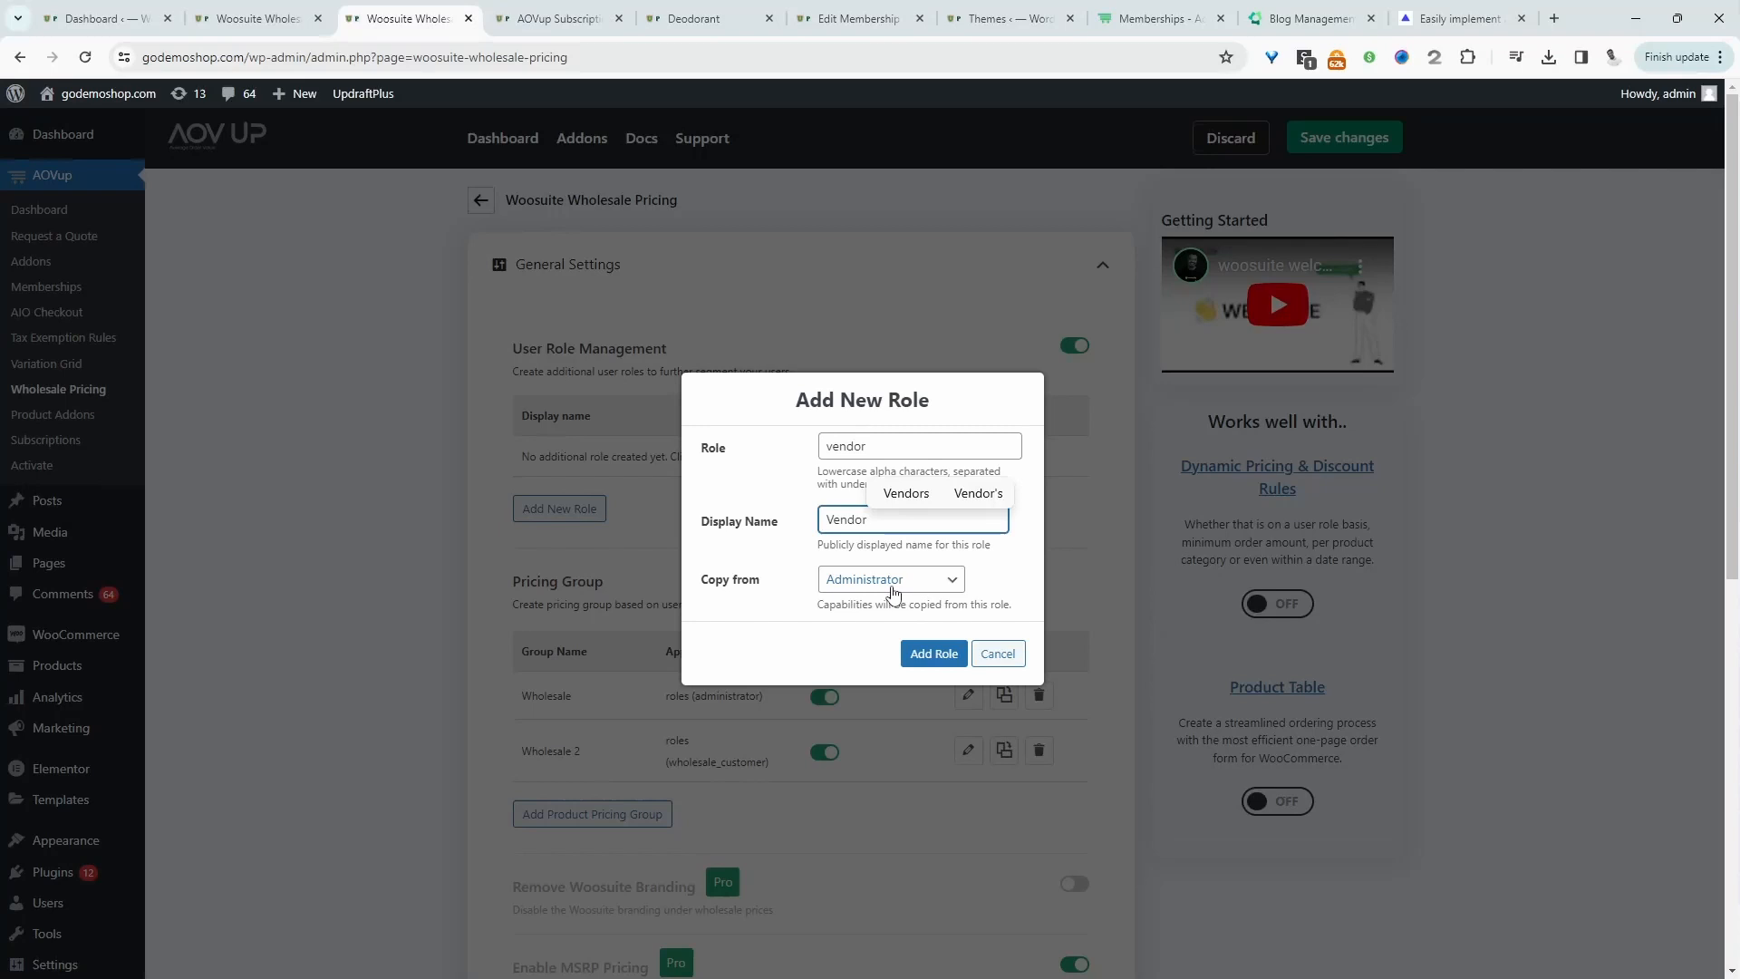
click(889, 578)
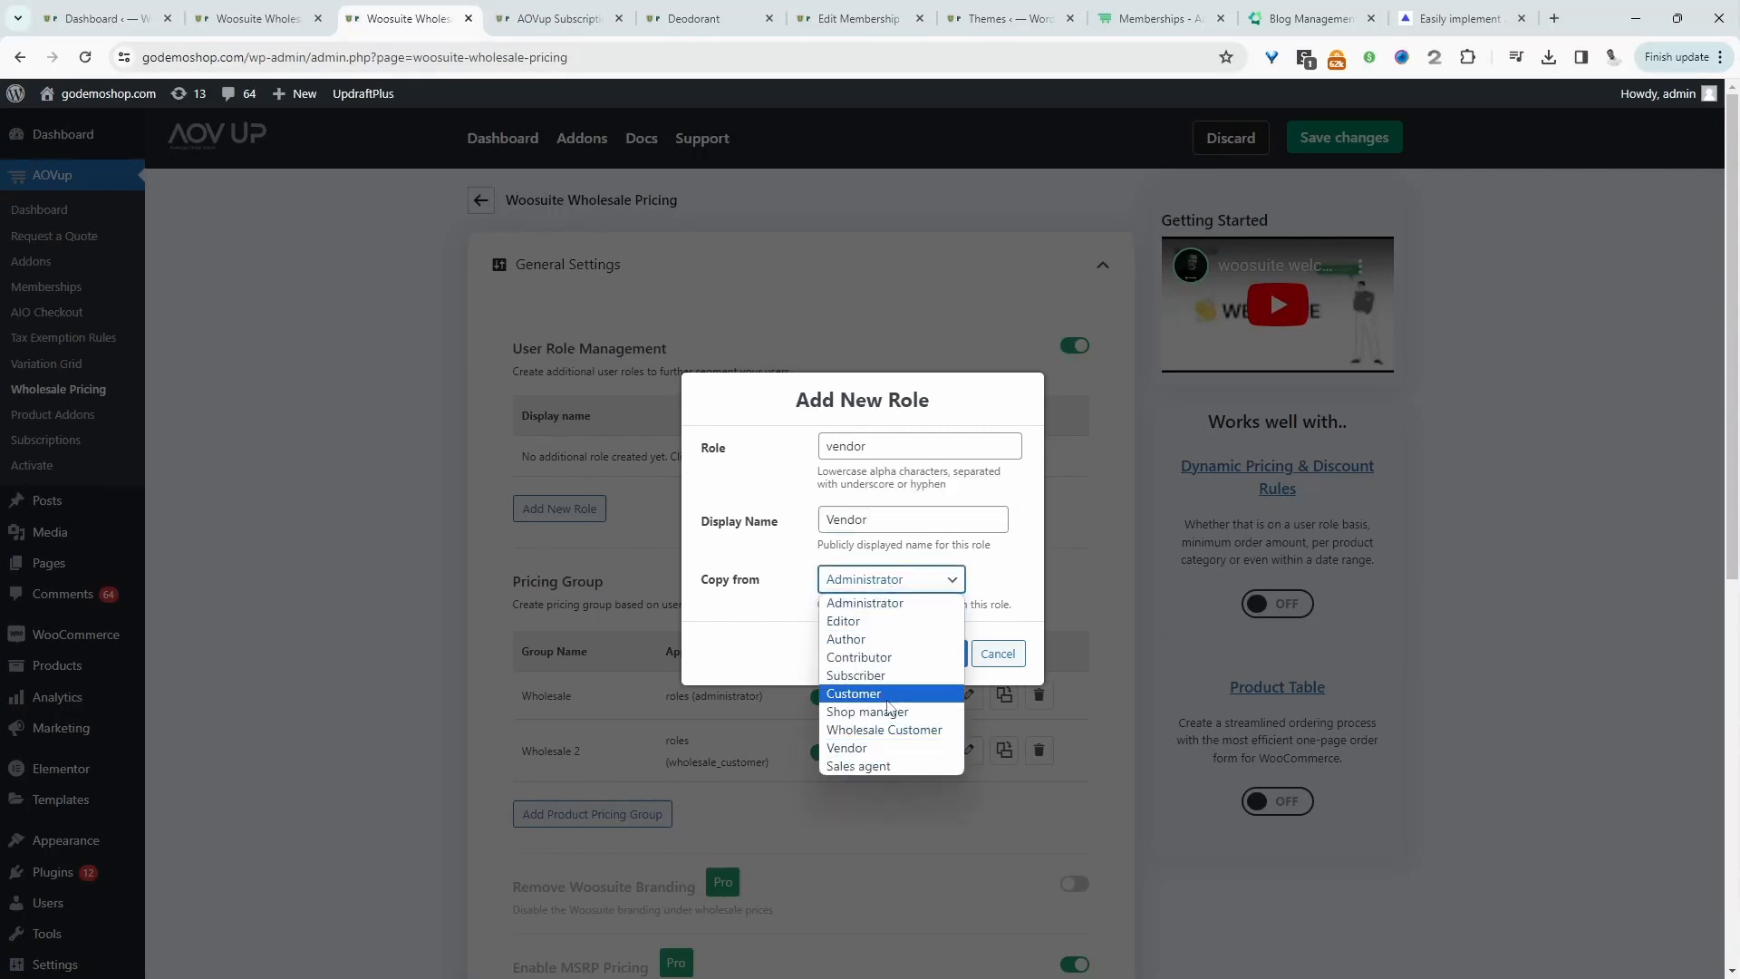
click(854, 693)
text(_one)
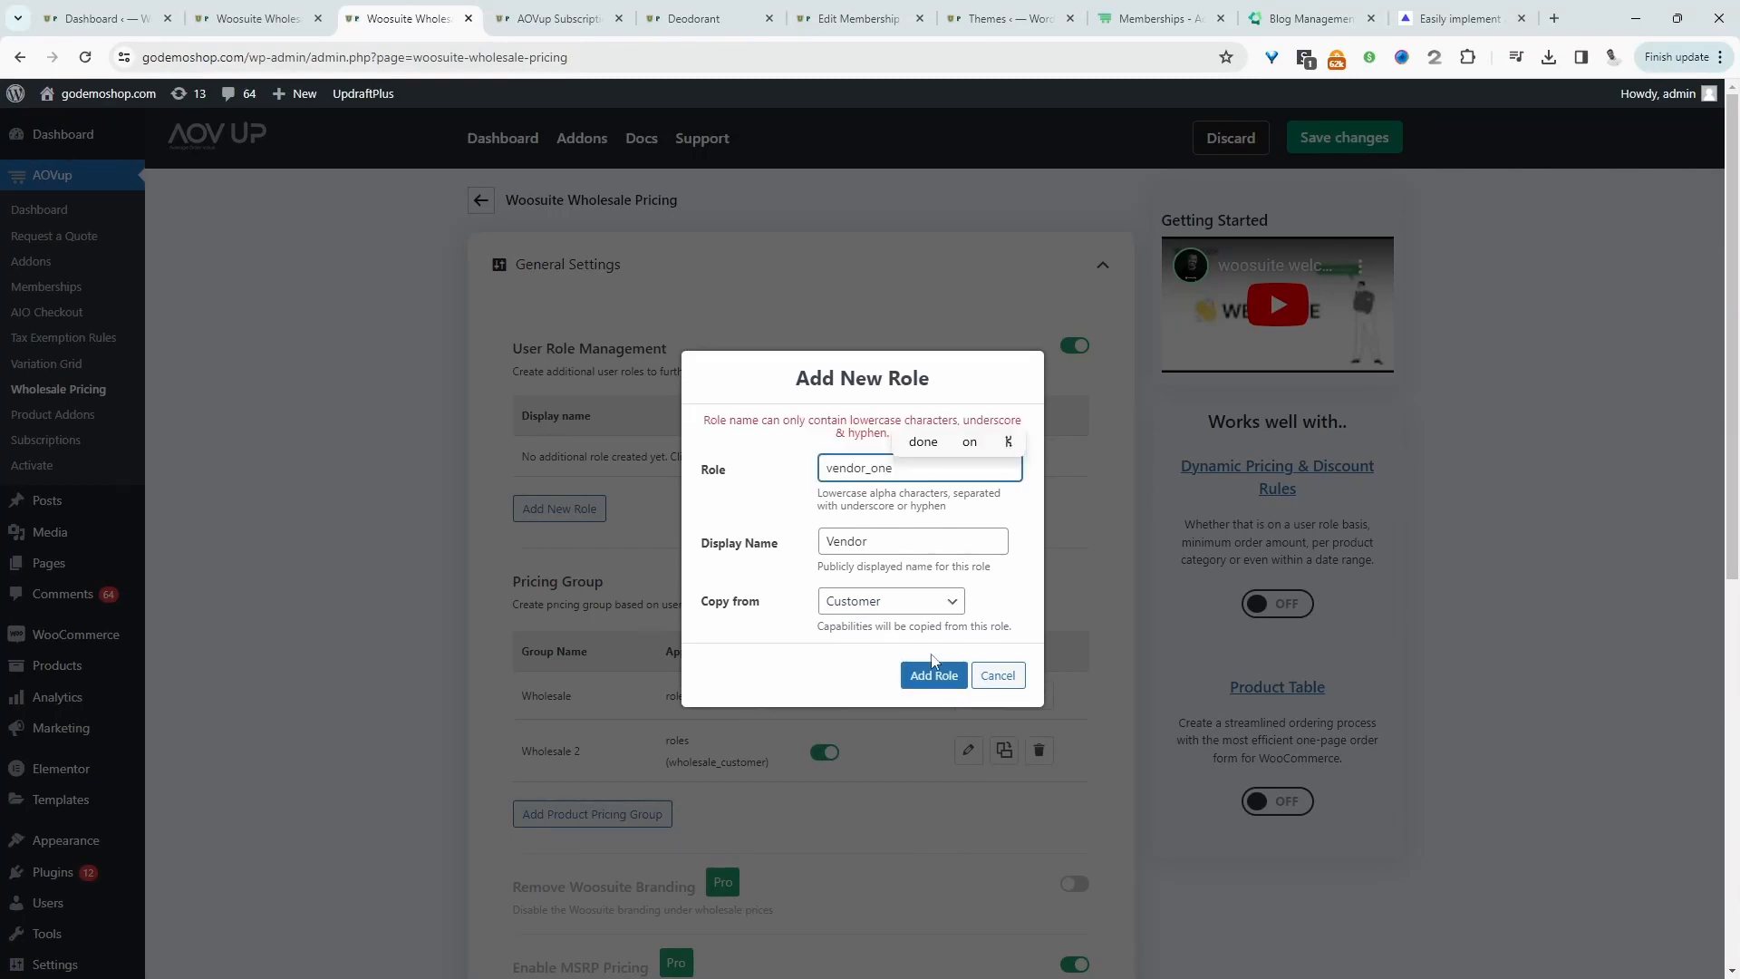
click(933, 674)
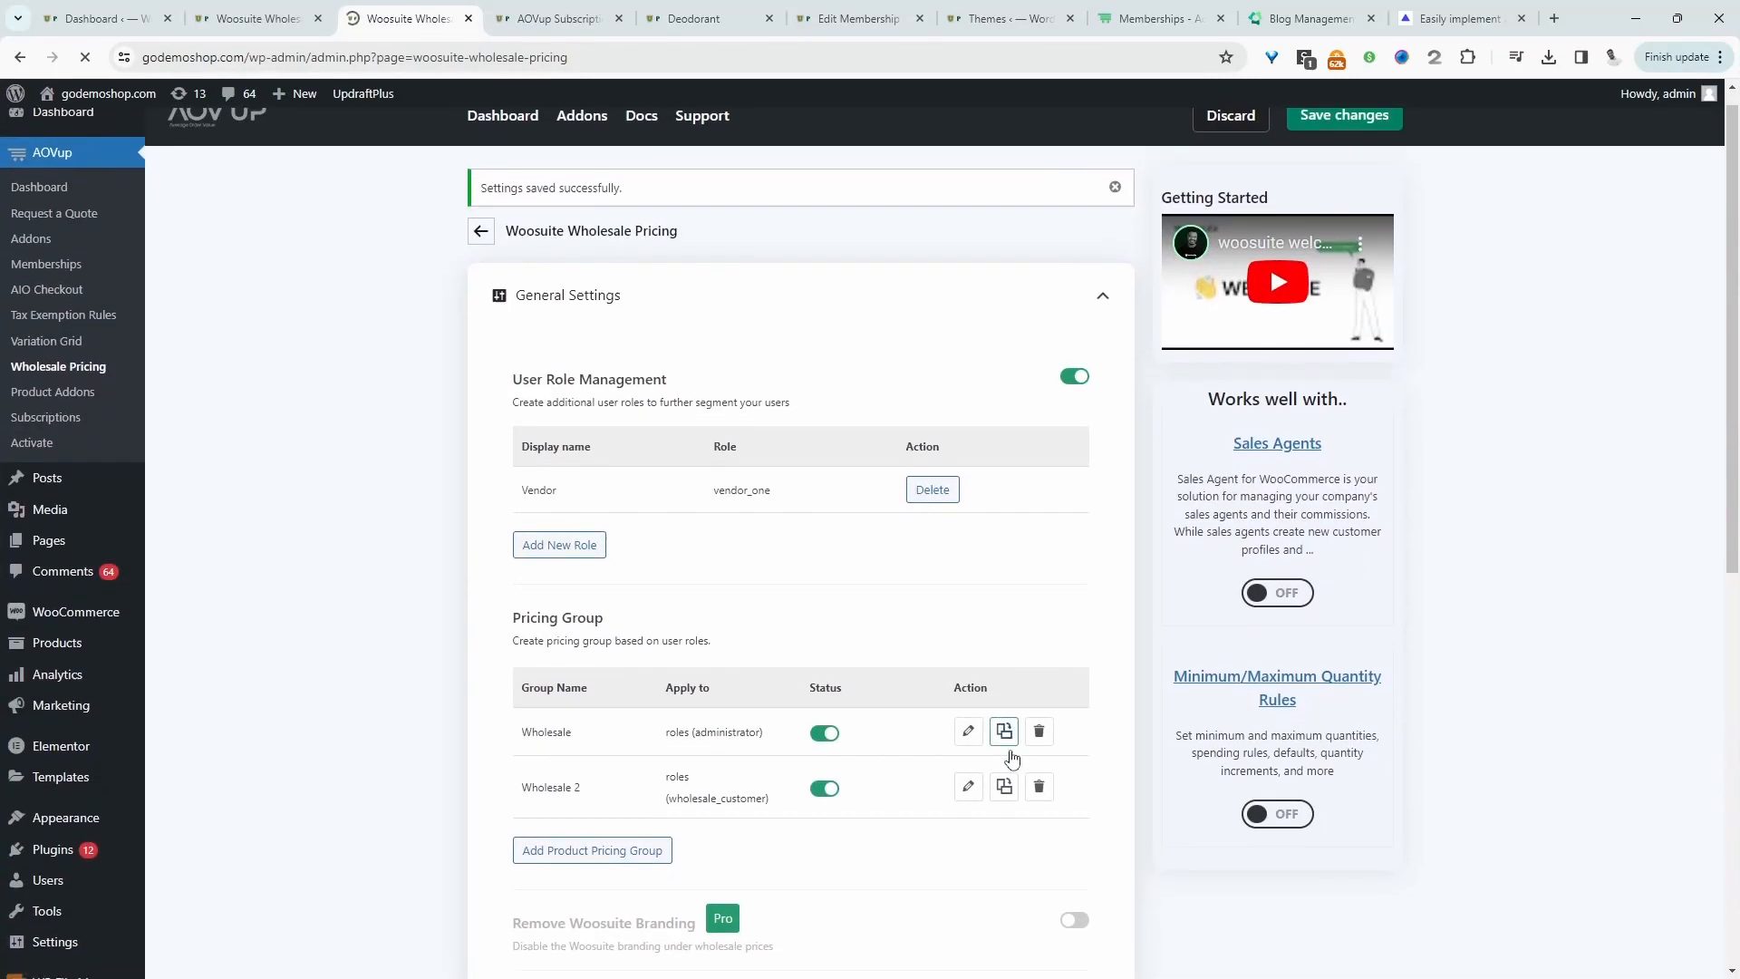
Step: Start a new pricing group named Vendors for the Vendor role
scroll(down, 3)
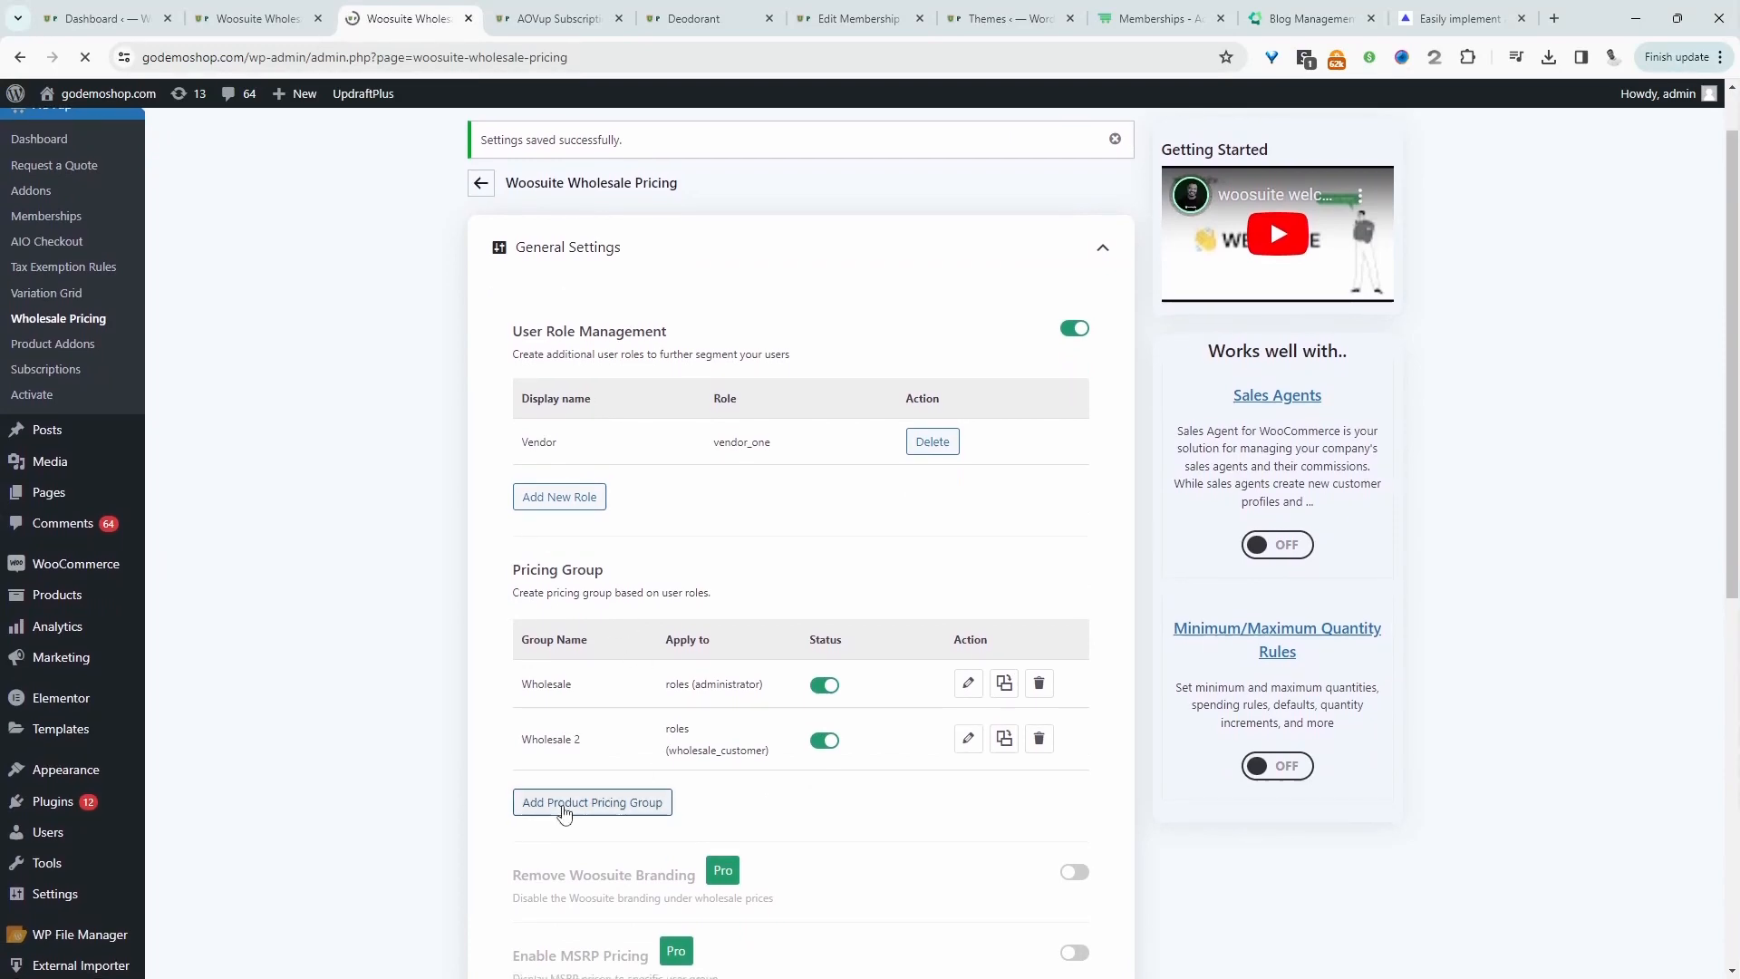
click(592, 801)
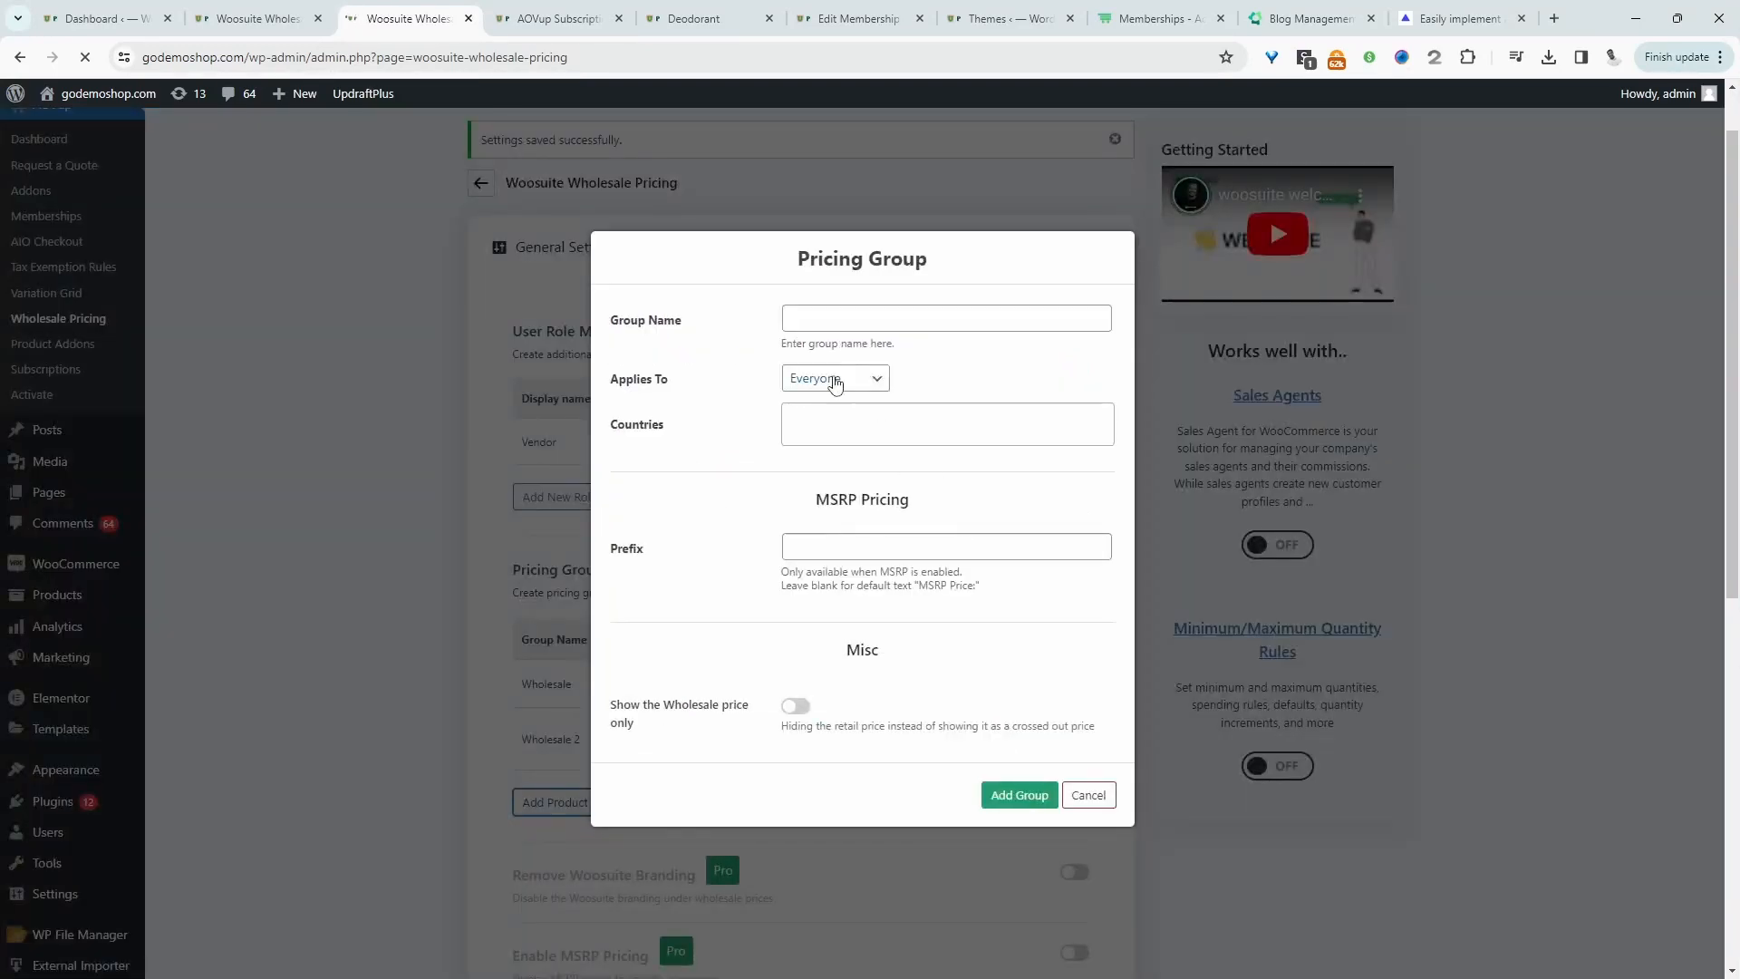
click(945, 317)
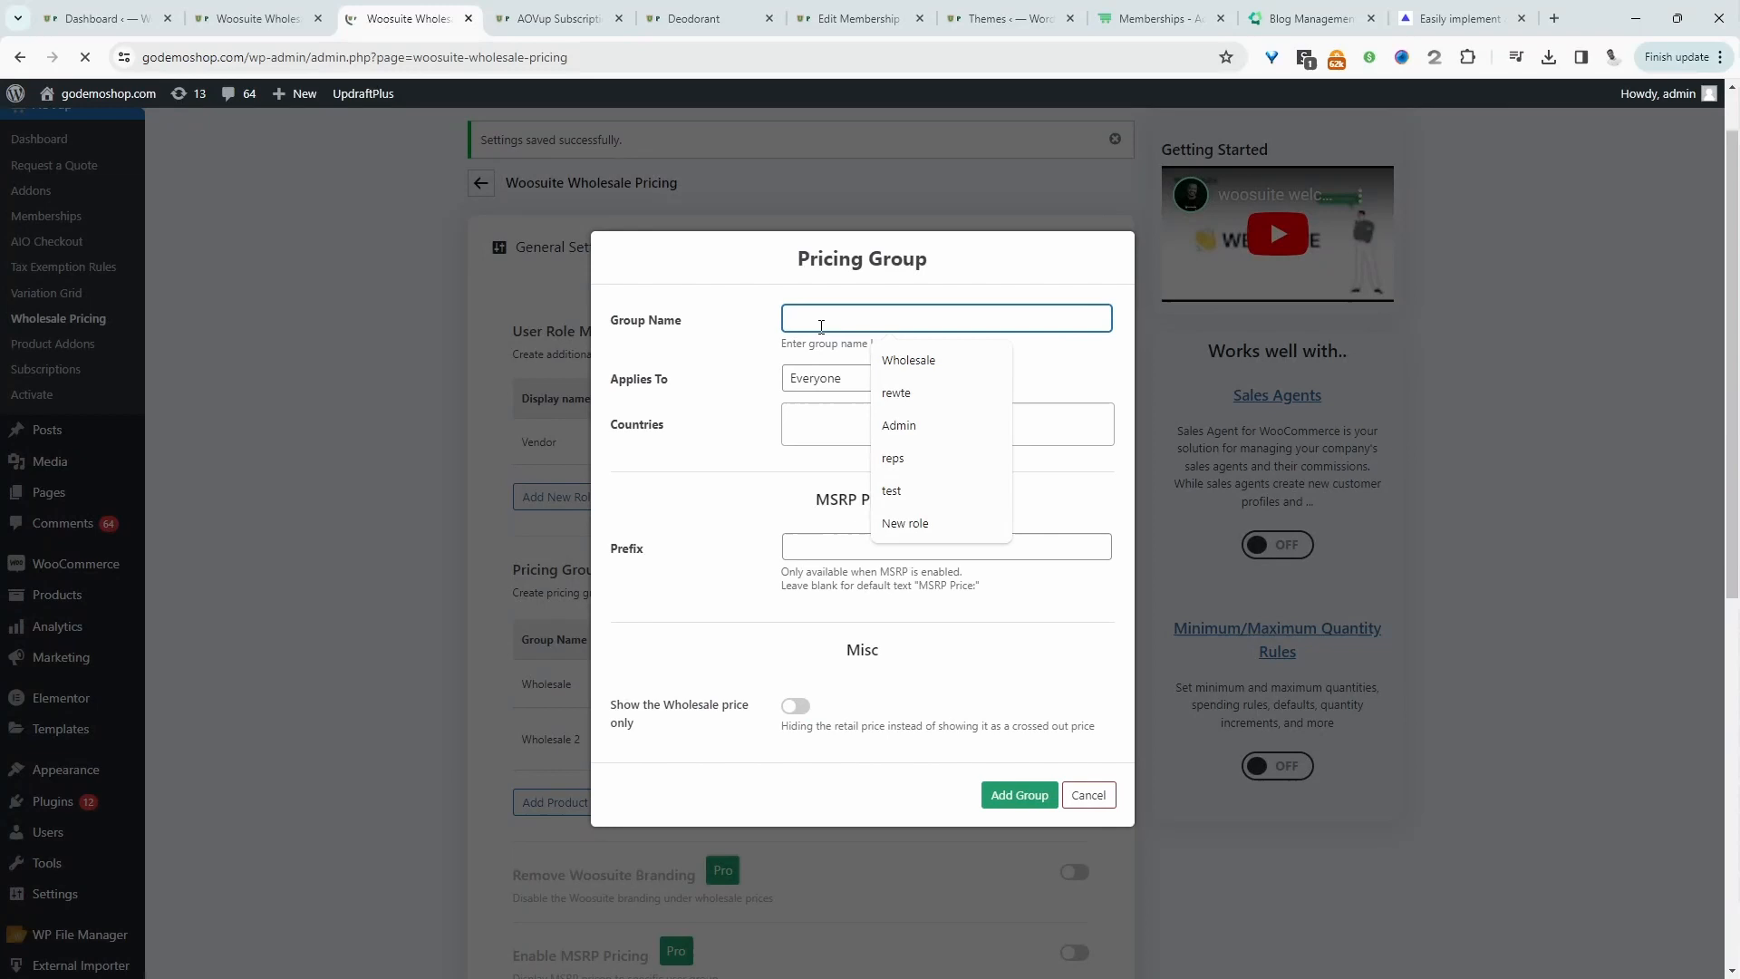
text(Vendors)
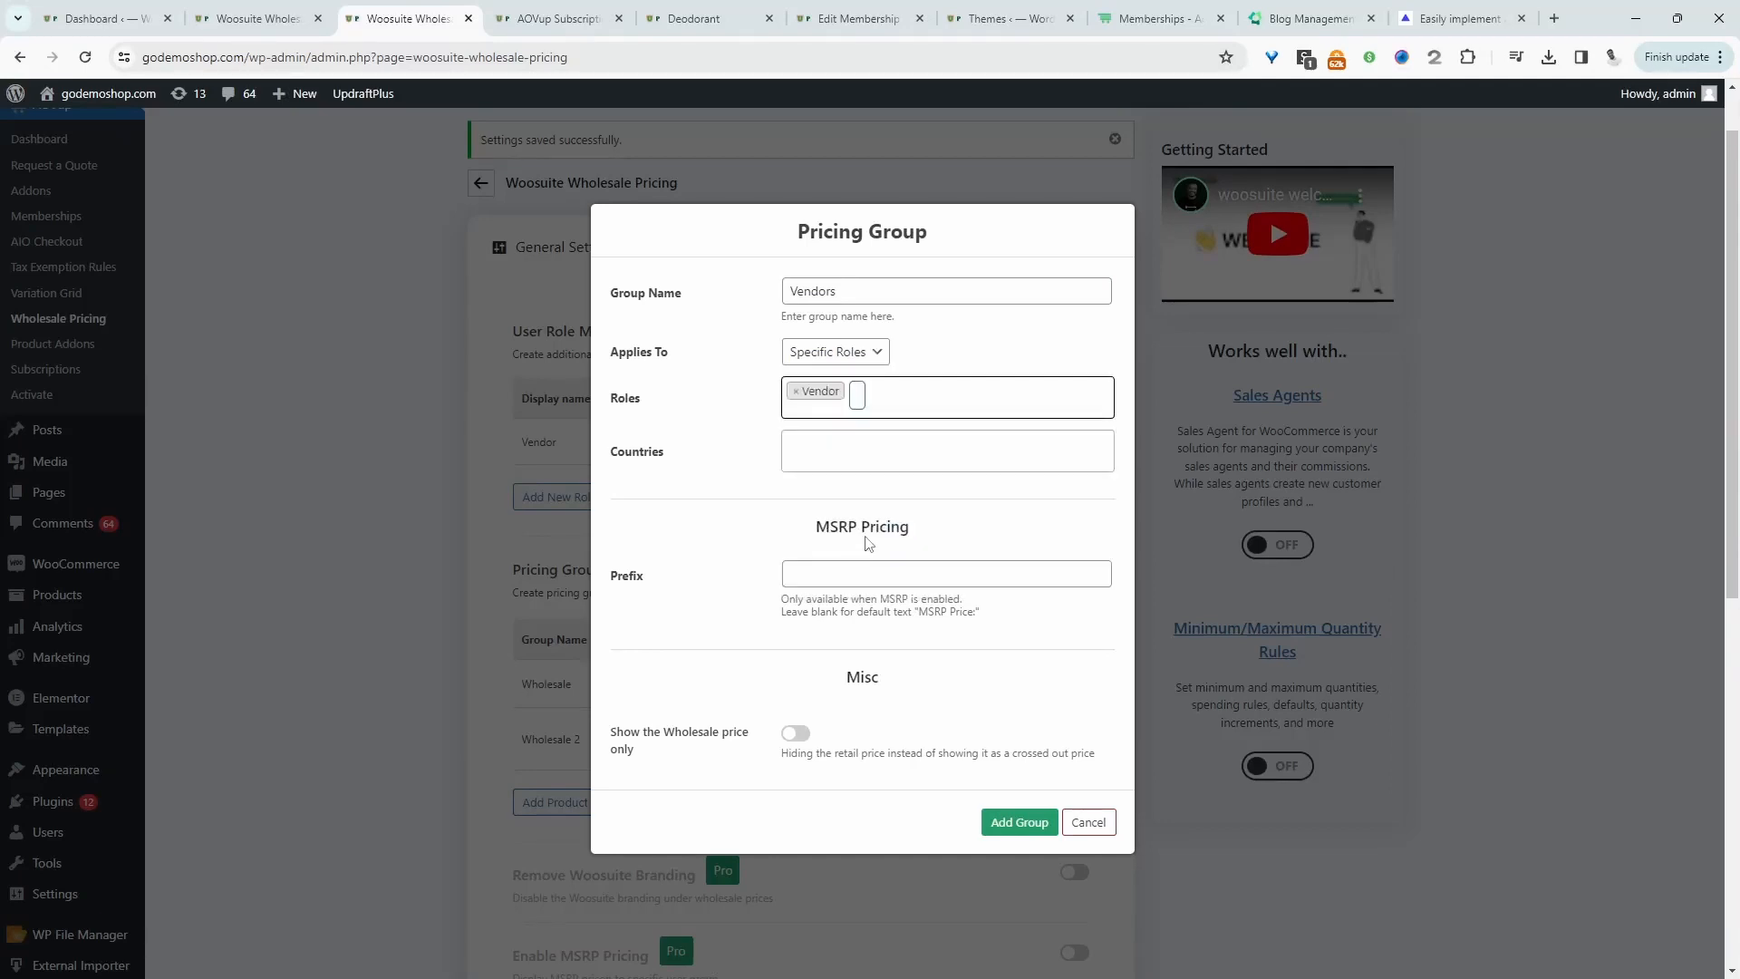
scroll(down, 3)
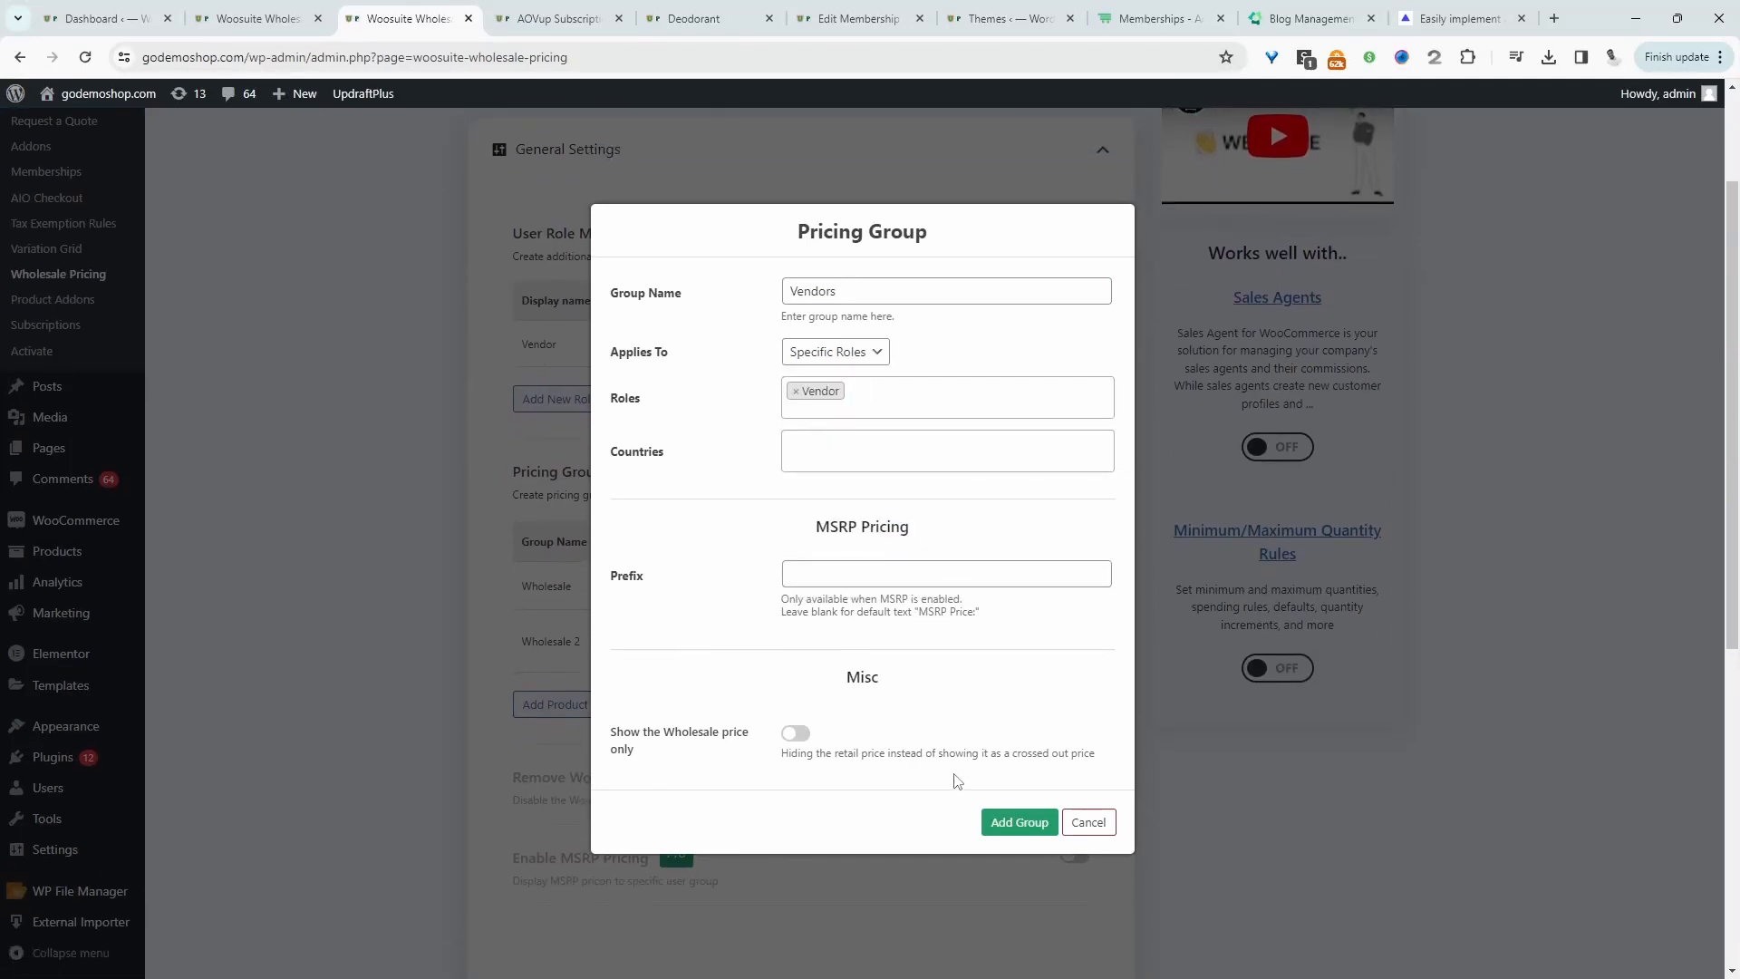
click(1017, 822)
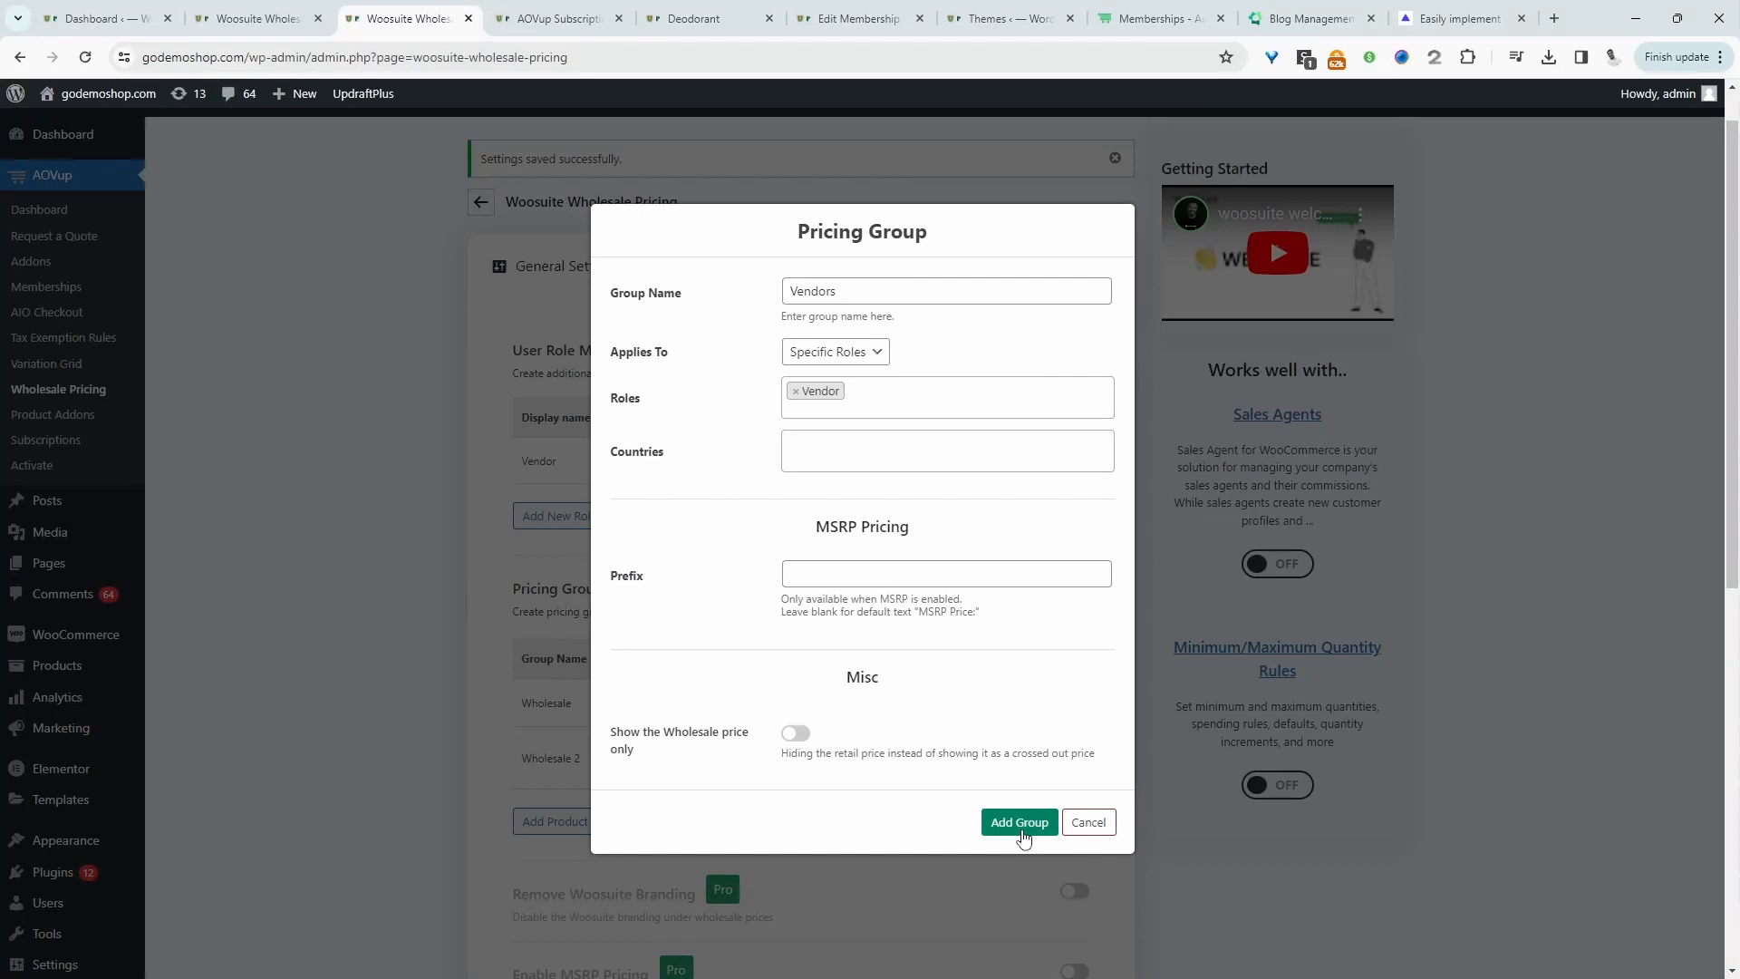
mouse_move(1125, 607)
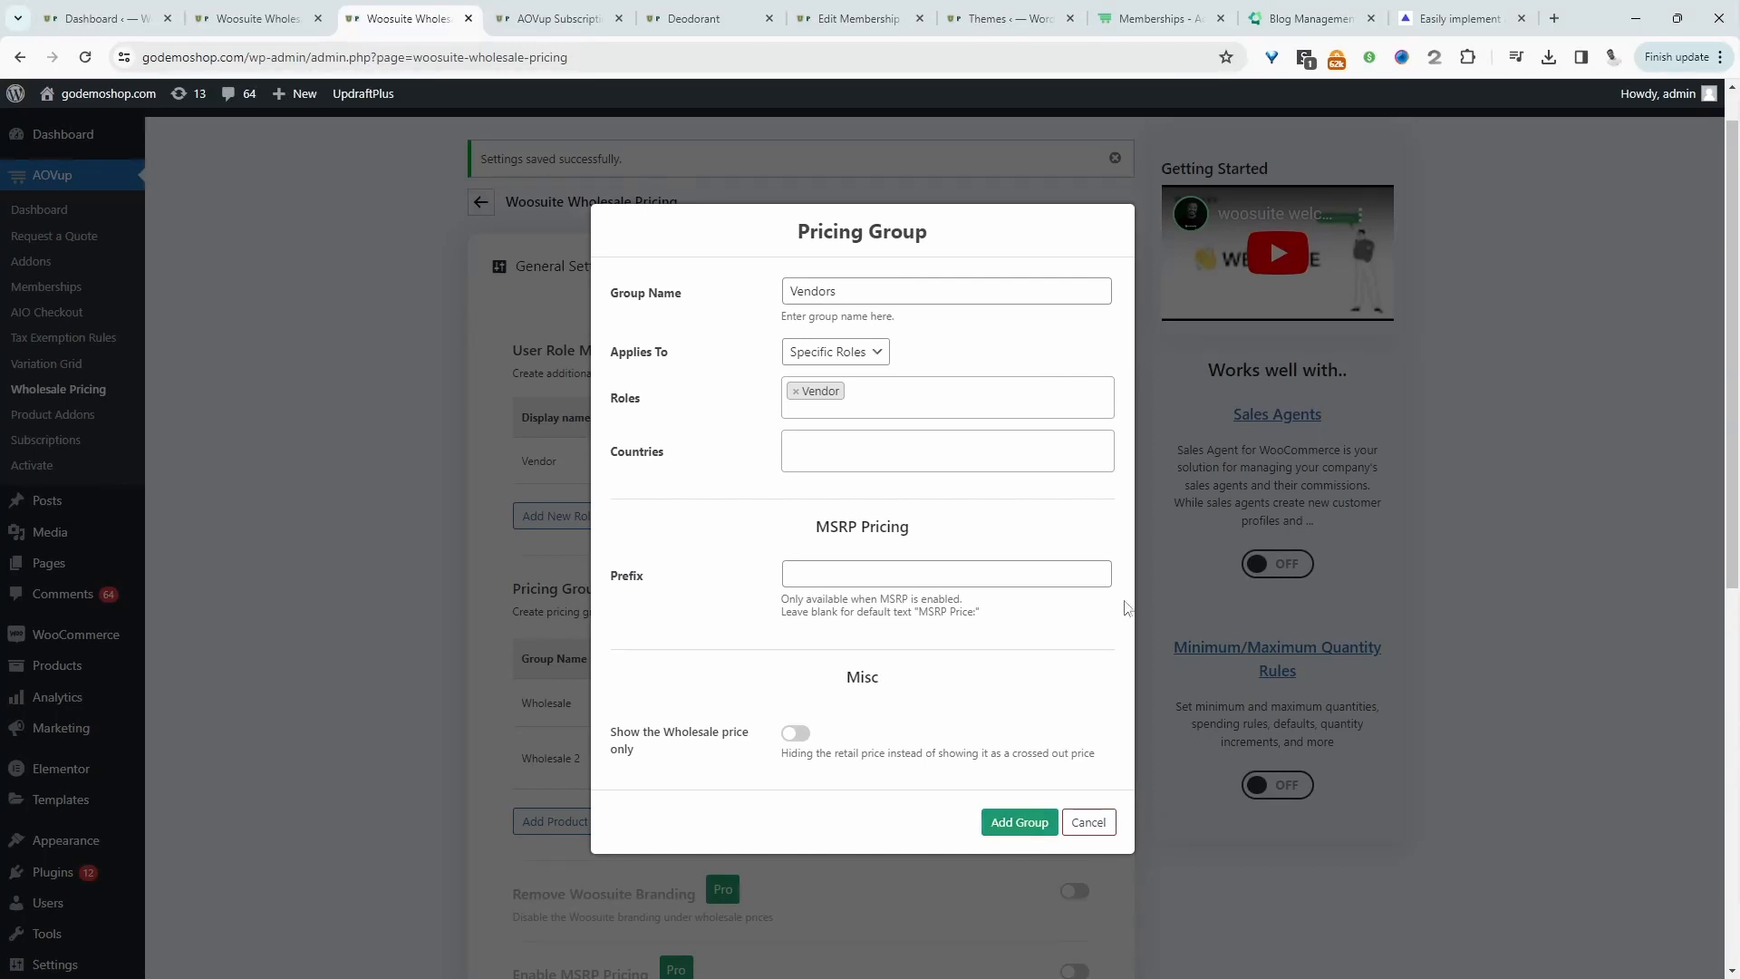
mouse_move(816, 664)
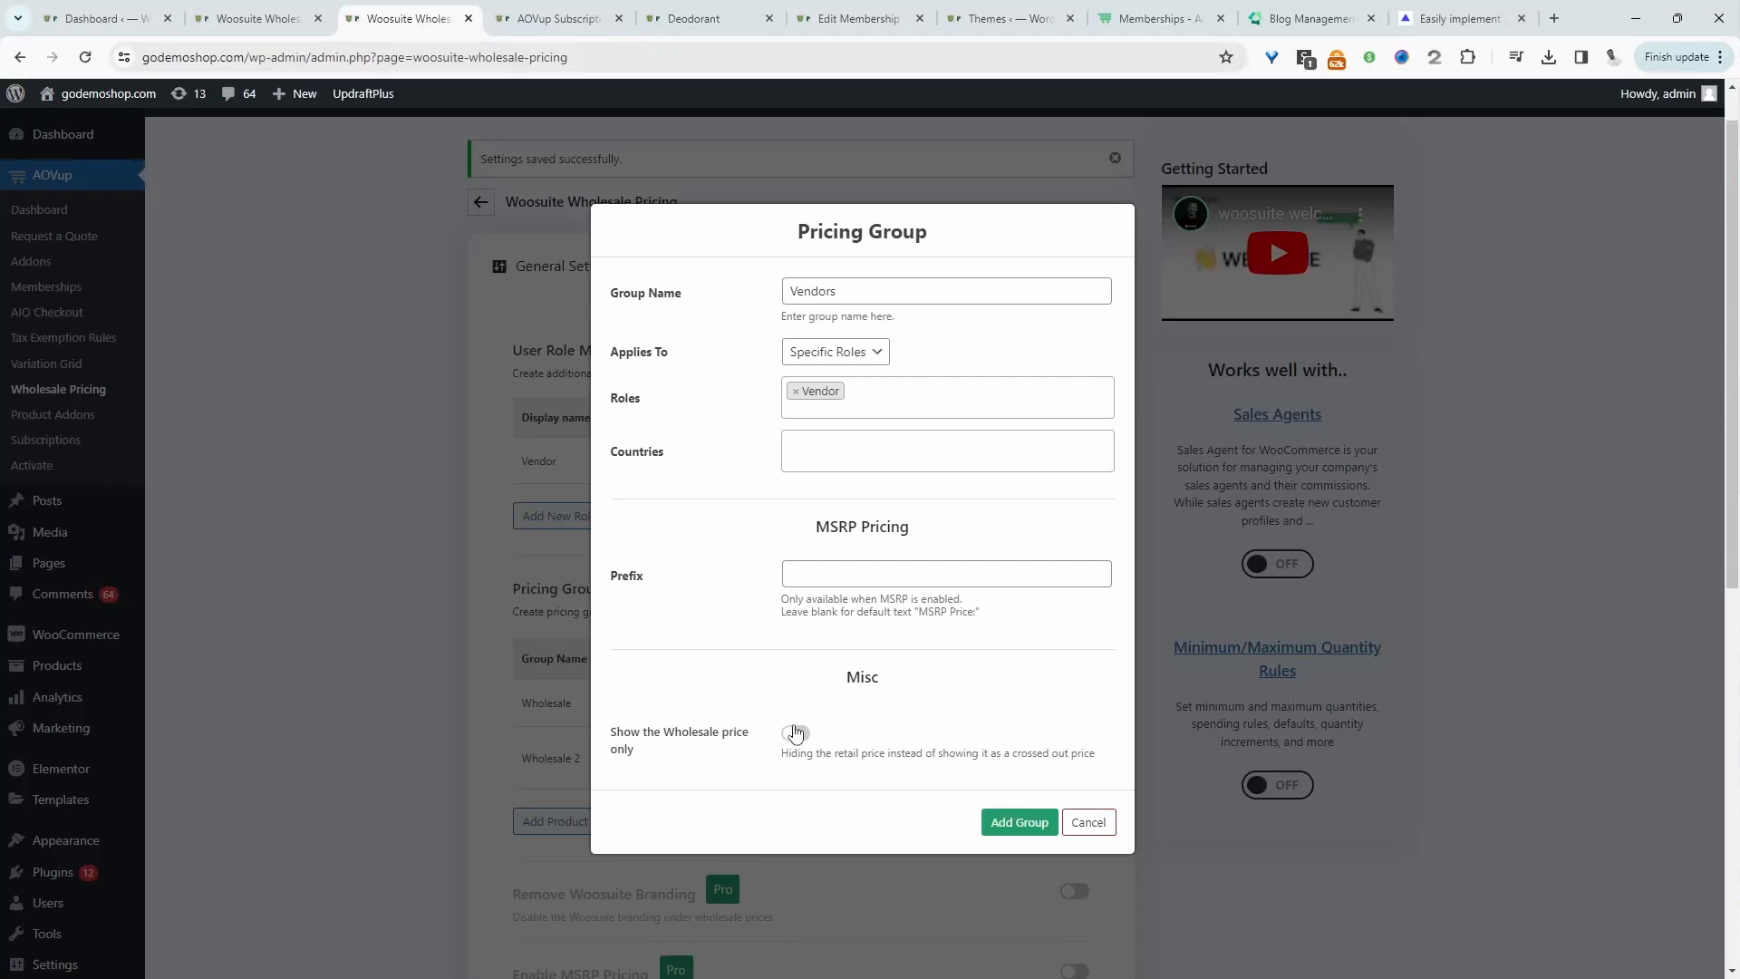
Step: Set the group to show only the wholesale price, add it and save the settings
click(795, 733)
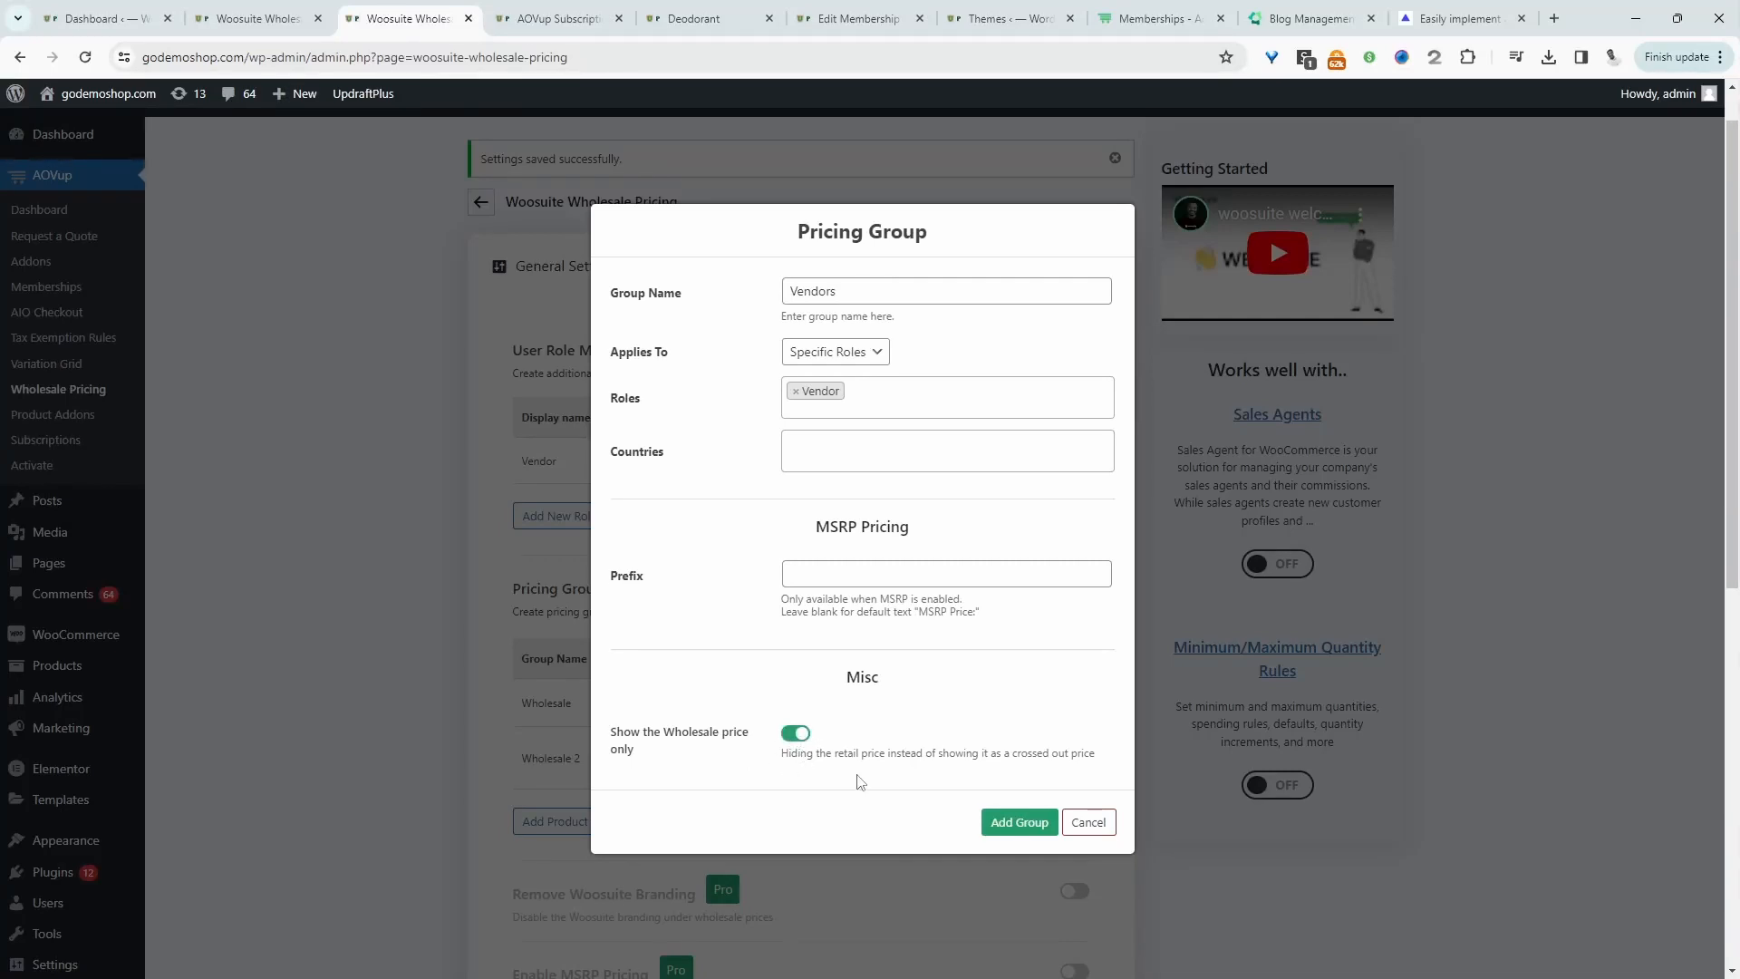
click(1017, 822)
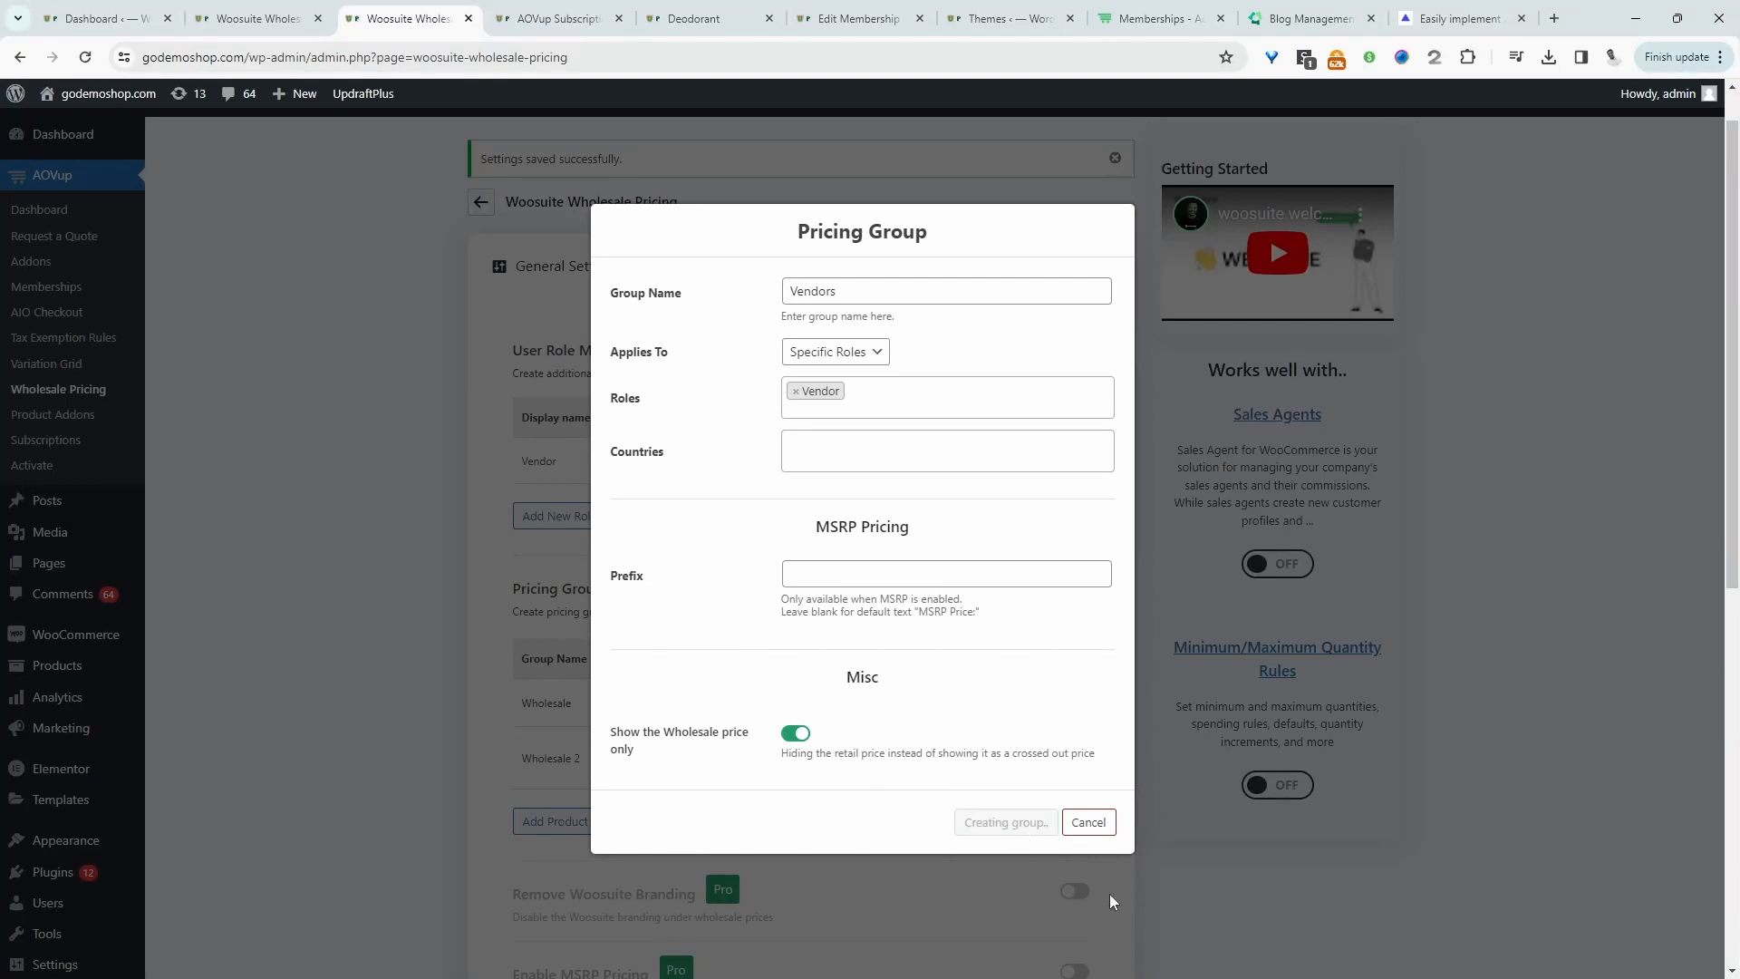
click(1004, 822)
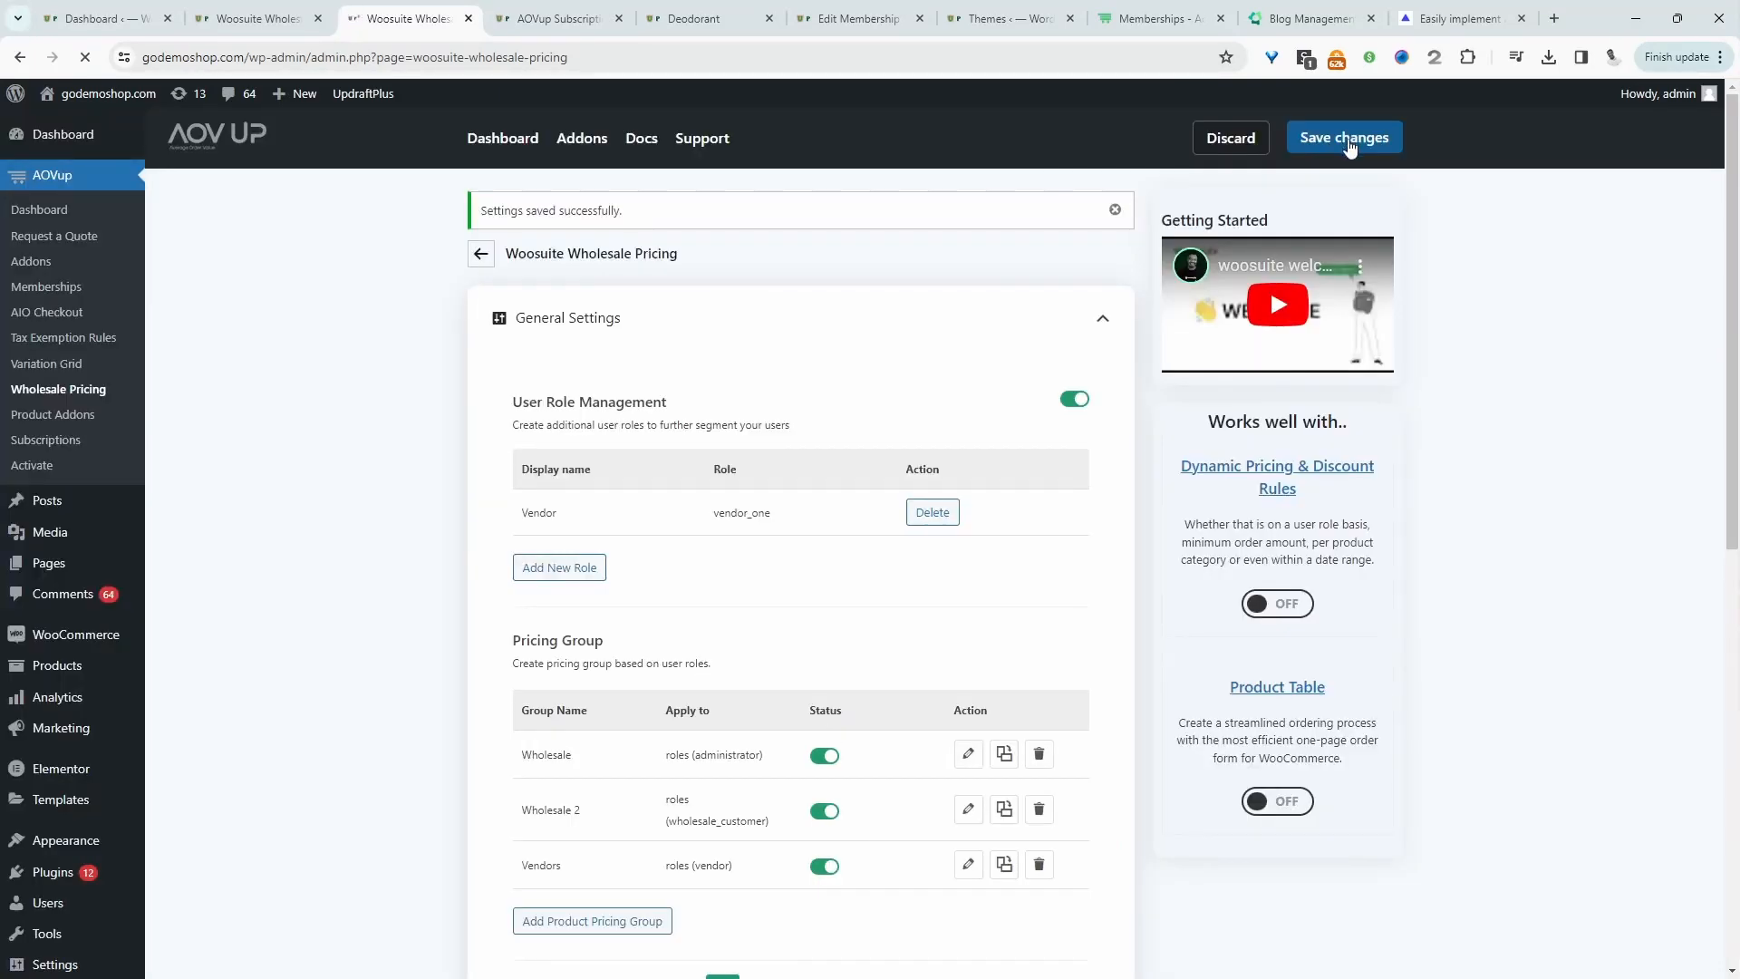
click(1343, 136)
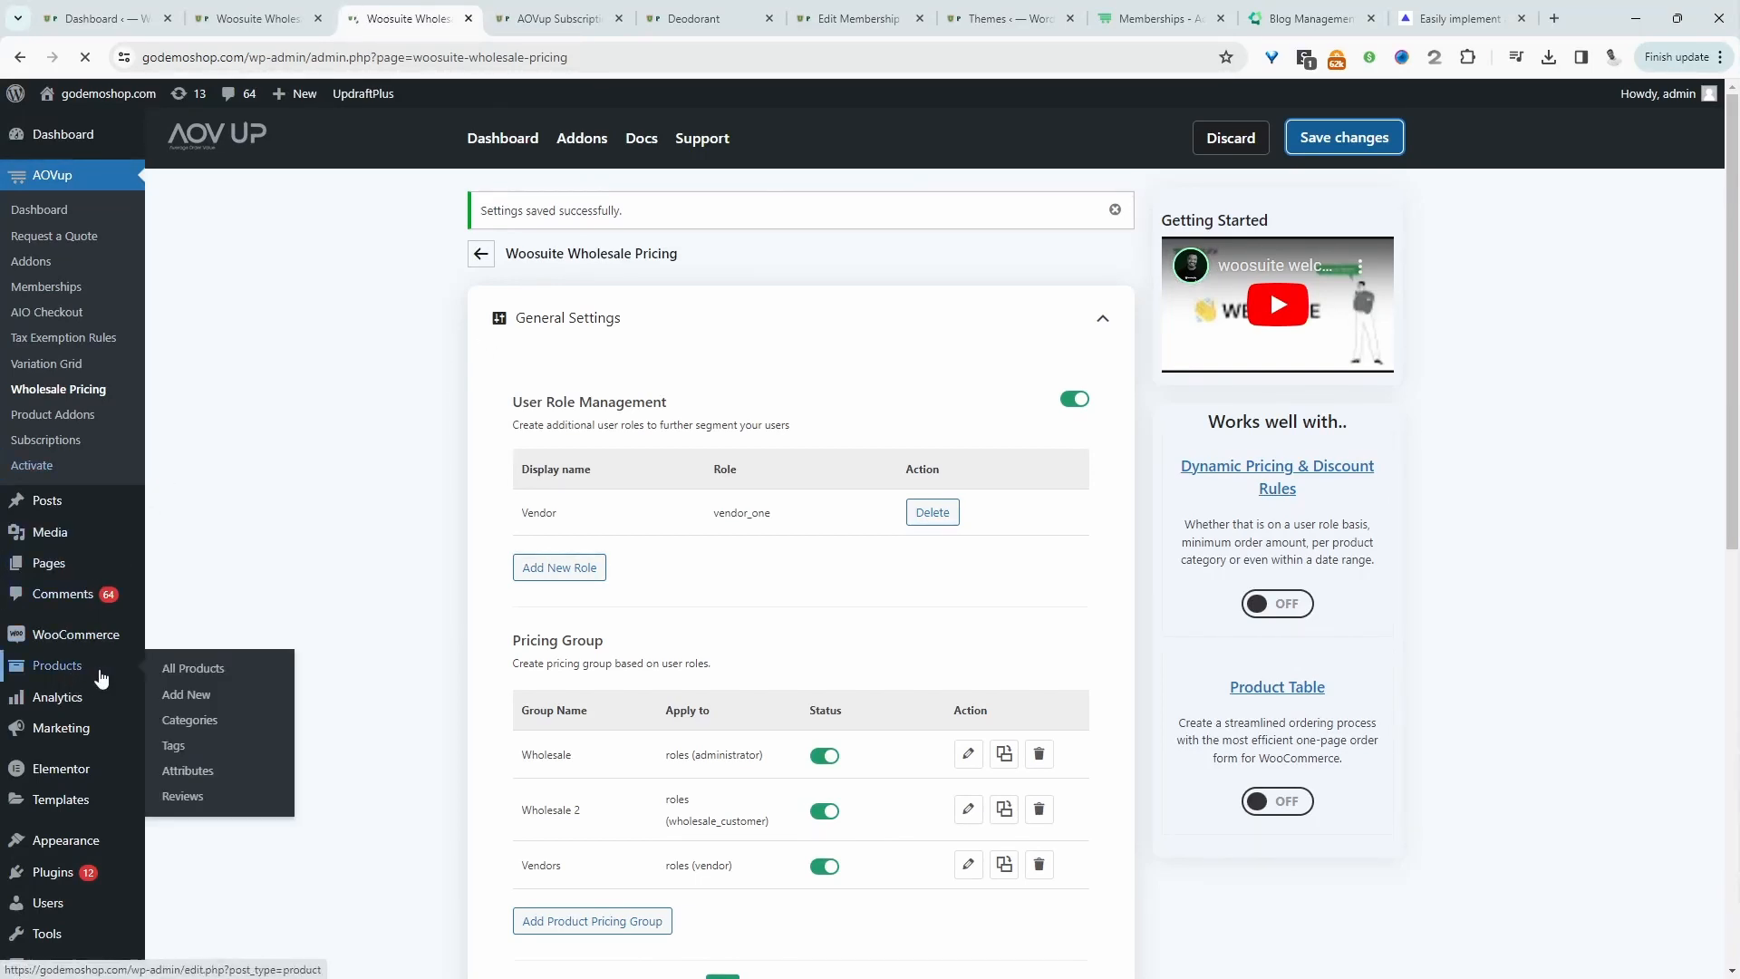
Step: From All Products, open the Single product for editing
click(192, 668)
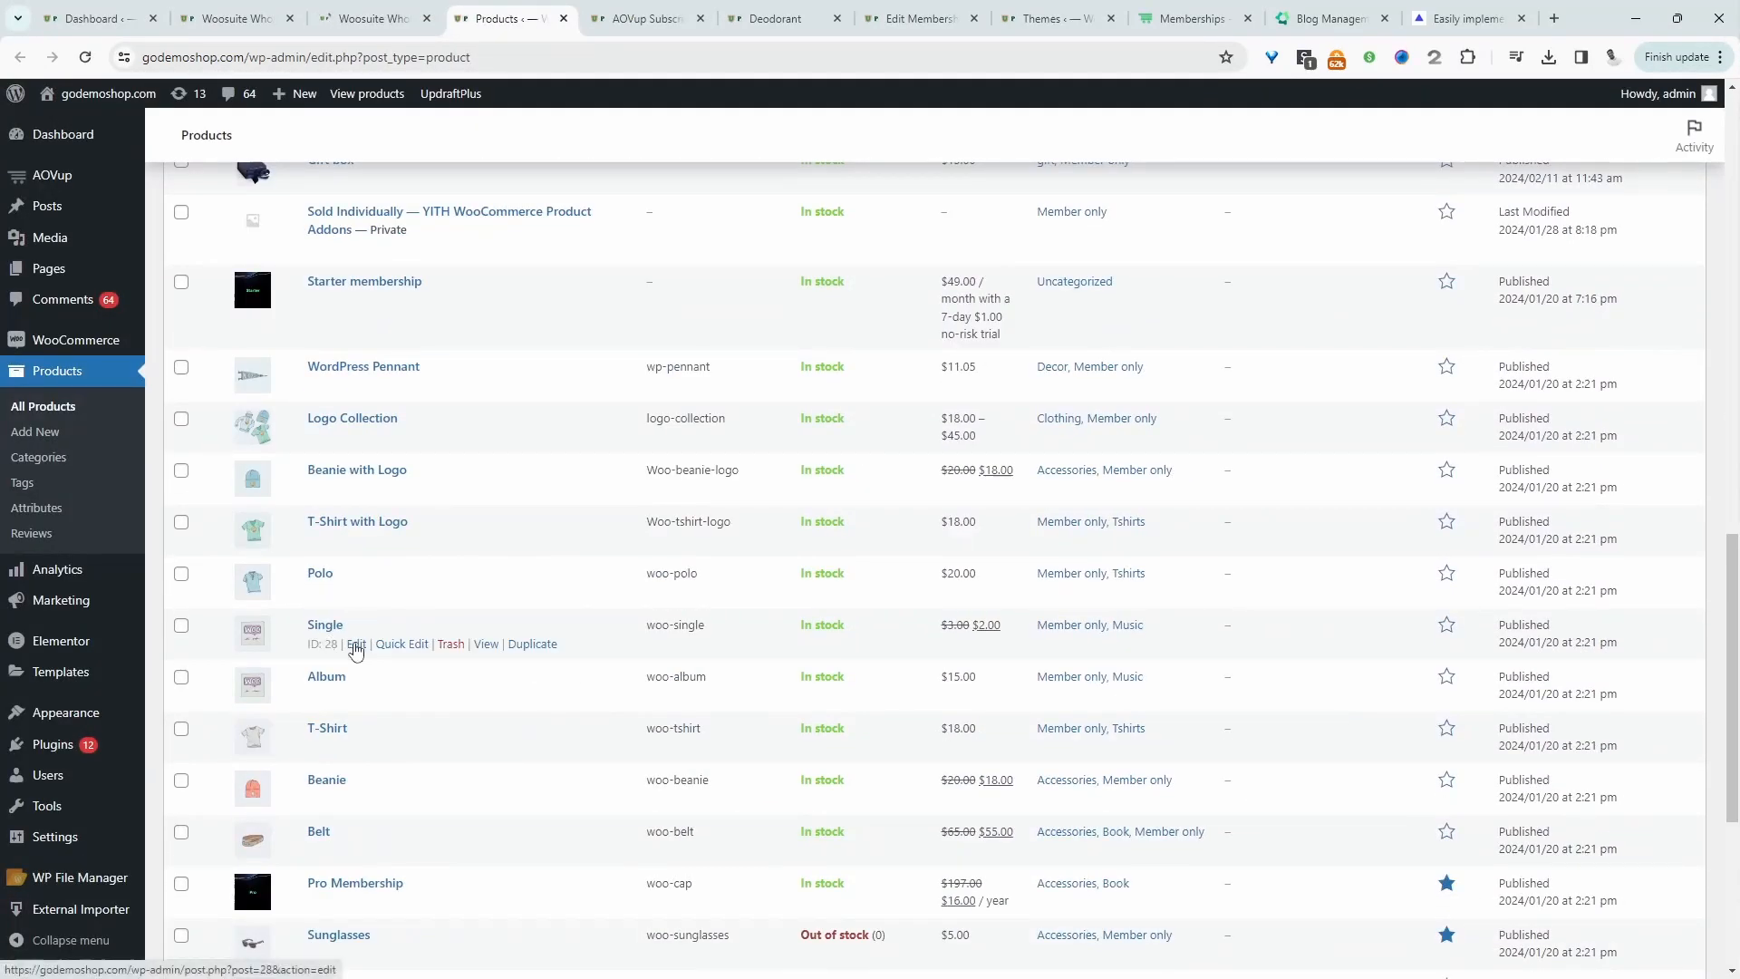
click(356, 644)
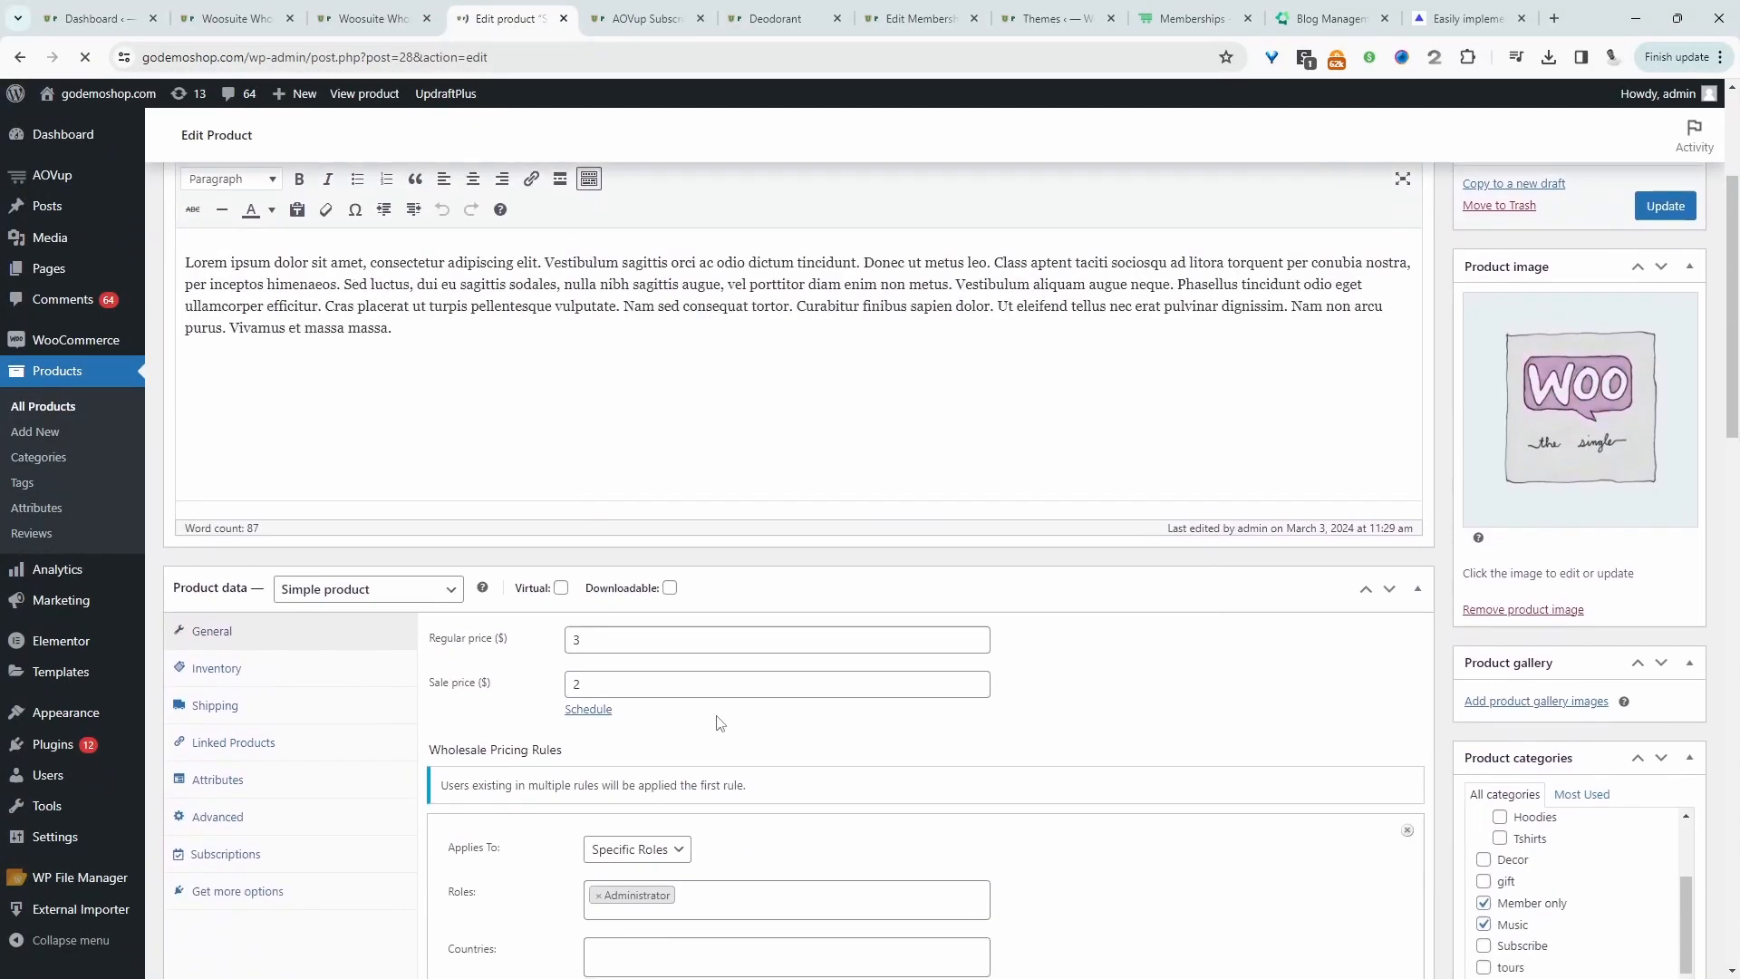
Step: Enter a wholesale price in the Single product's Vendor rule under Wholesale Pricing Rules
scroll(down, 3)
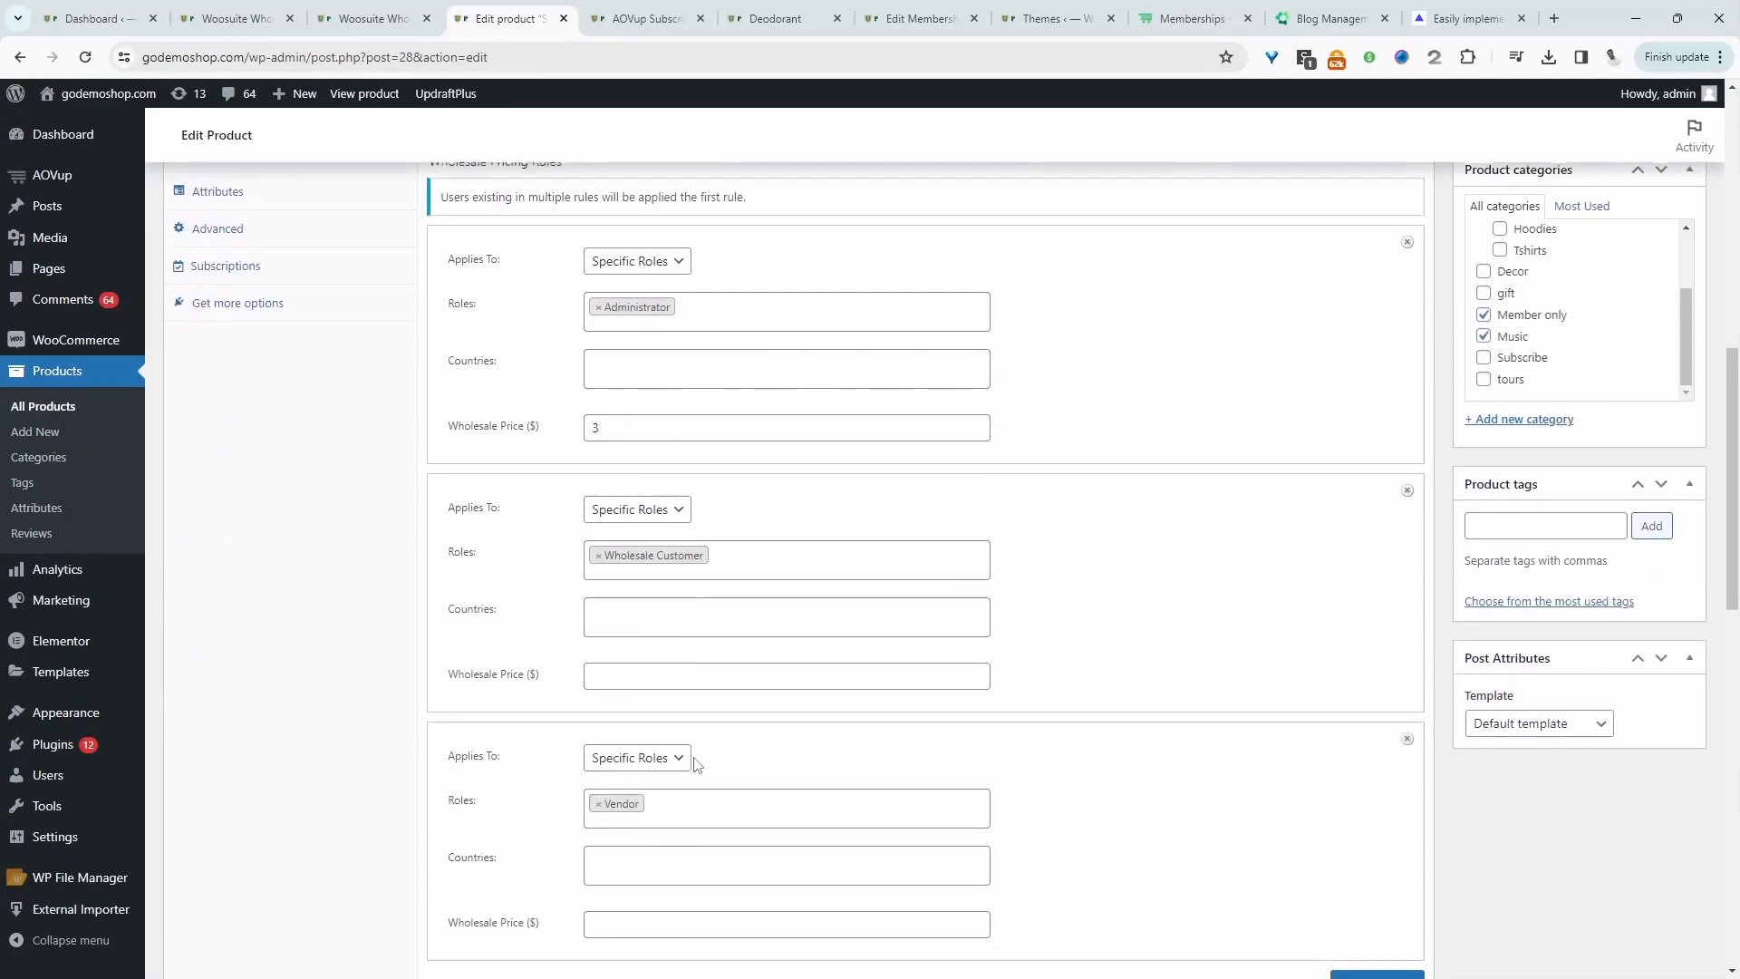
scroll(down, 3)
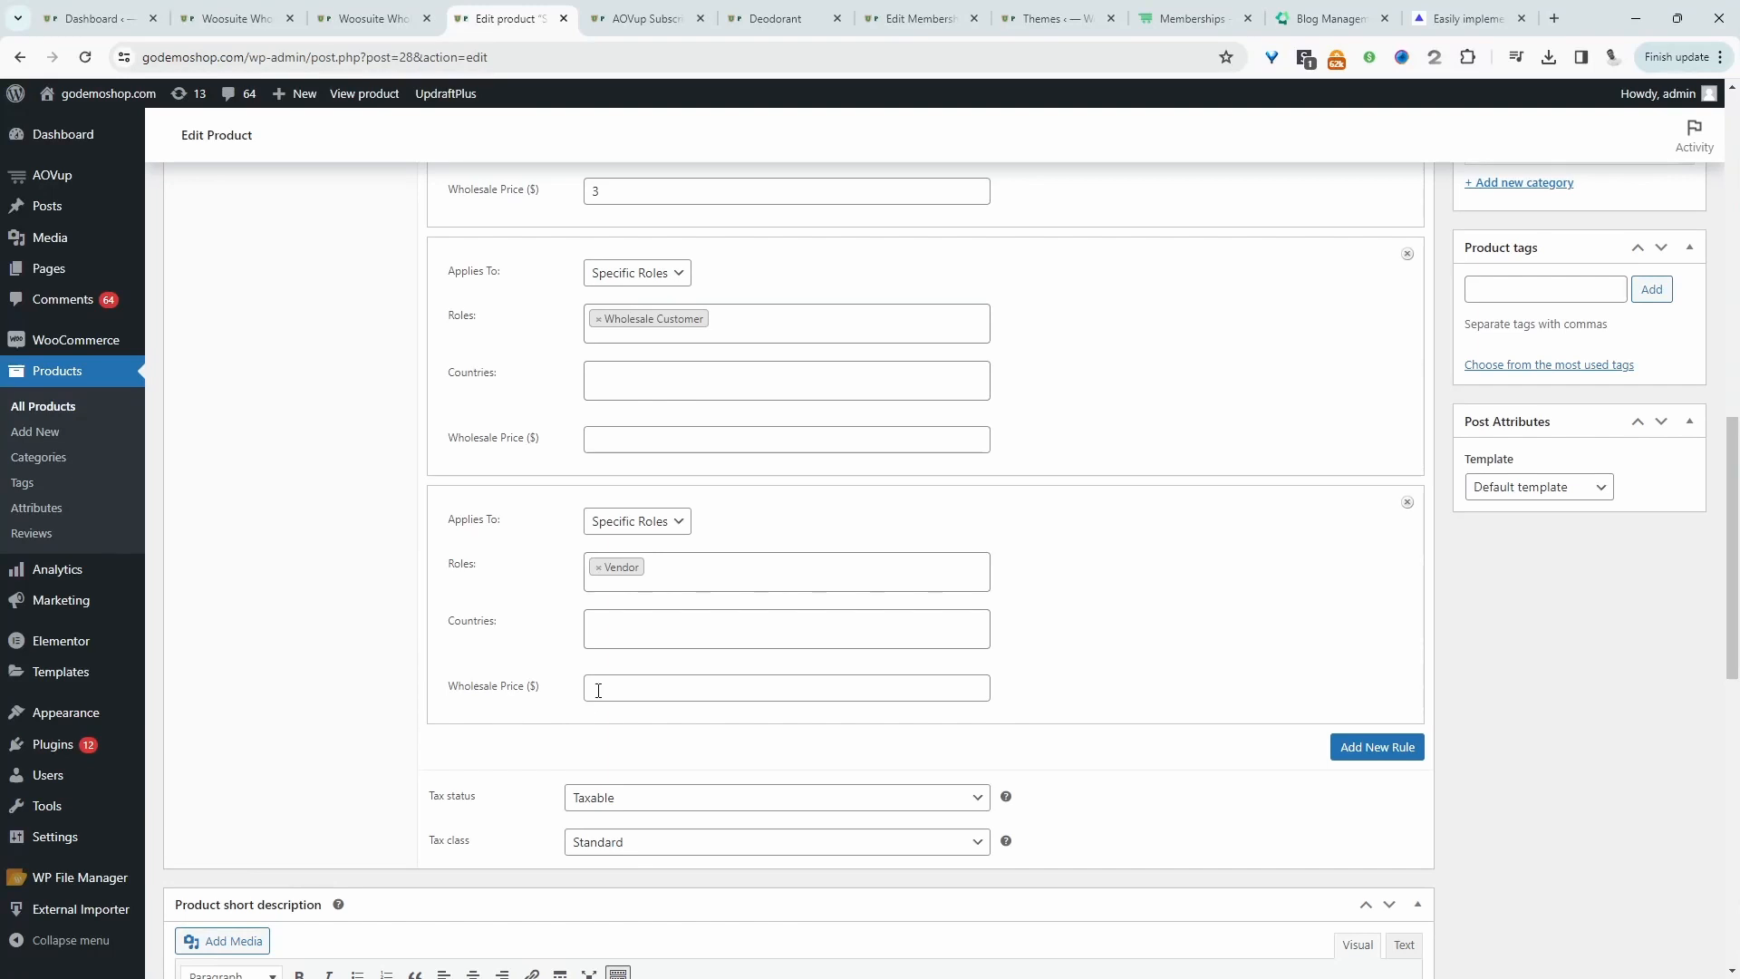
scroll(up, 3)
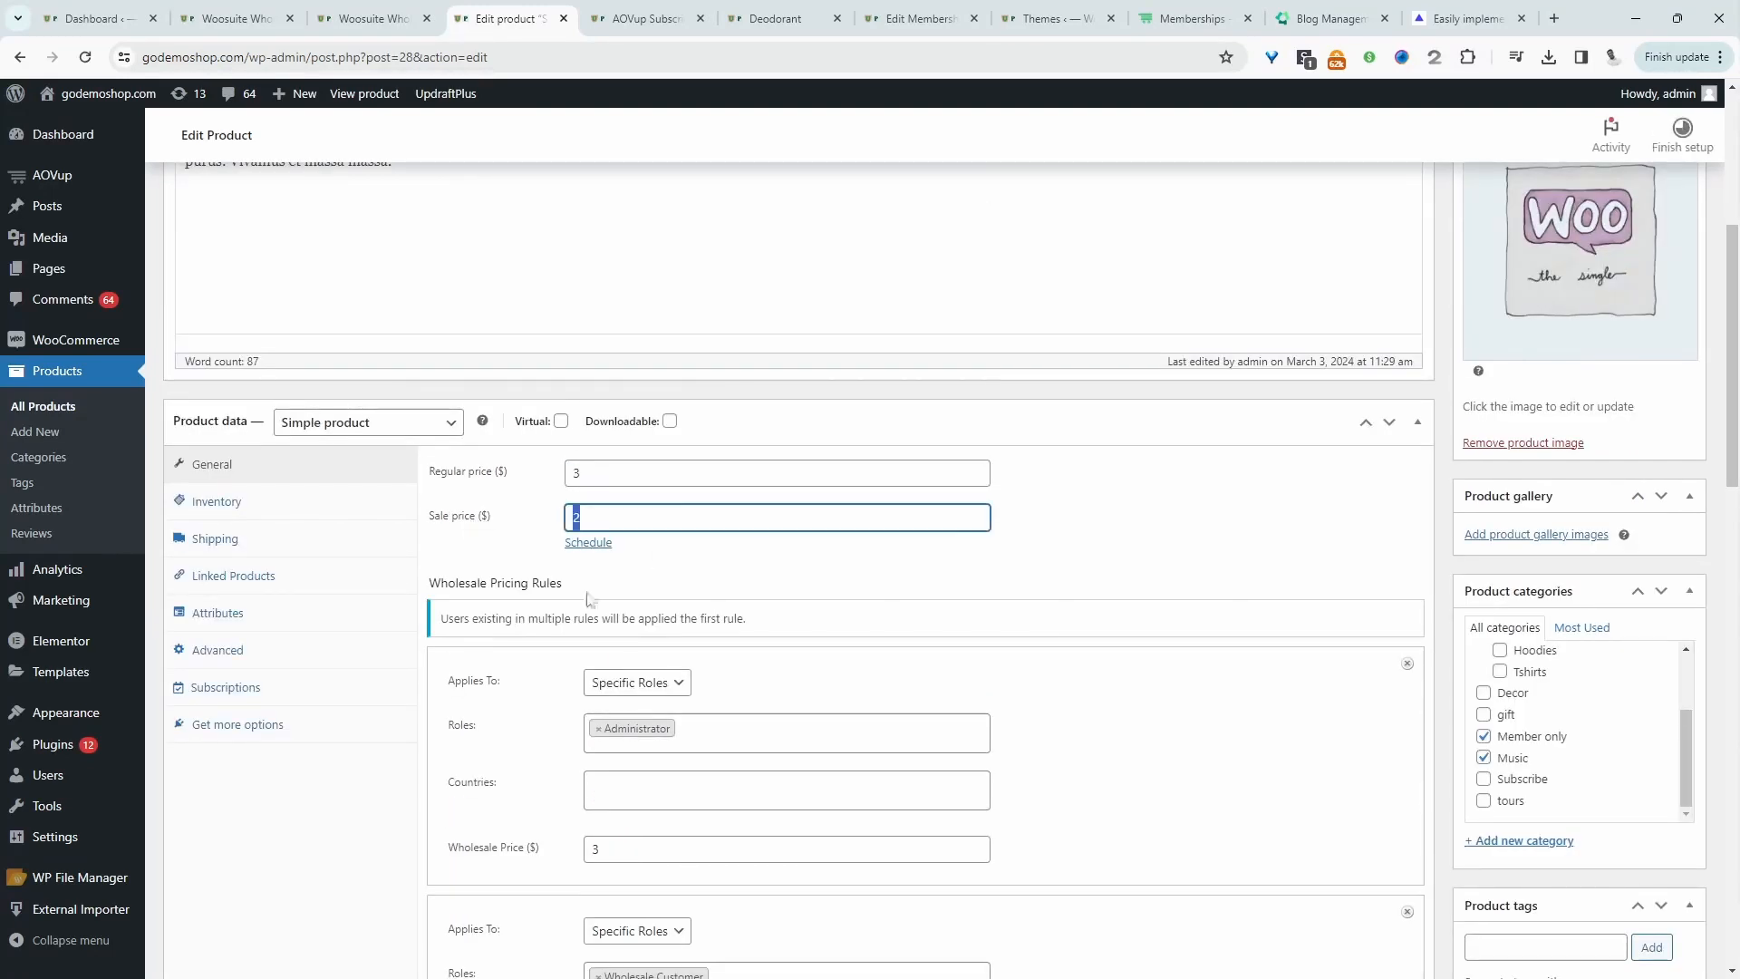
scroll(down, 3)
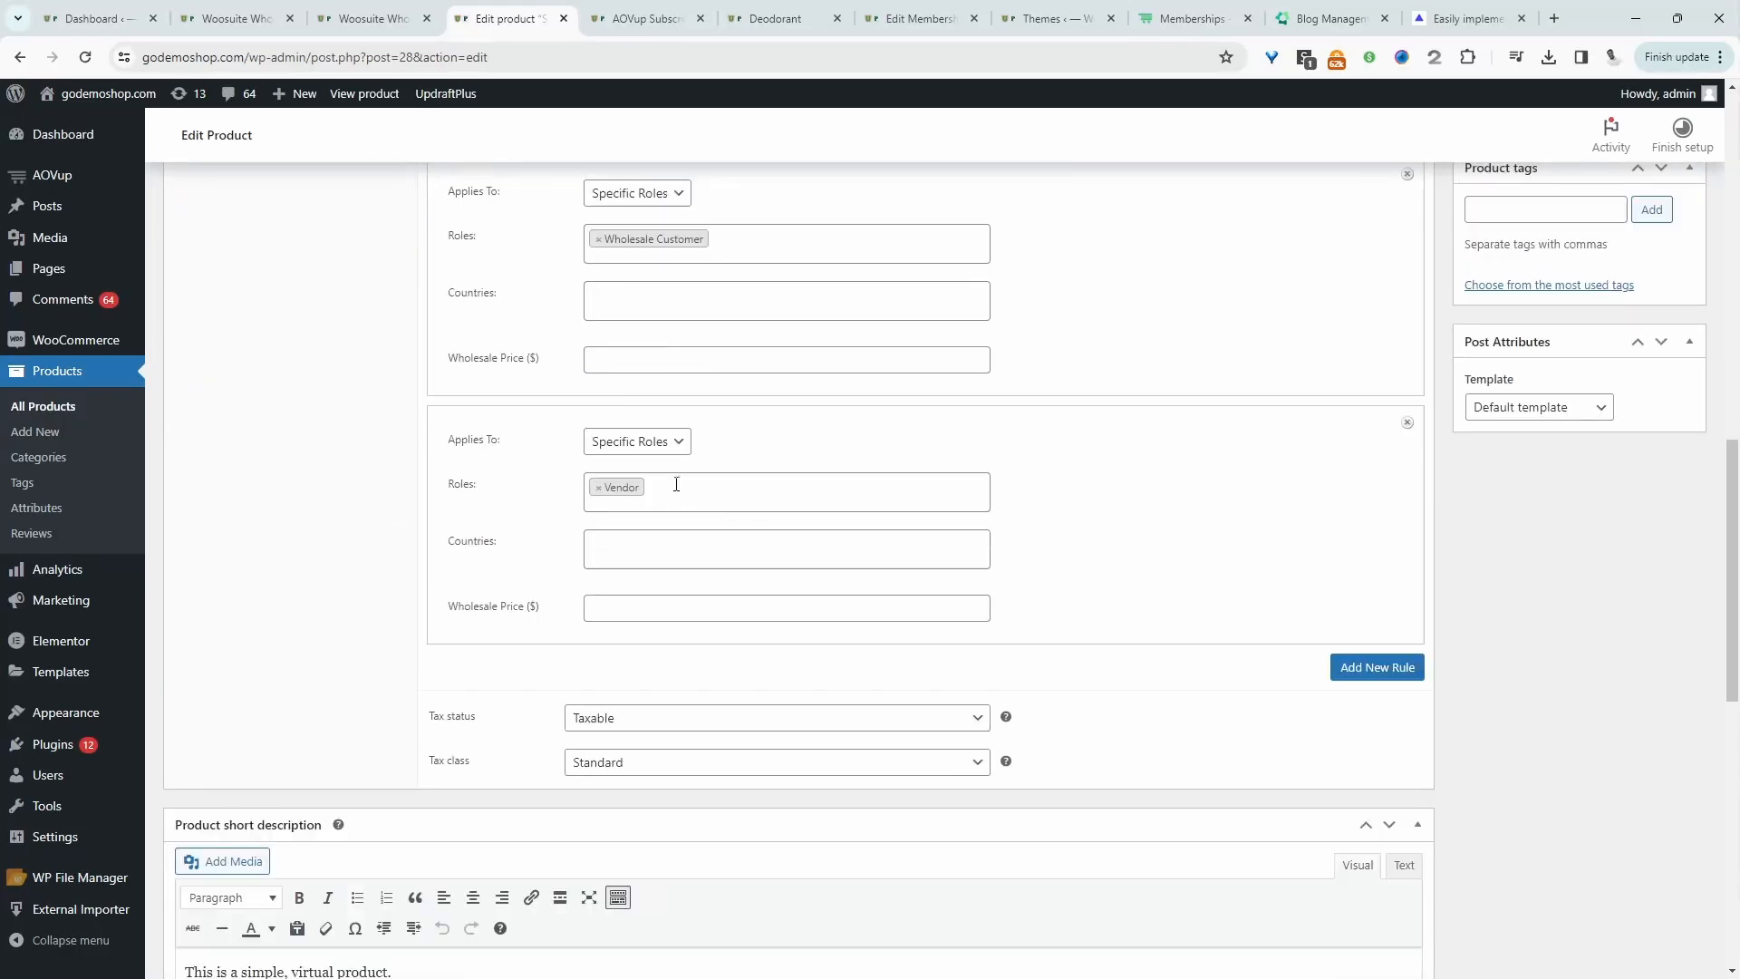
click(785, 607)
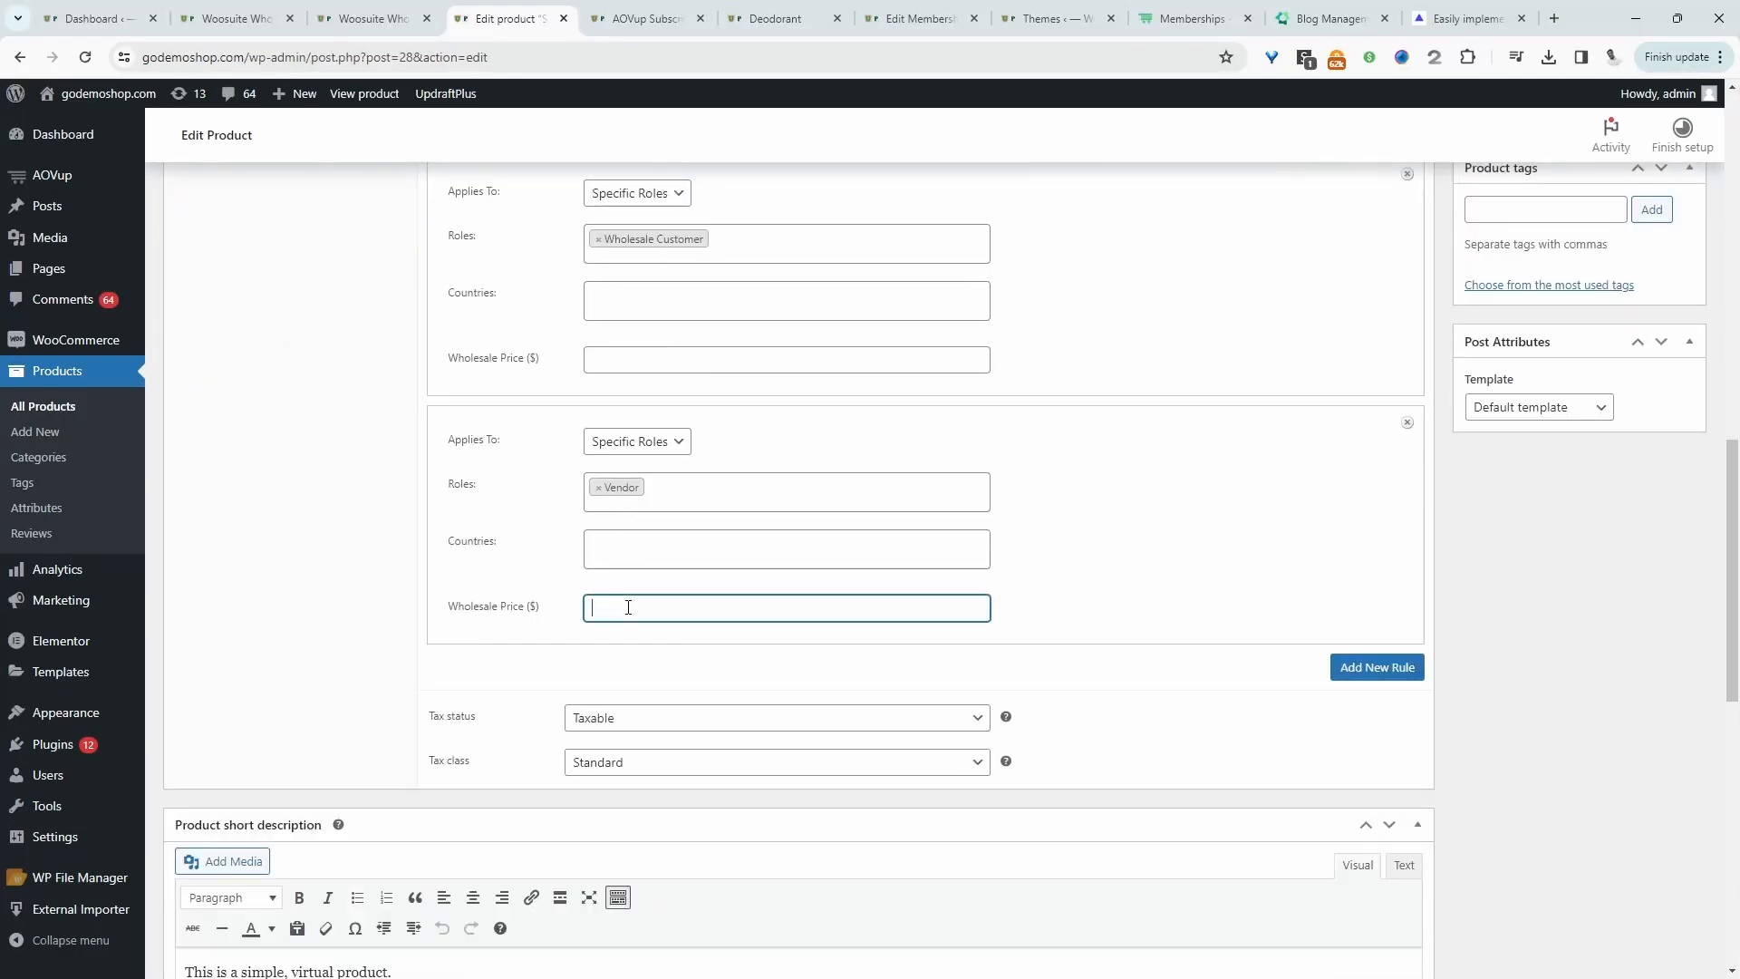
scroll(up, 3)
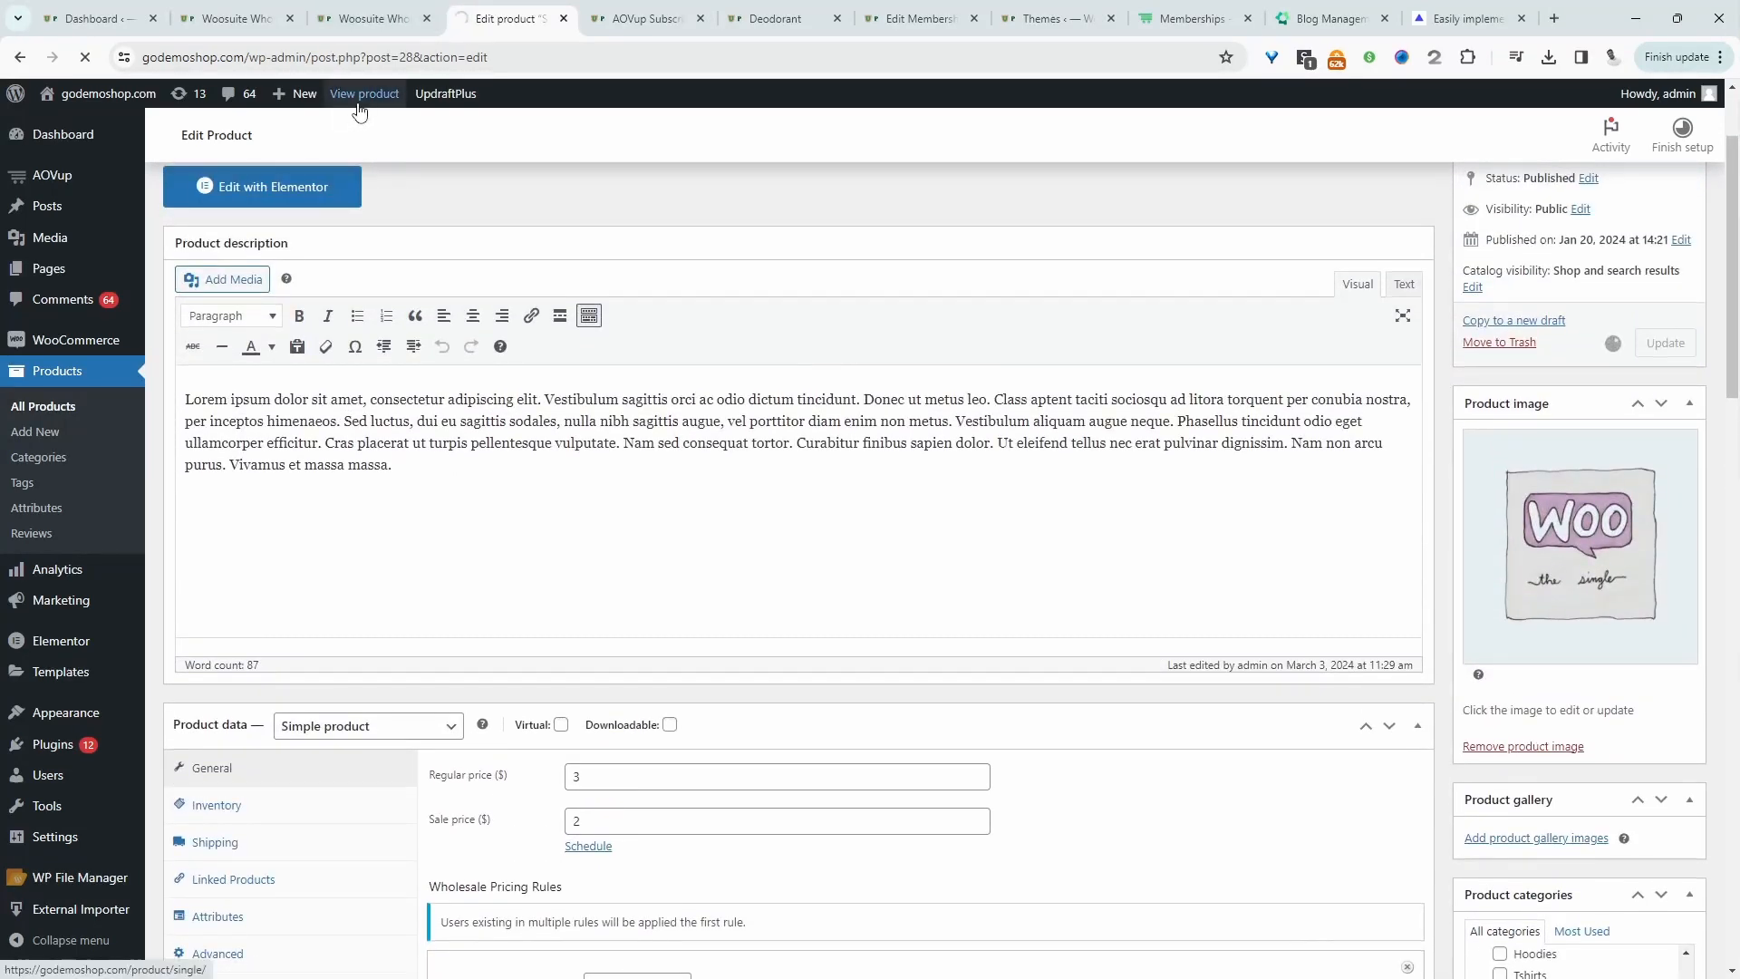
Step: Check the storefront price and set the Administrator rule's wholesale price from 3 to 1
click(364, 94)
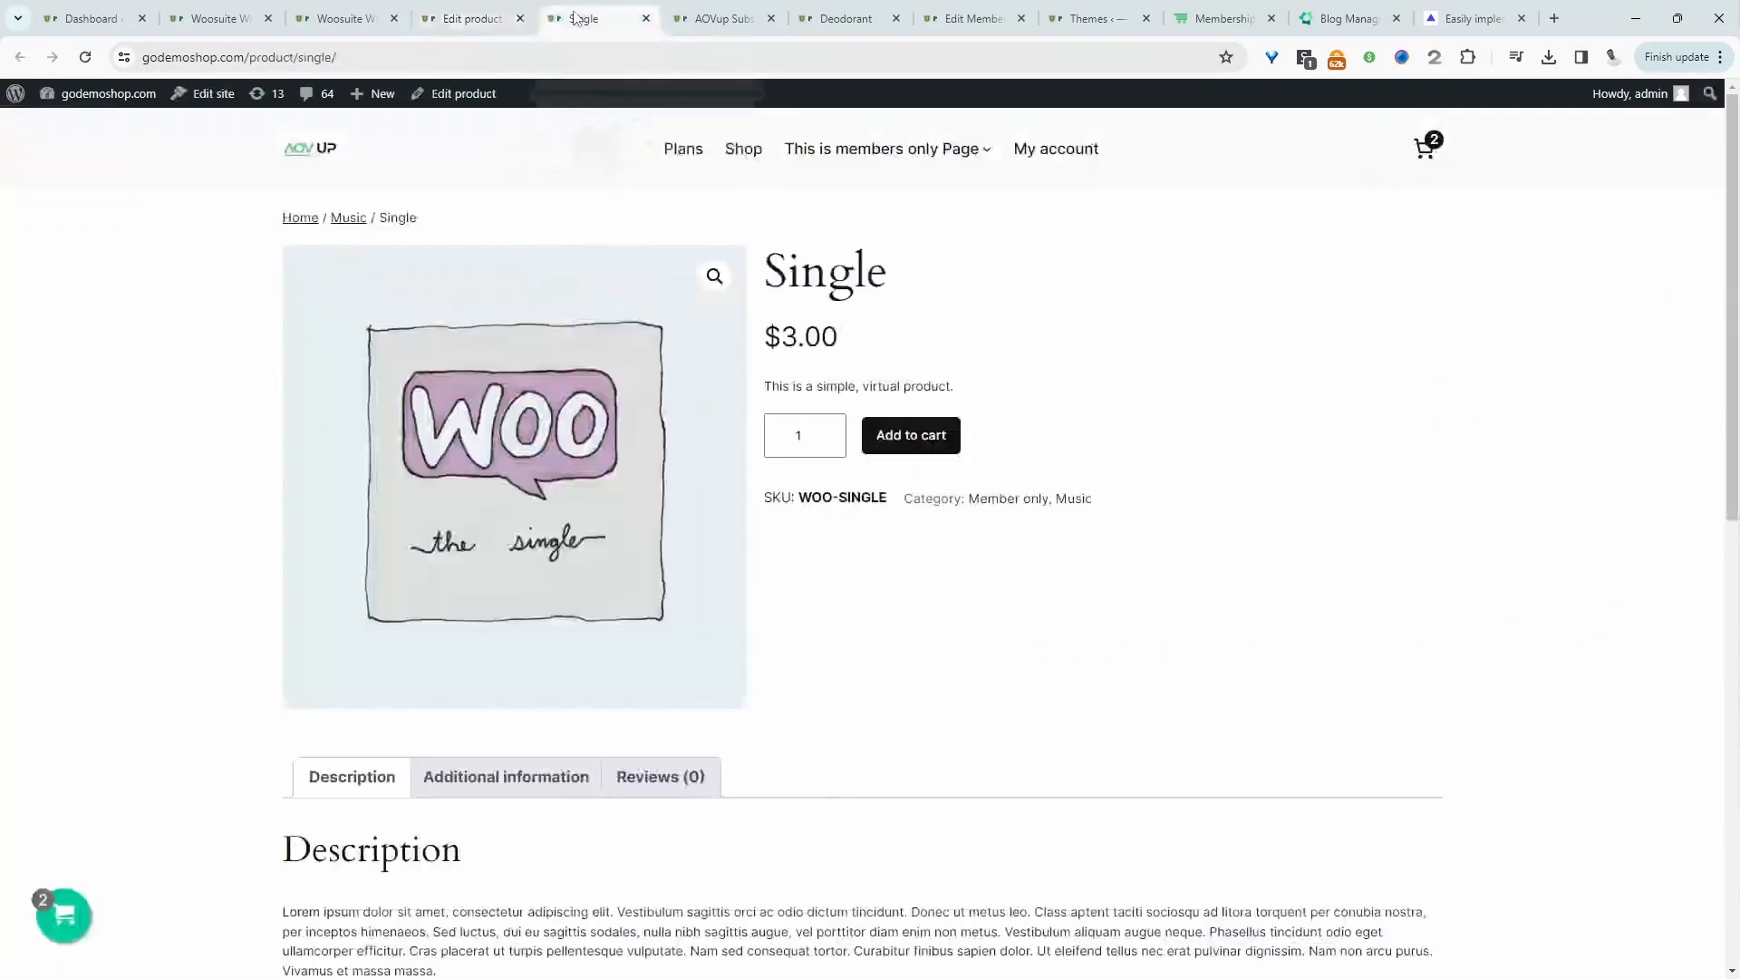
click(466, 18)
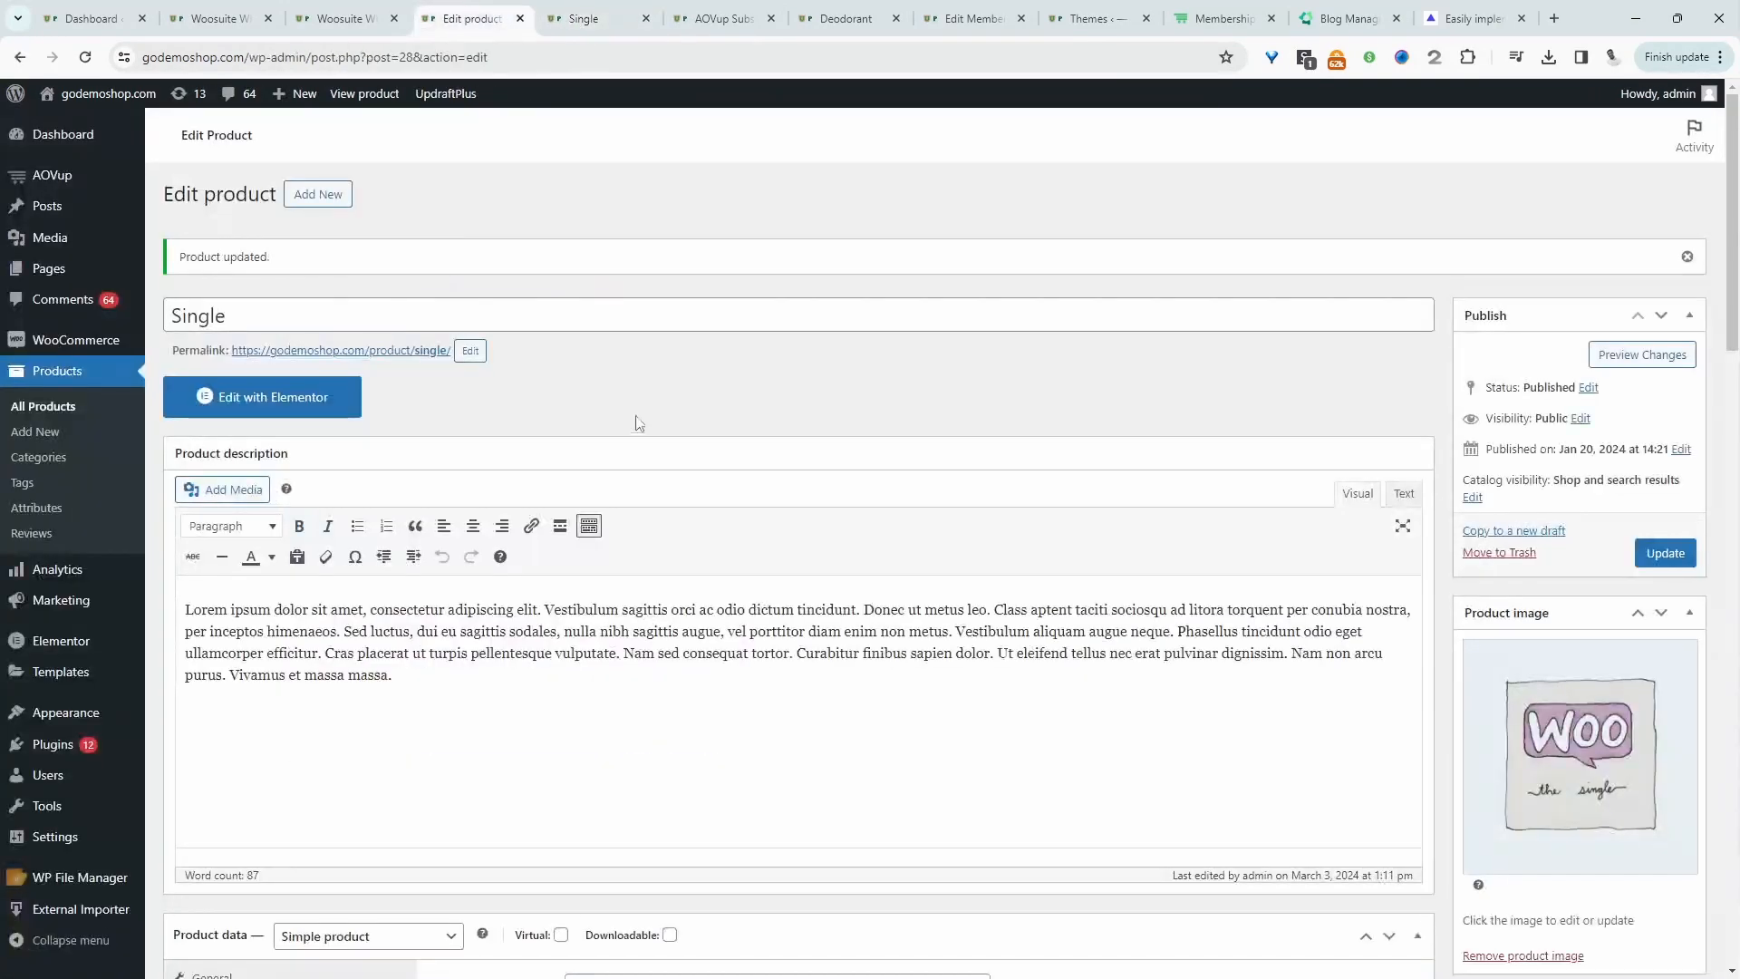
scroll(down, 3)
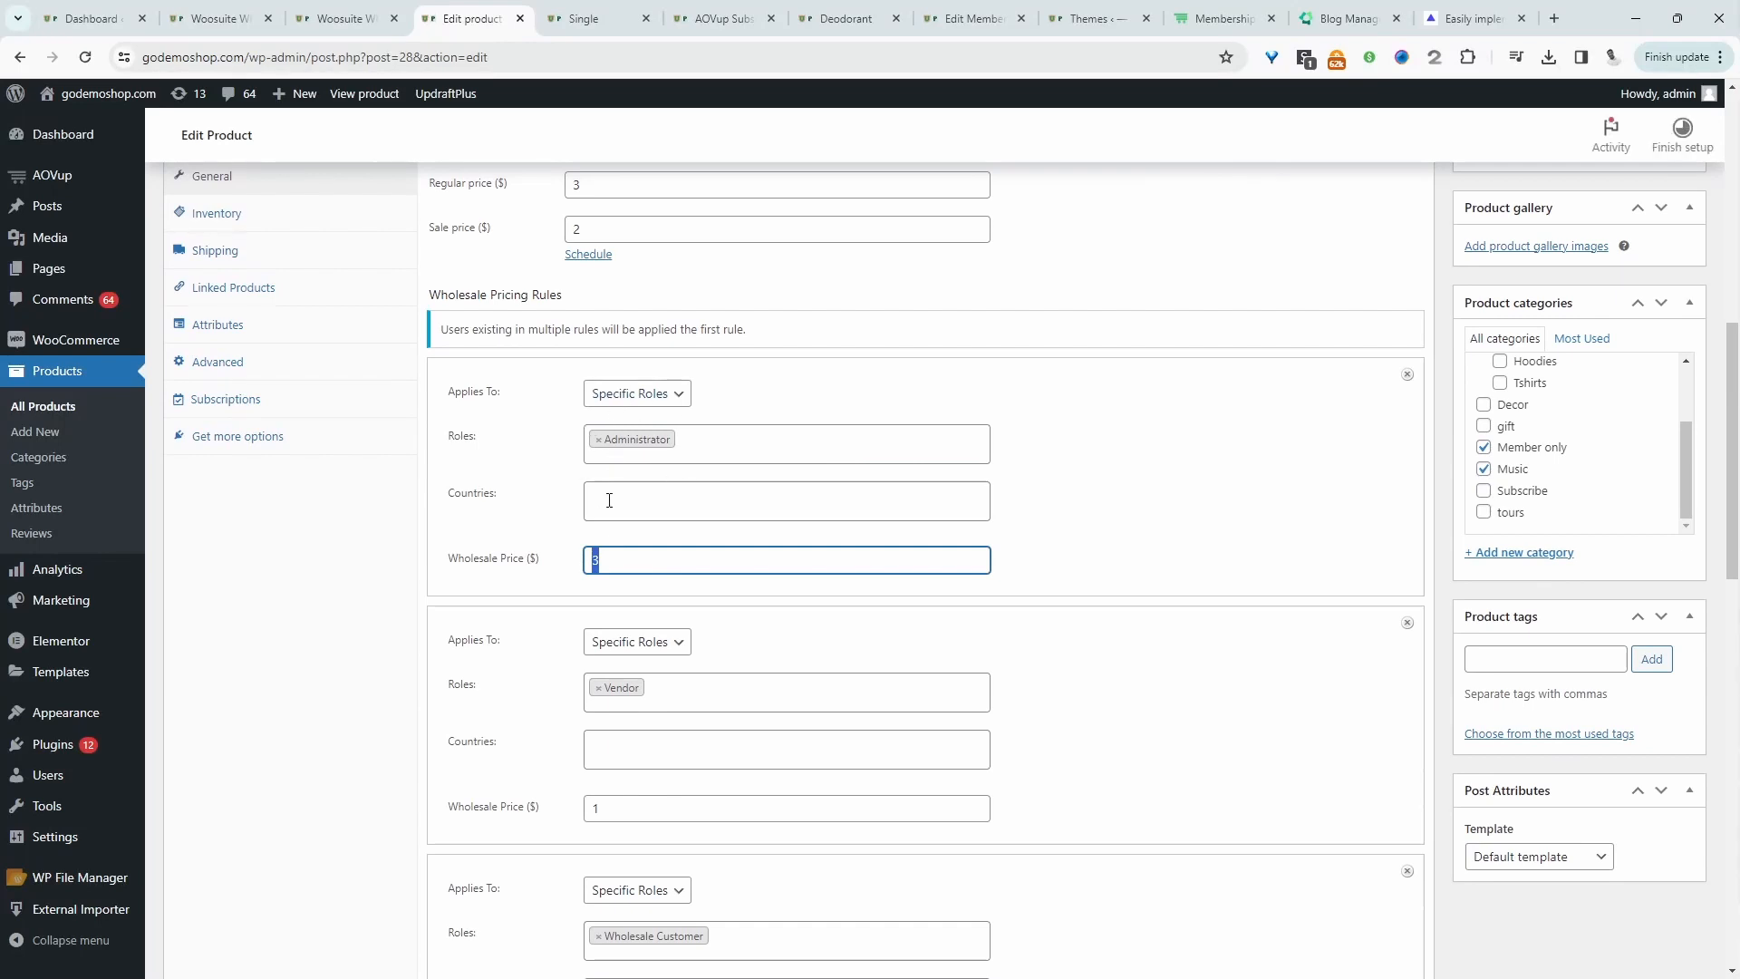
mouse_move(651, 574)
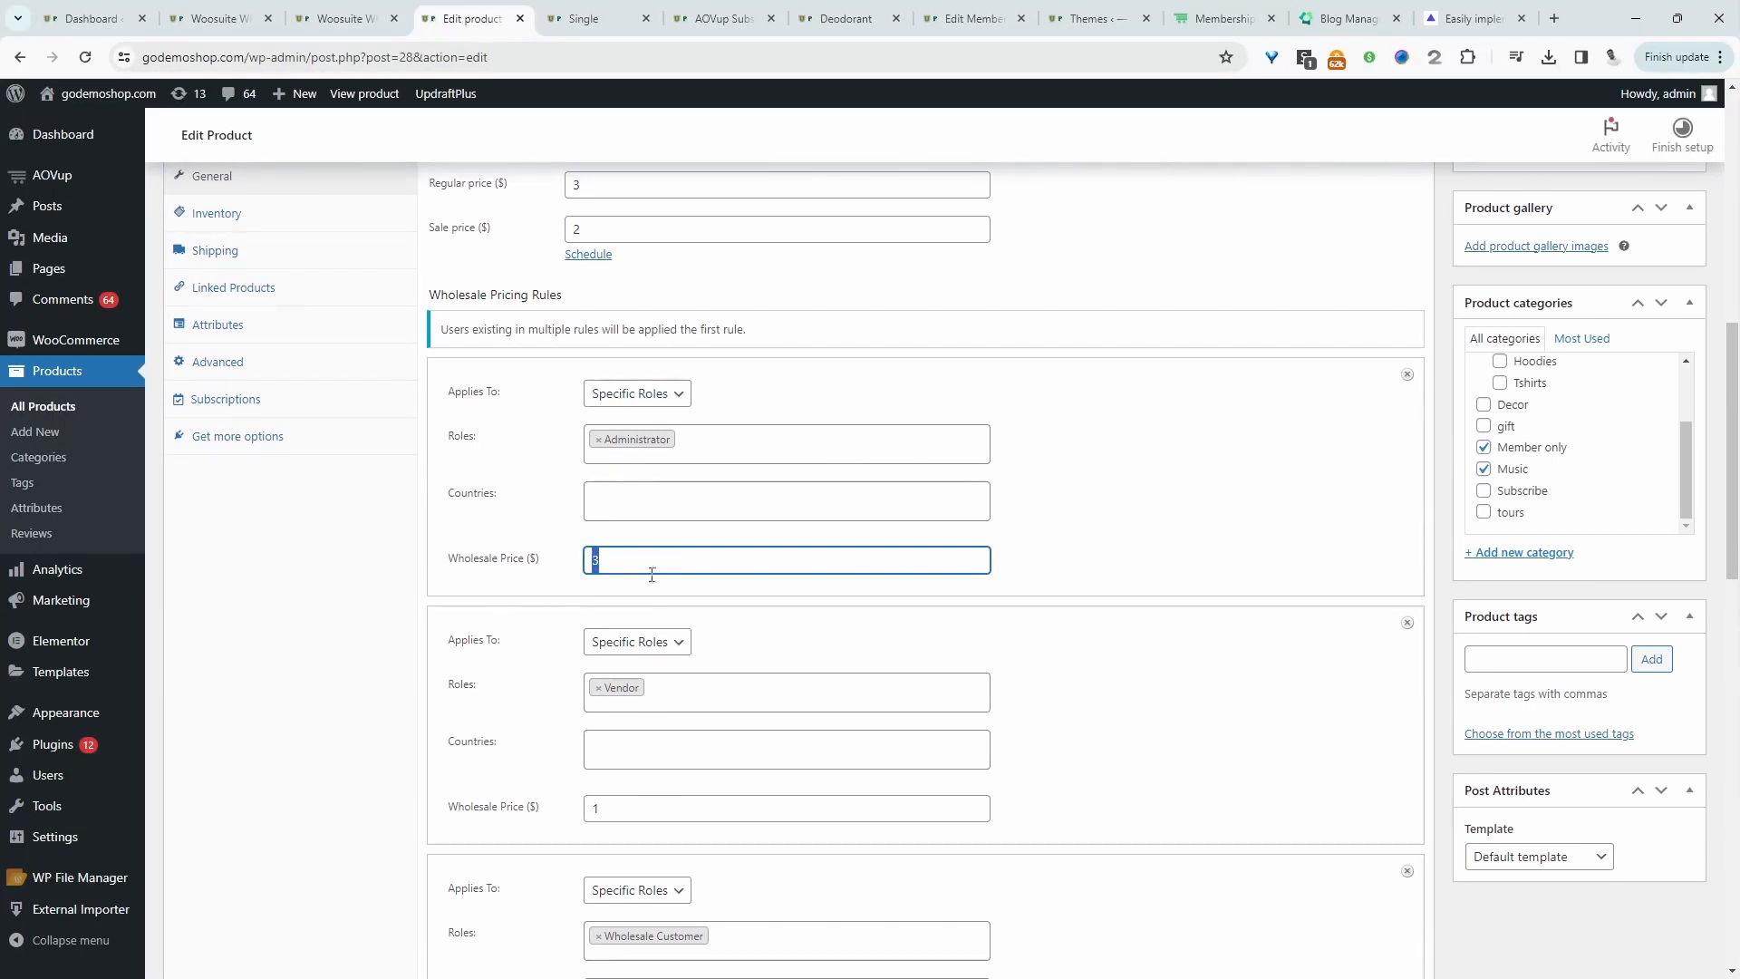
click(597, 19)
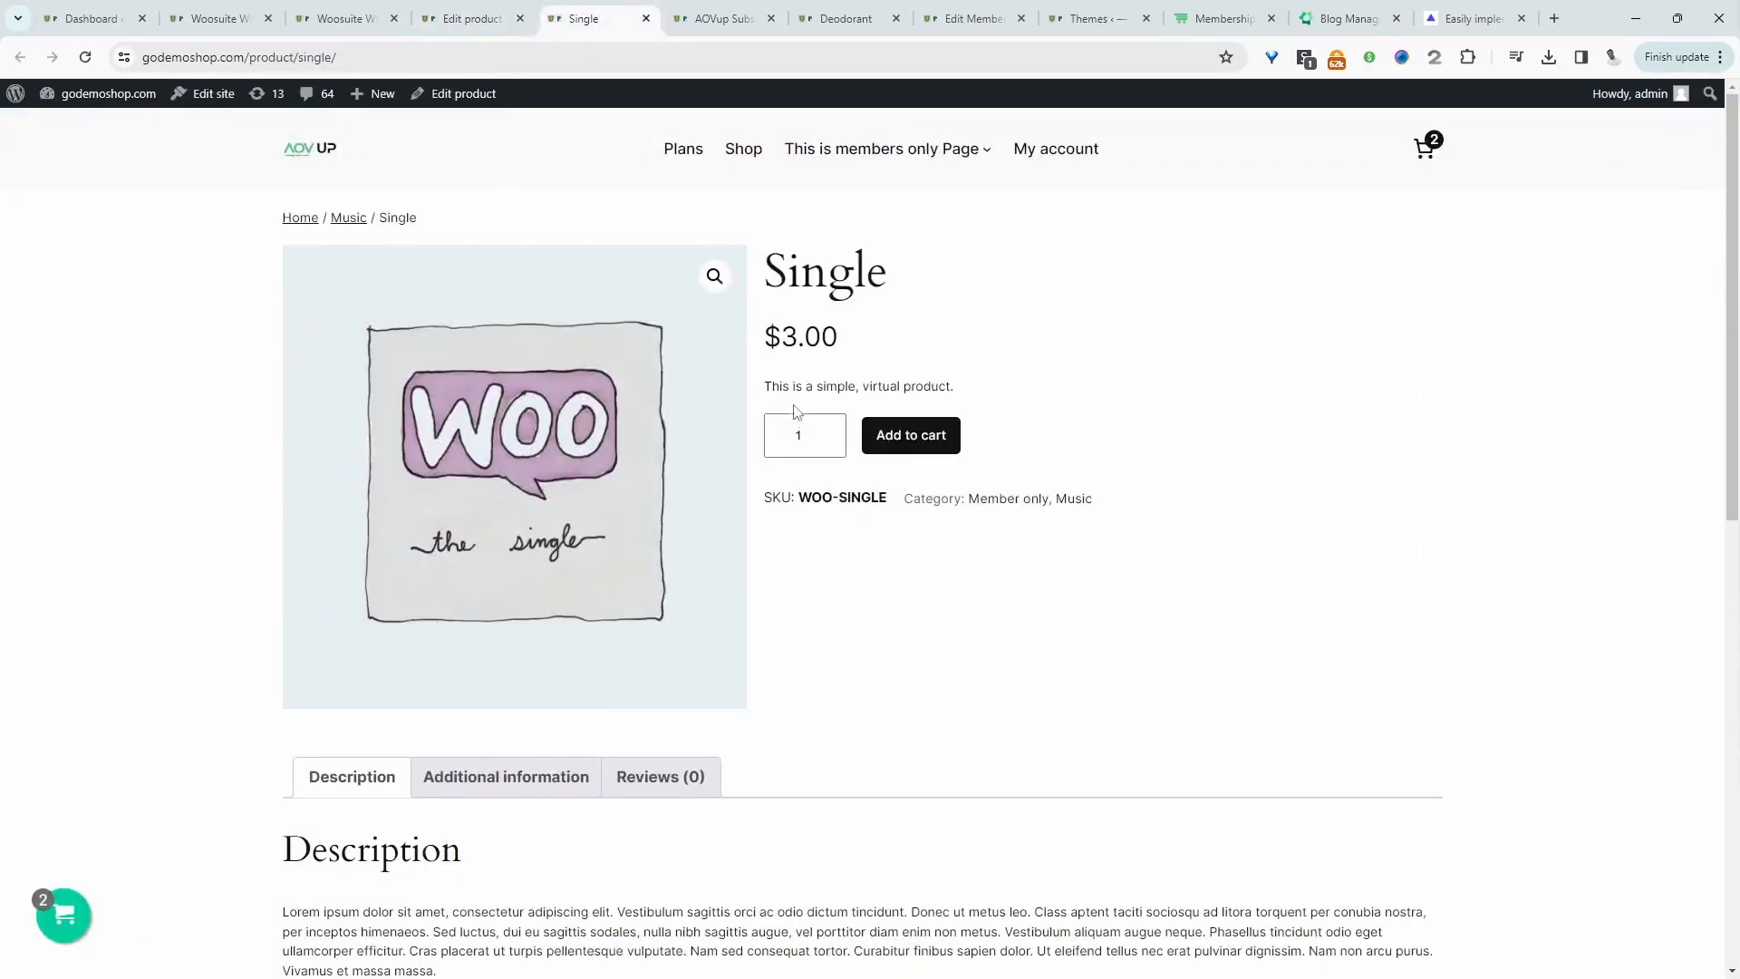
click(466, 19)
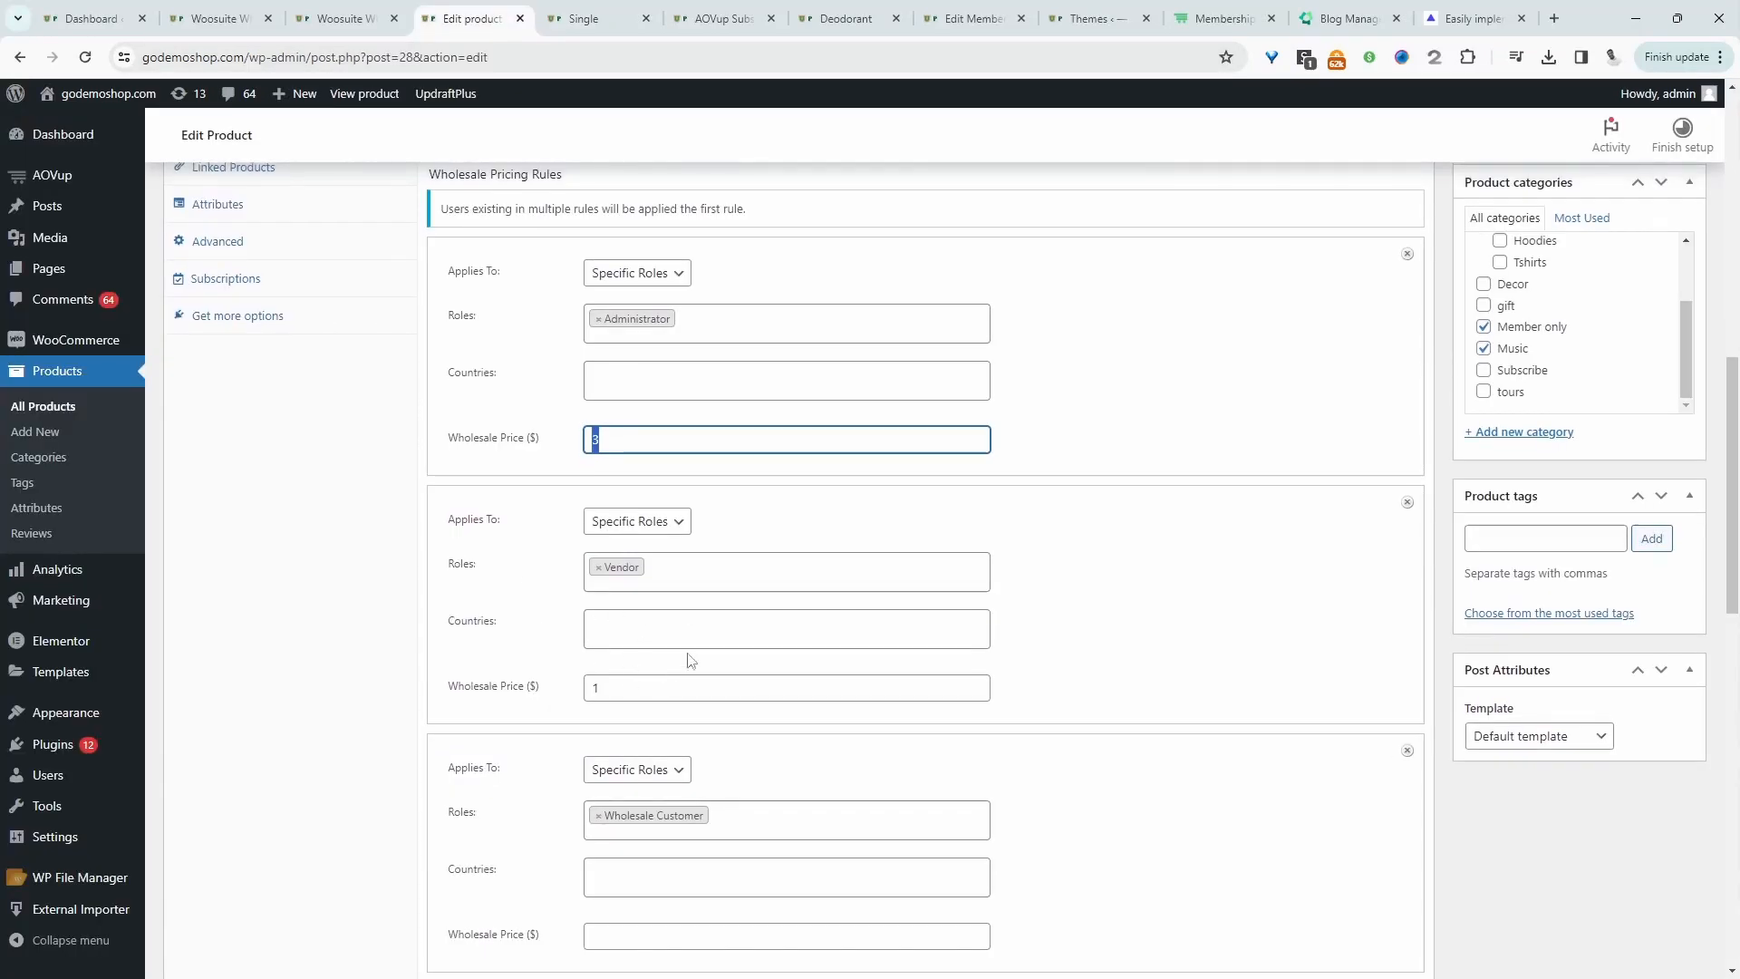
mouse_move(624, 506)
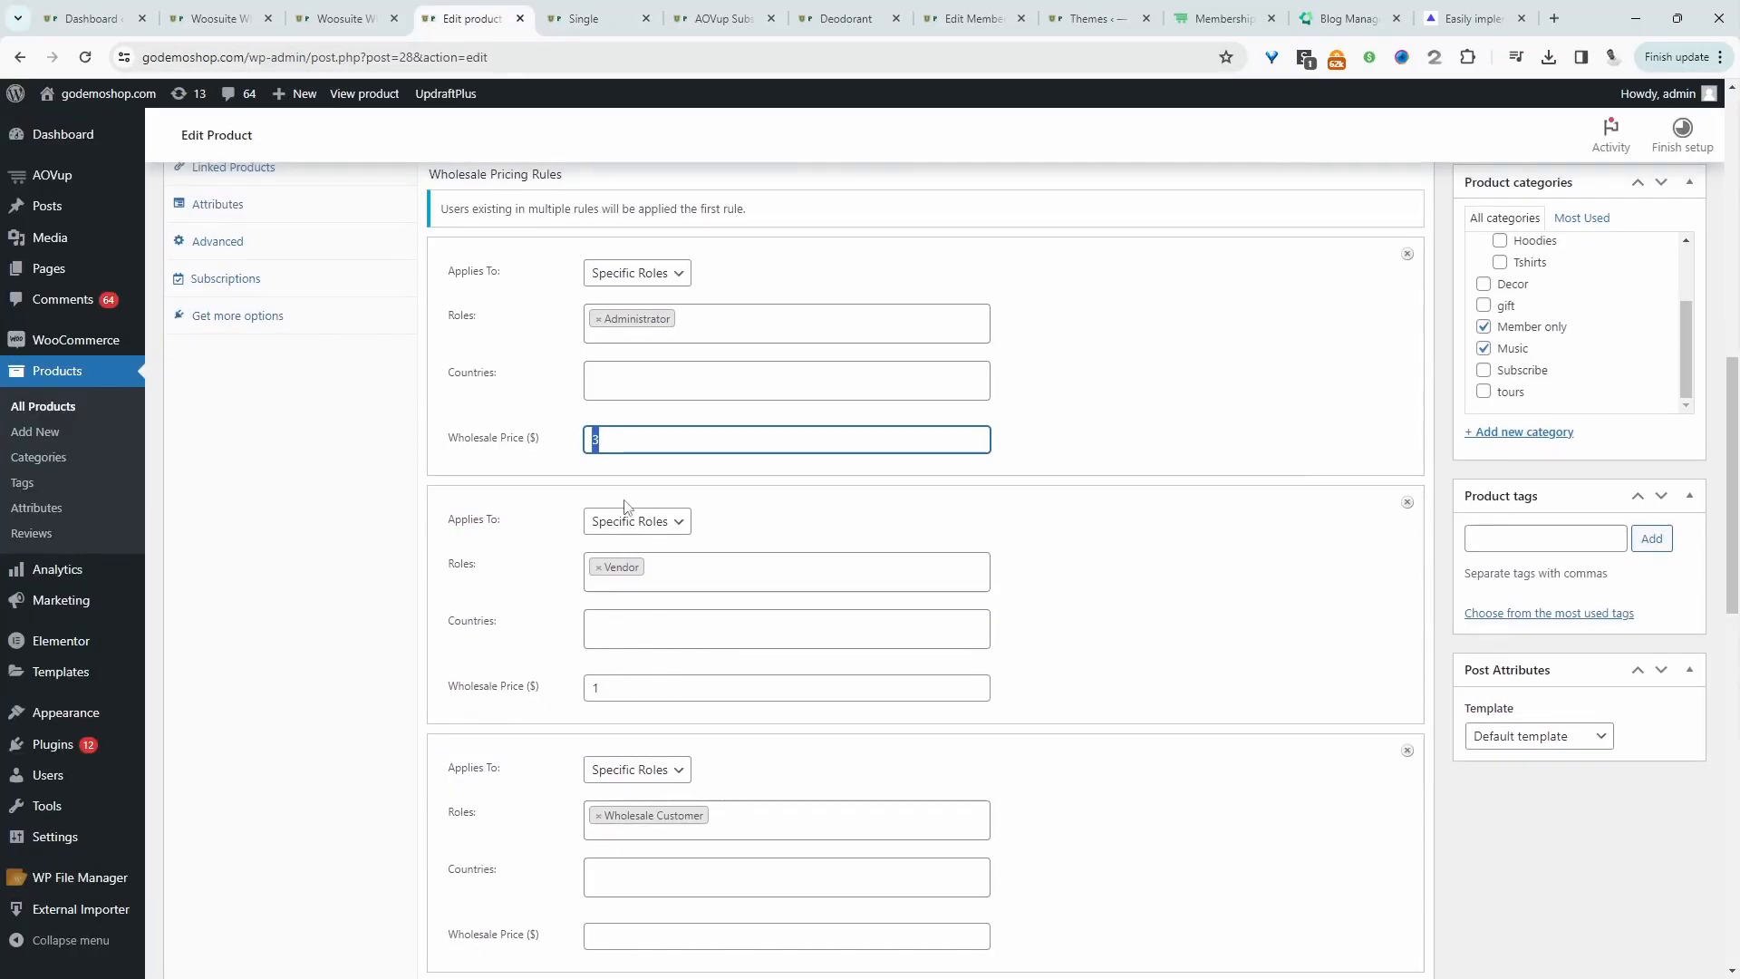
scroll(up, 3)
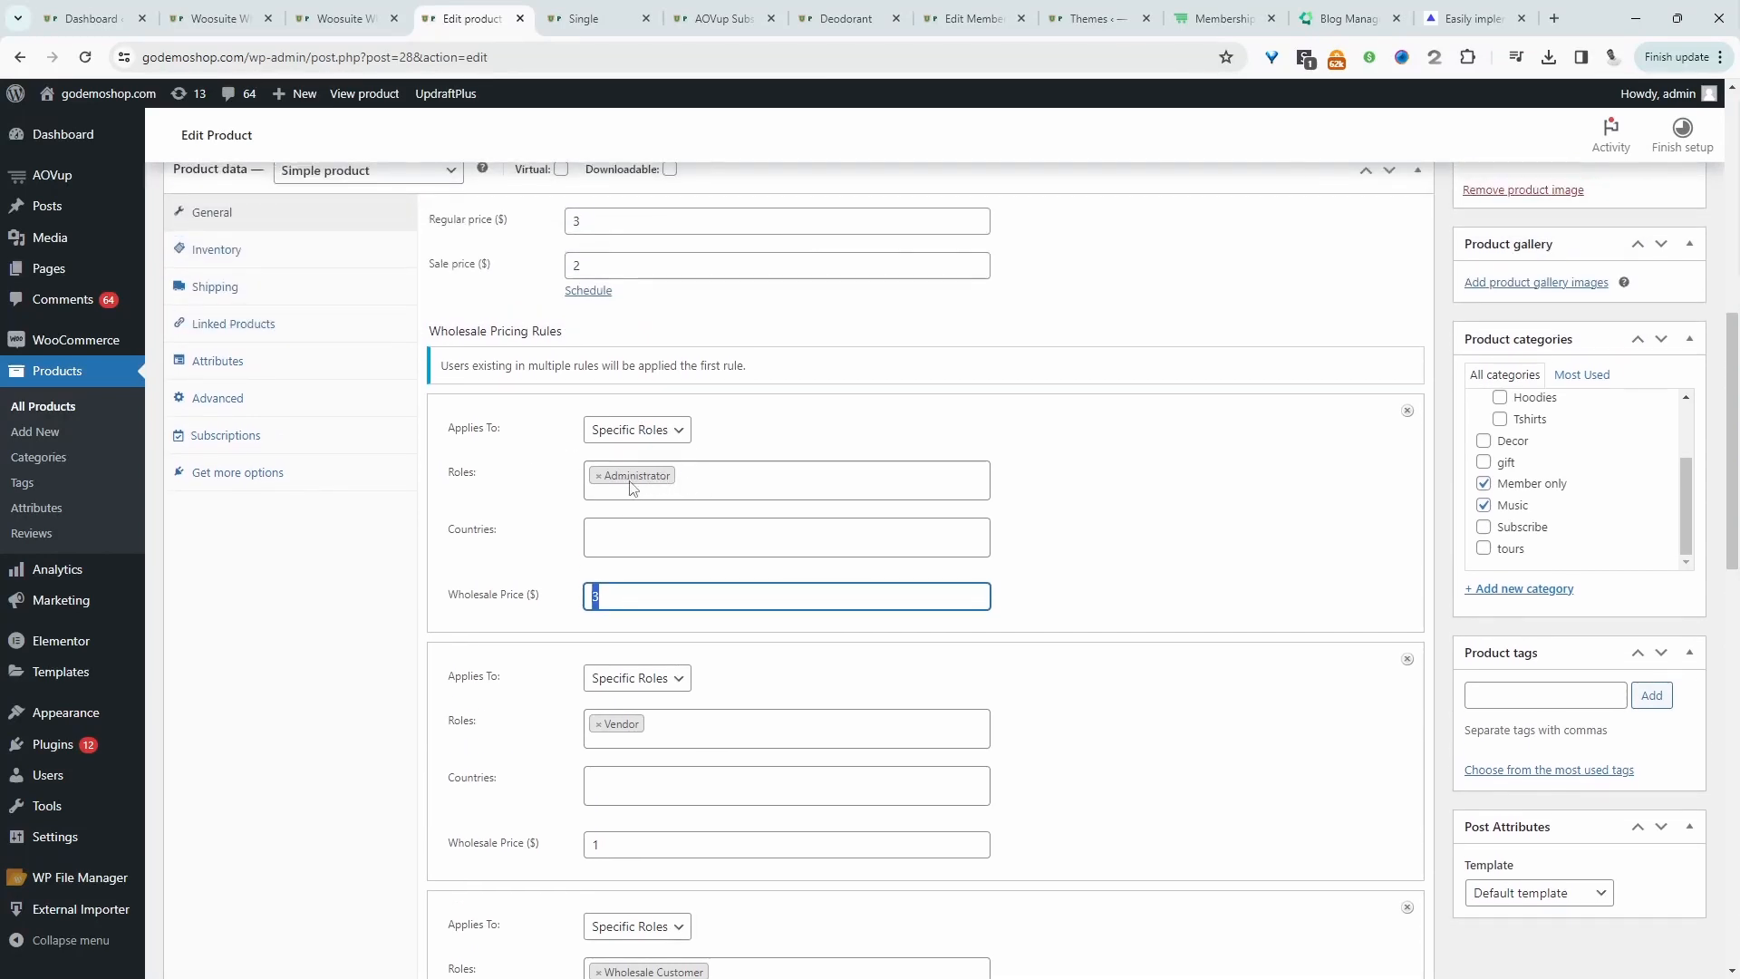
mouse_move(646, 559)
text(1)
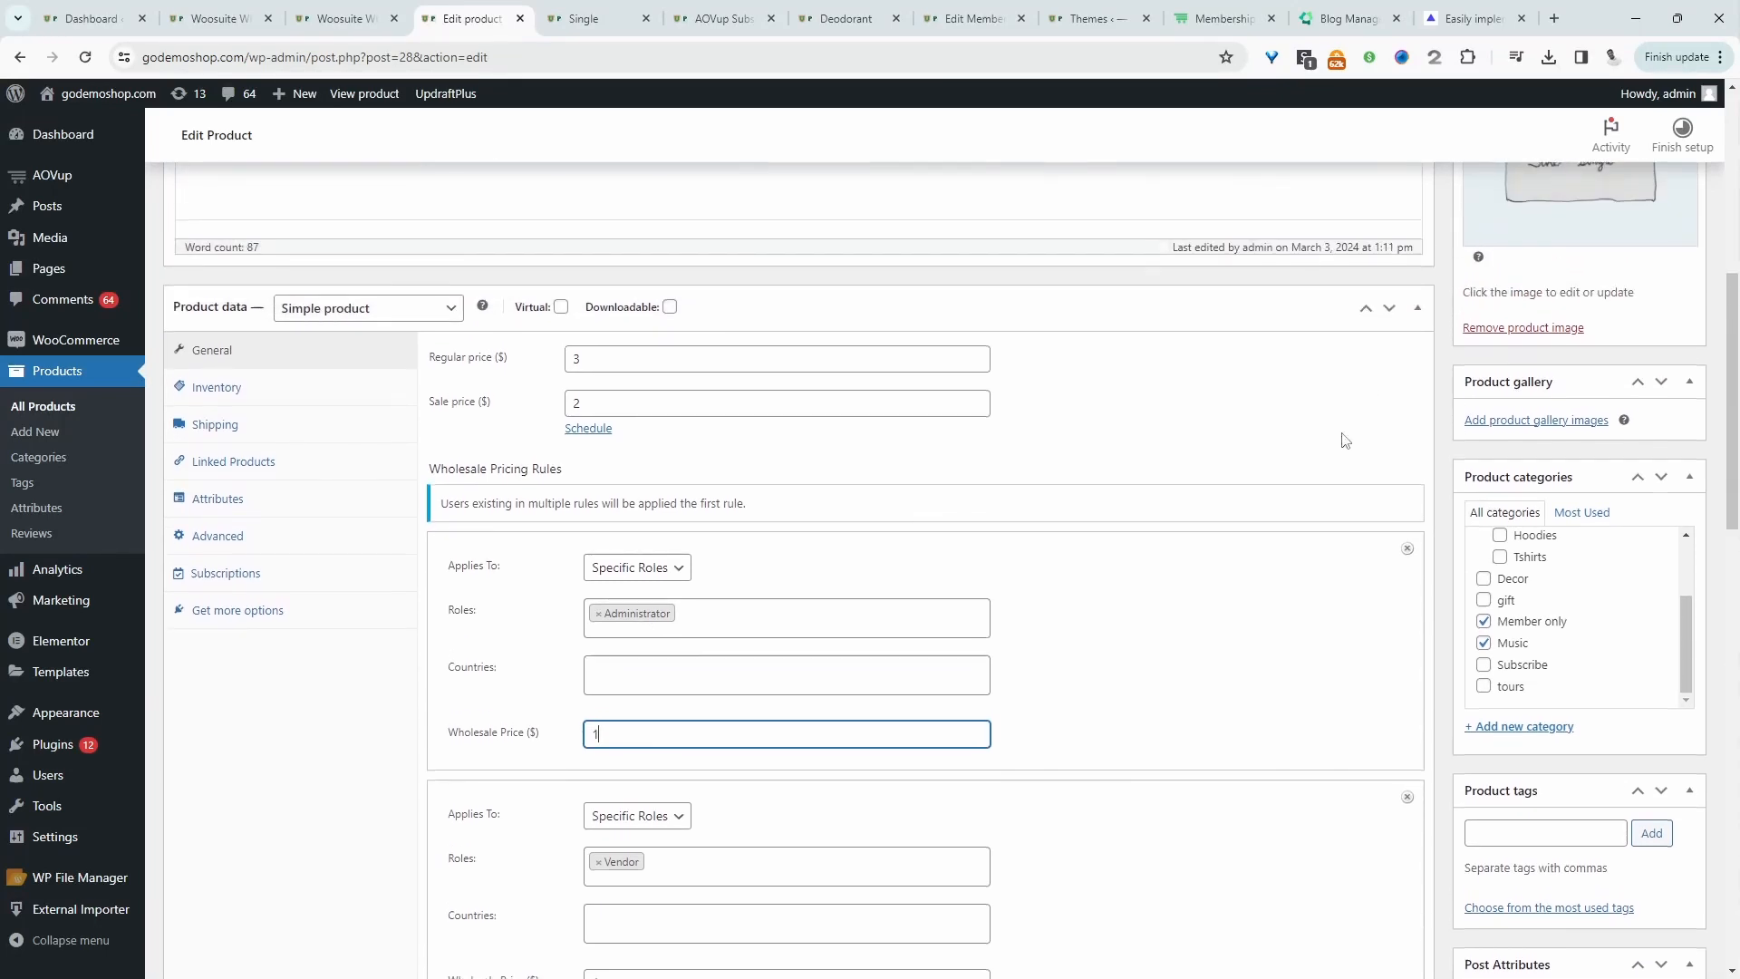
Step: Reload the Single storefront page to show $1.00 and add the product to the cart
click(1664, 247)
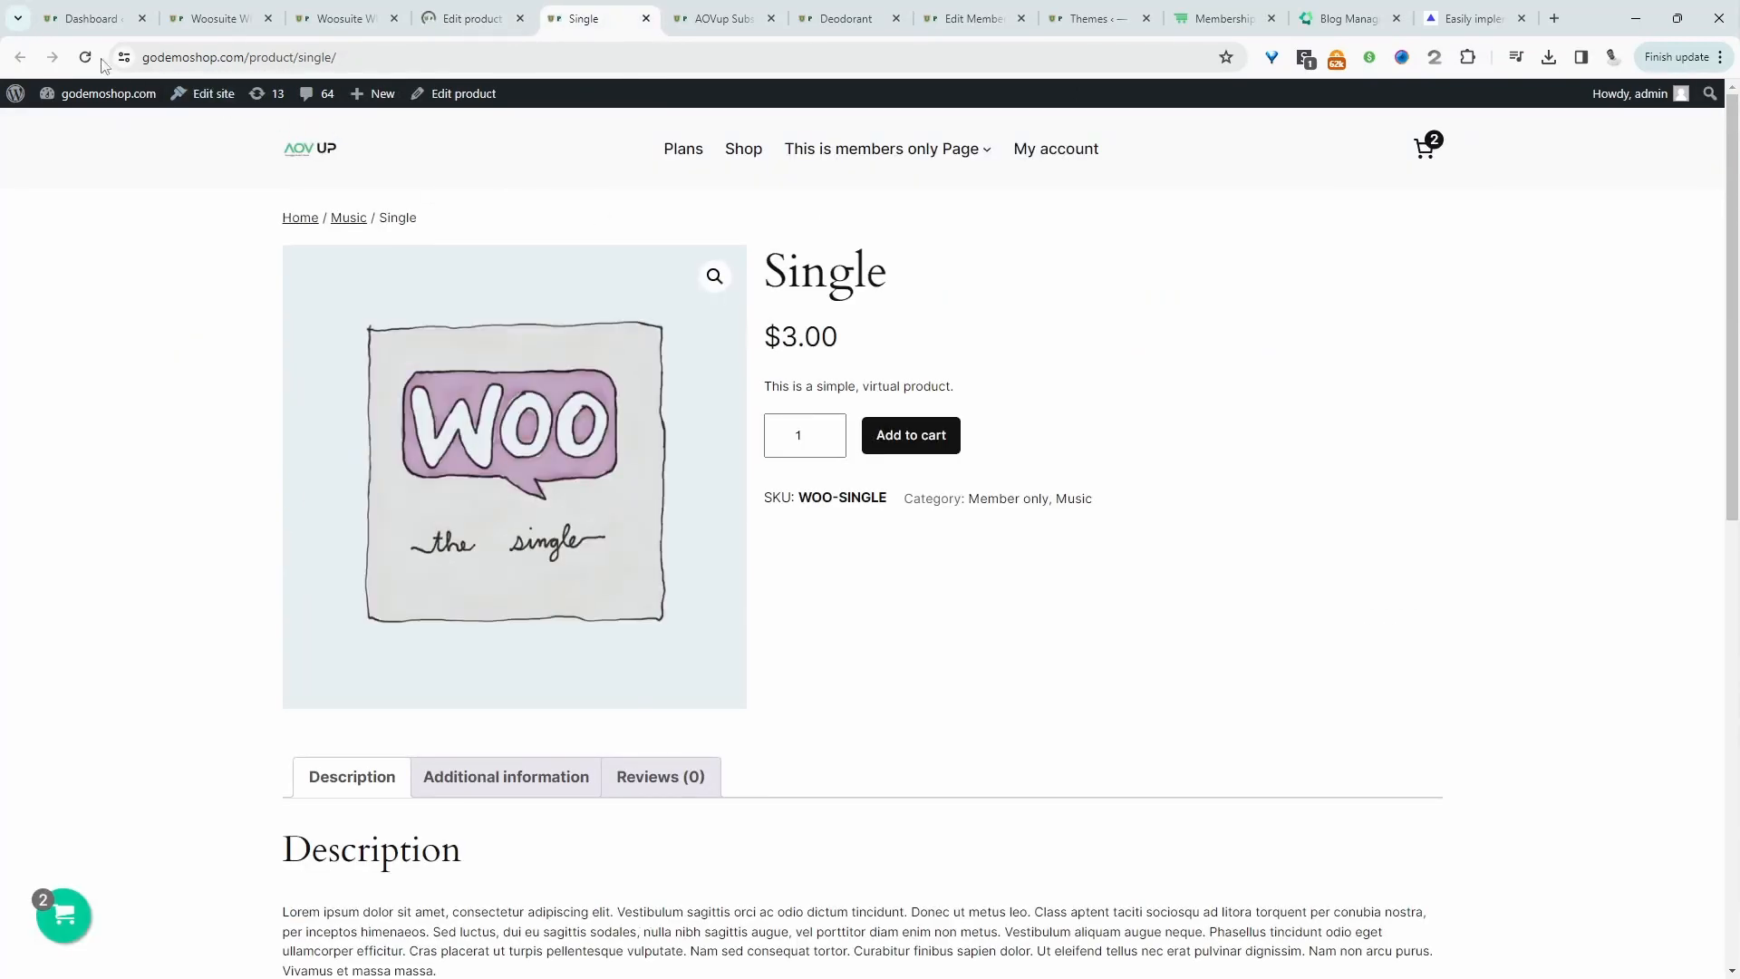
click(84, 56)
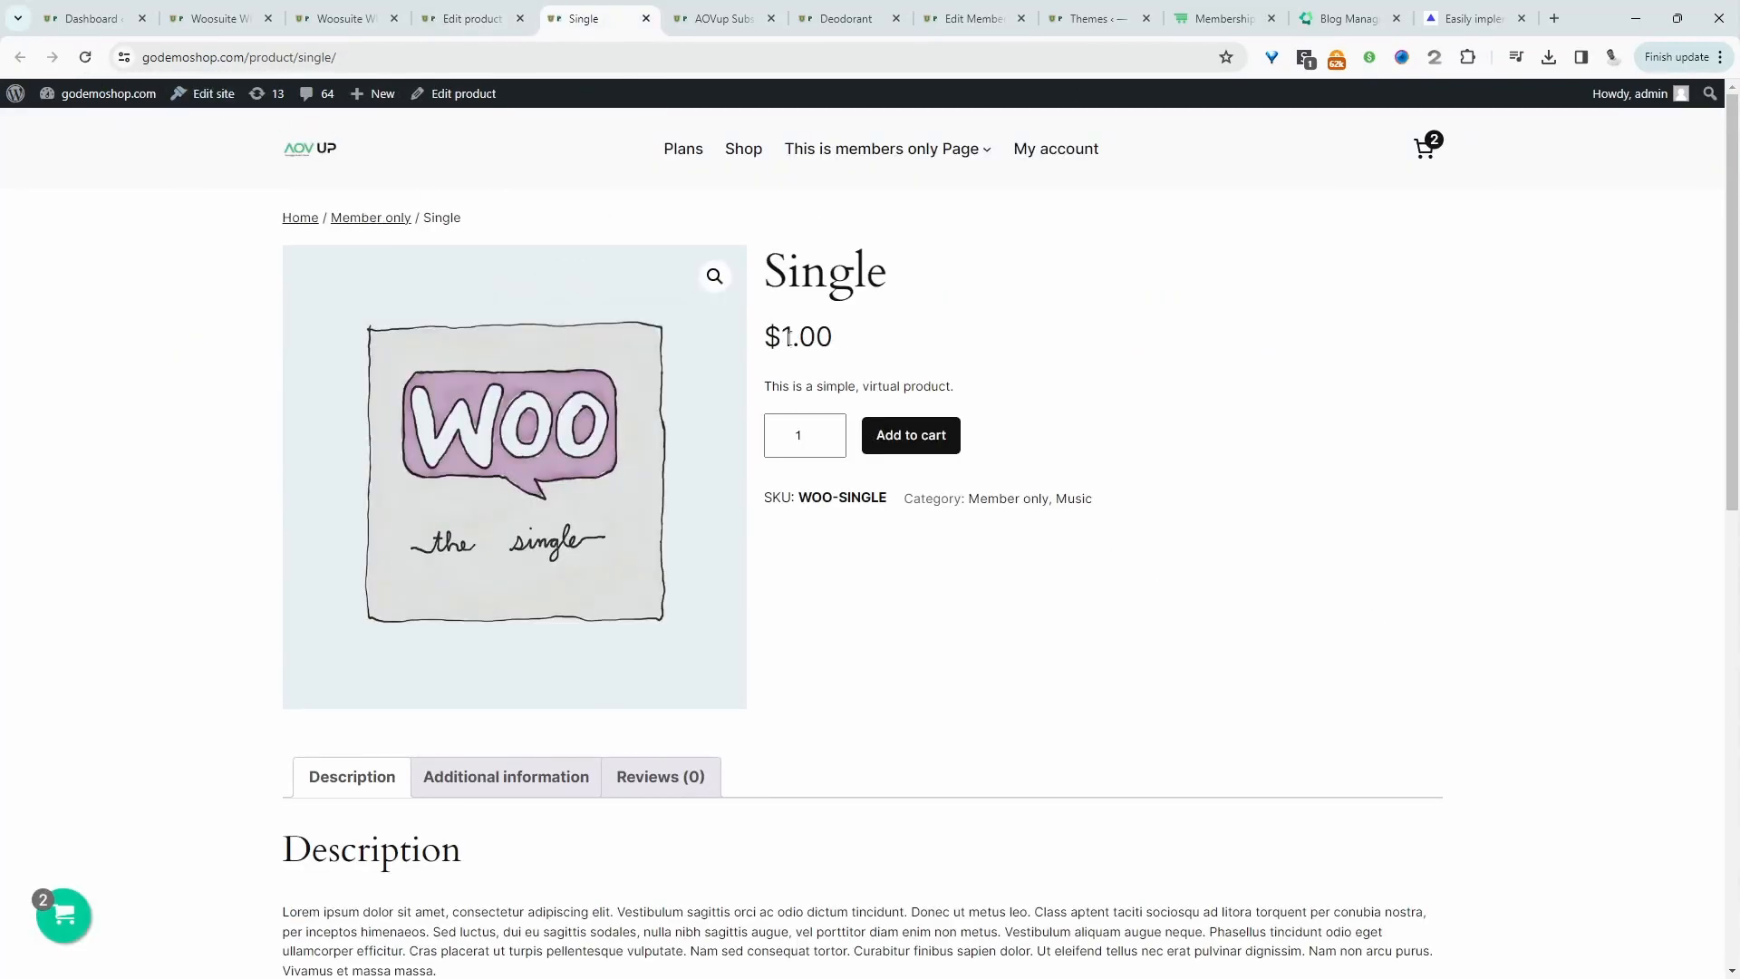
mouse_move(885, 412)
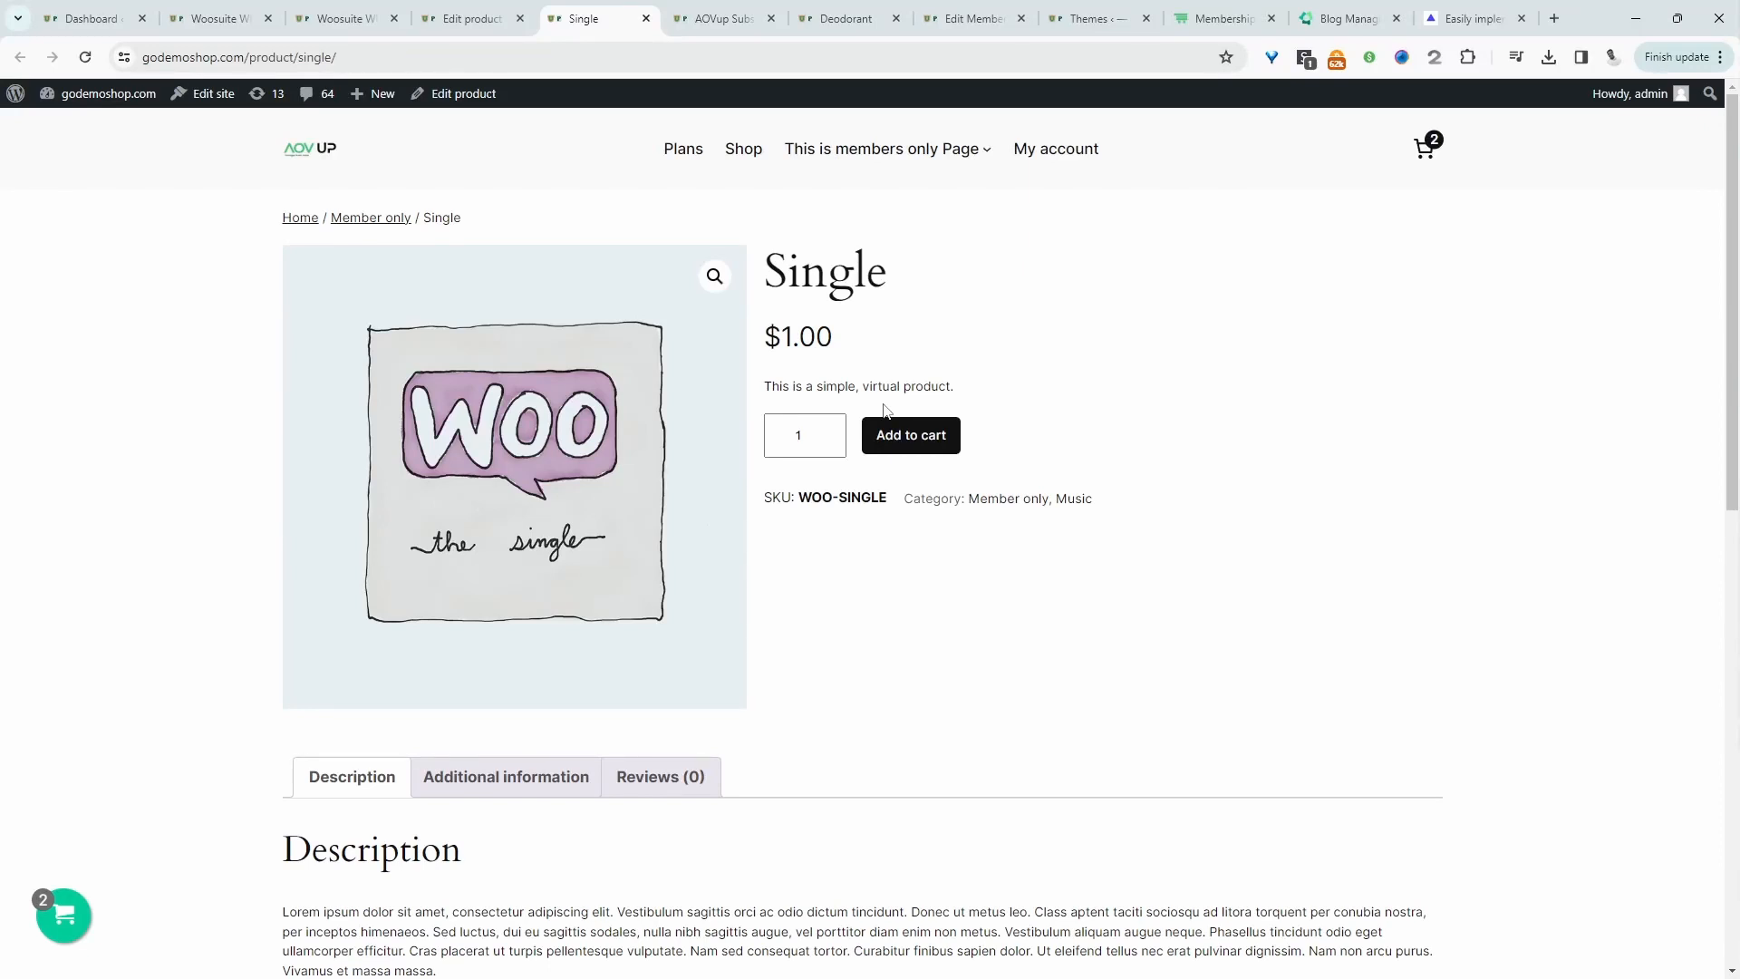
double_click(815, 336)
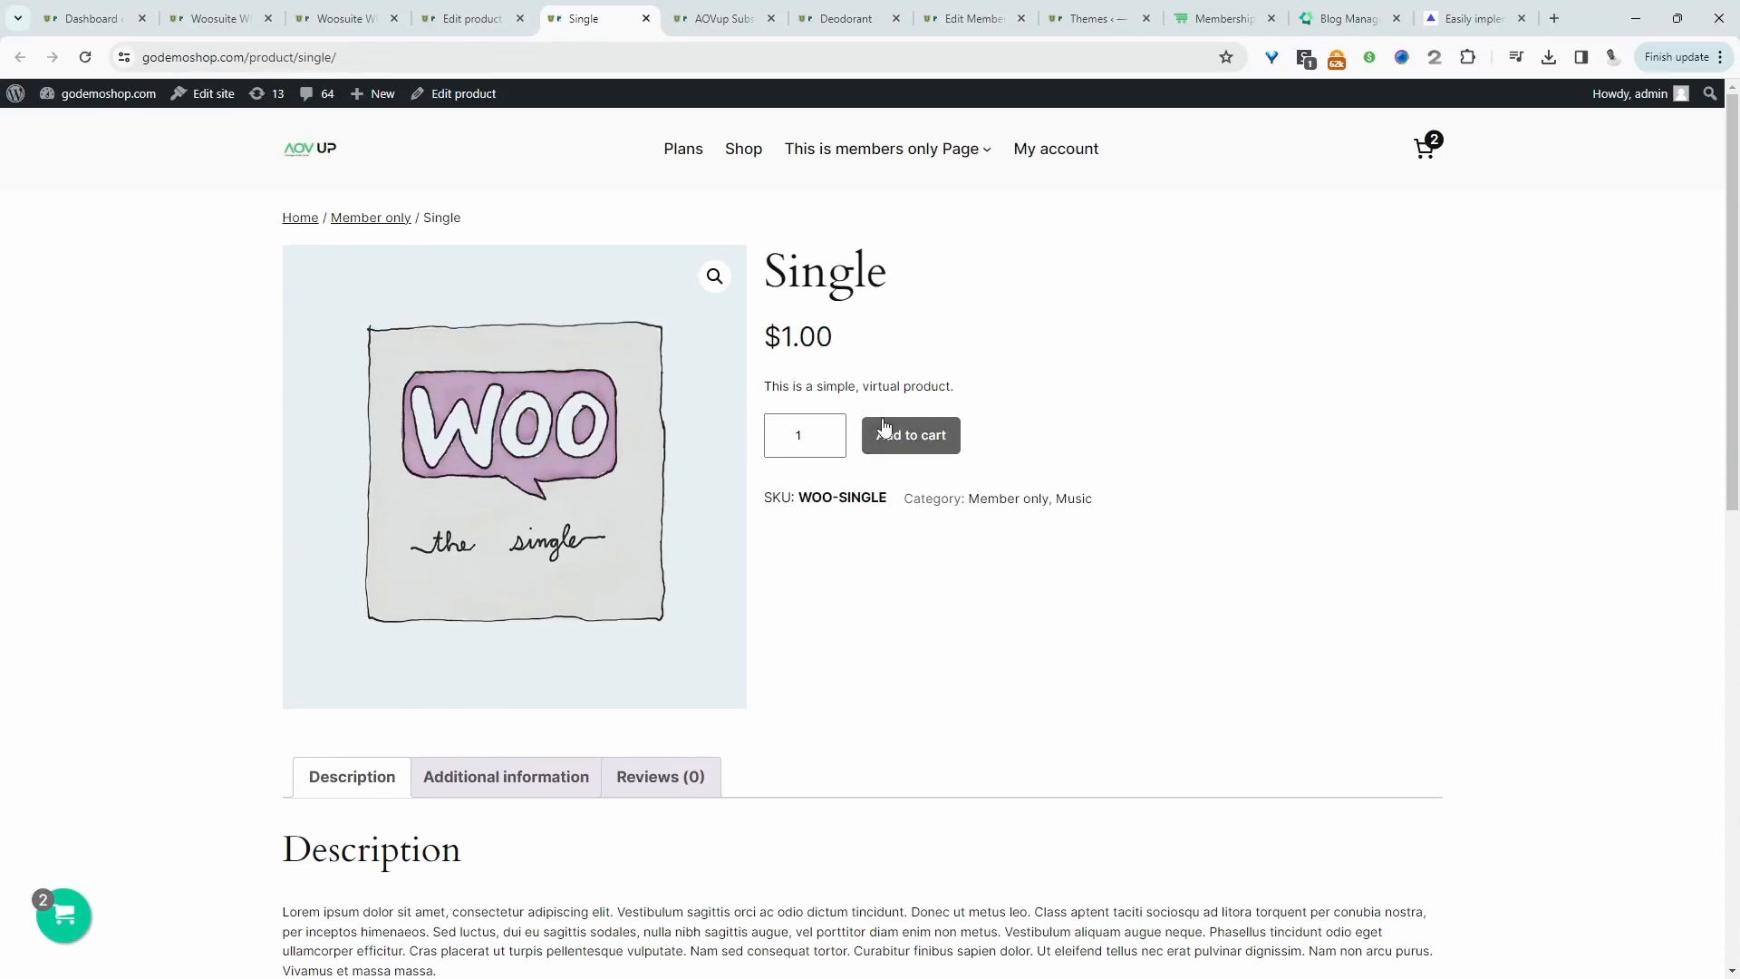
mouse_move(986, 416)
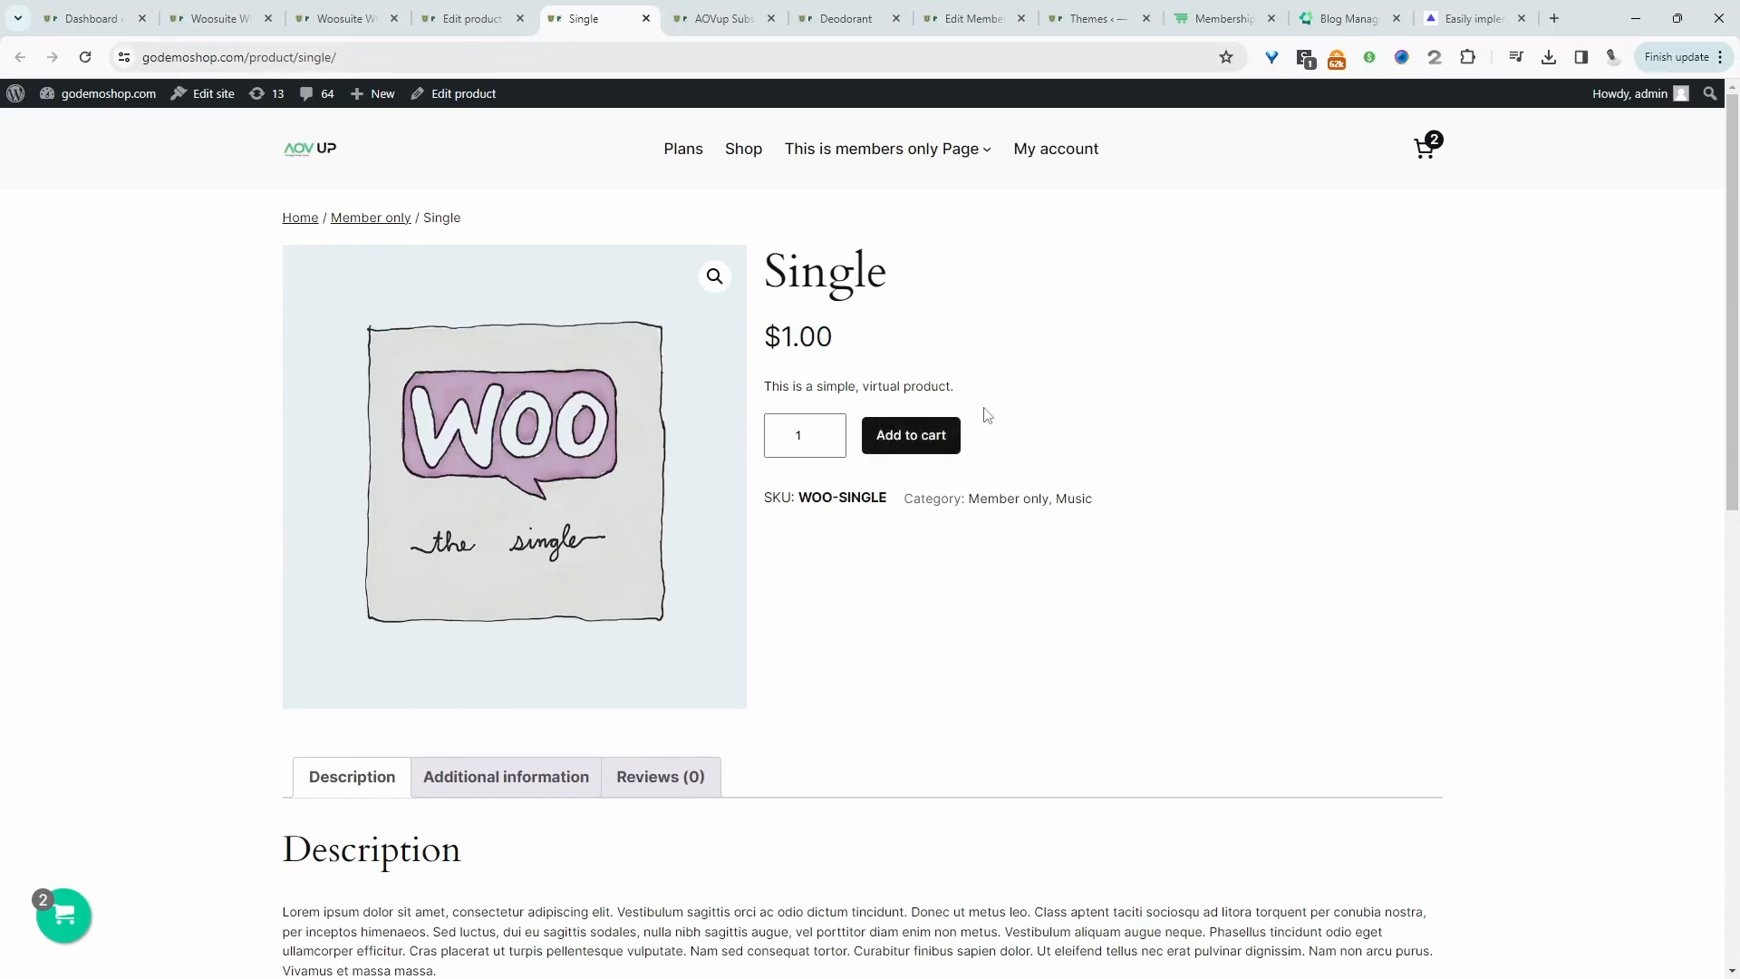
mouse_move(1044, 421)
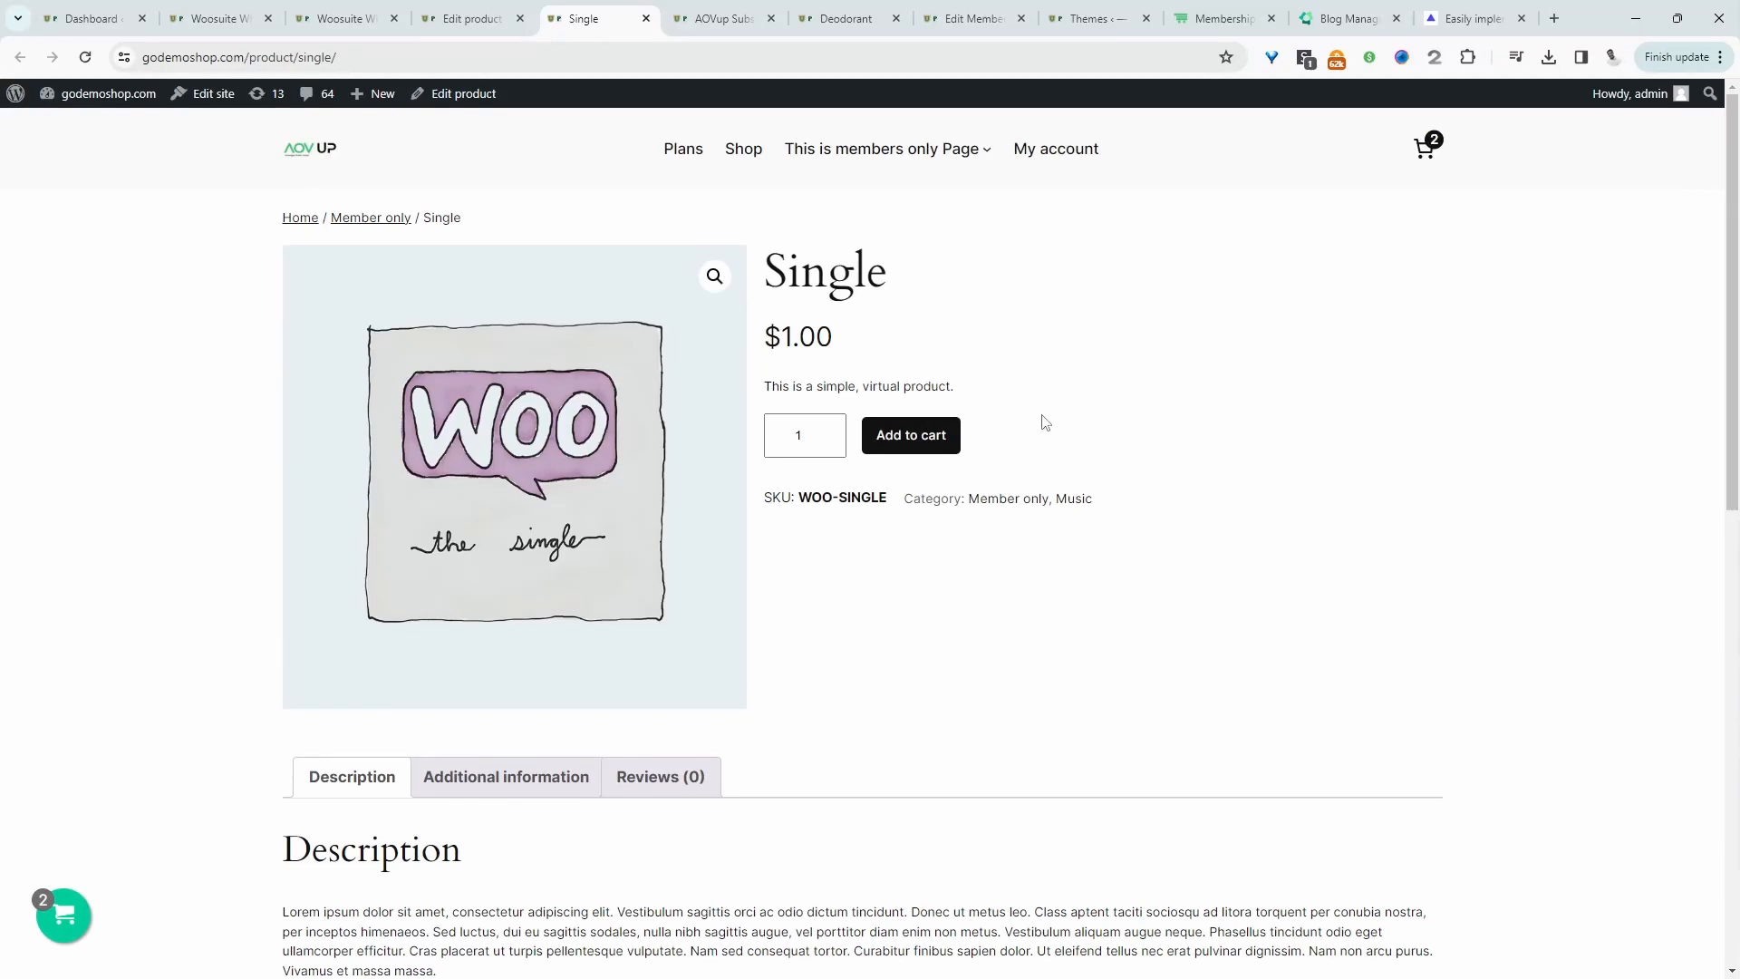